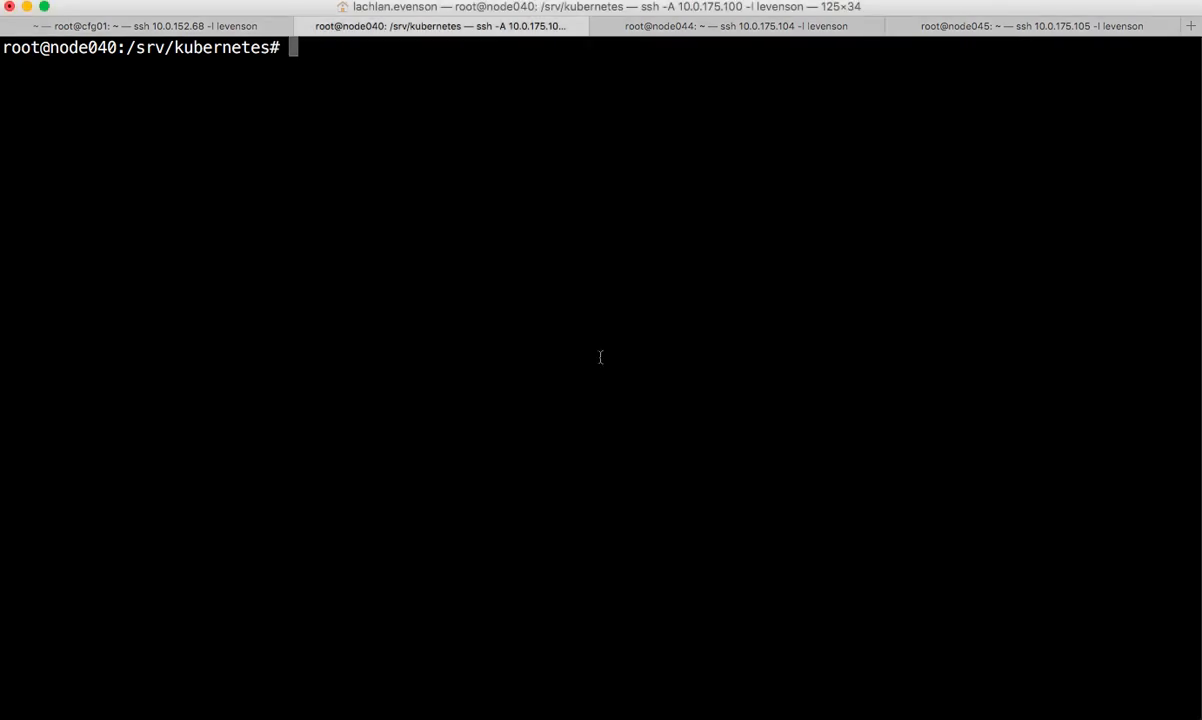
# List the pods on node040: collector, config, control and database OpenContrail pods, all Running.
pyautogui.write('ku')
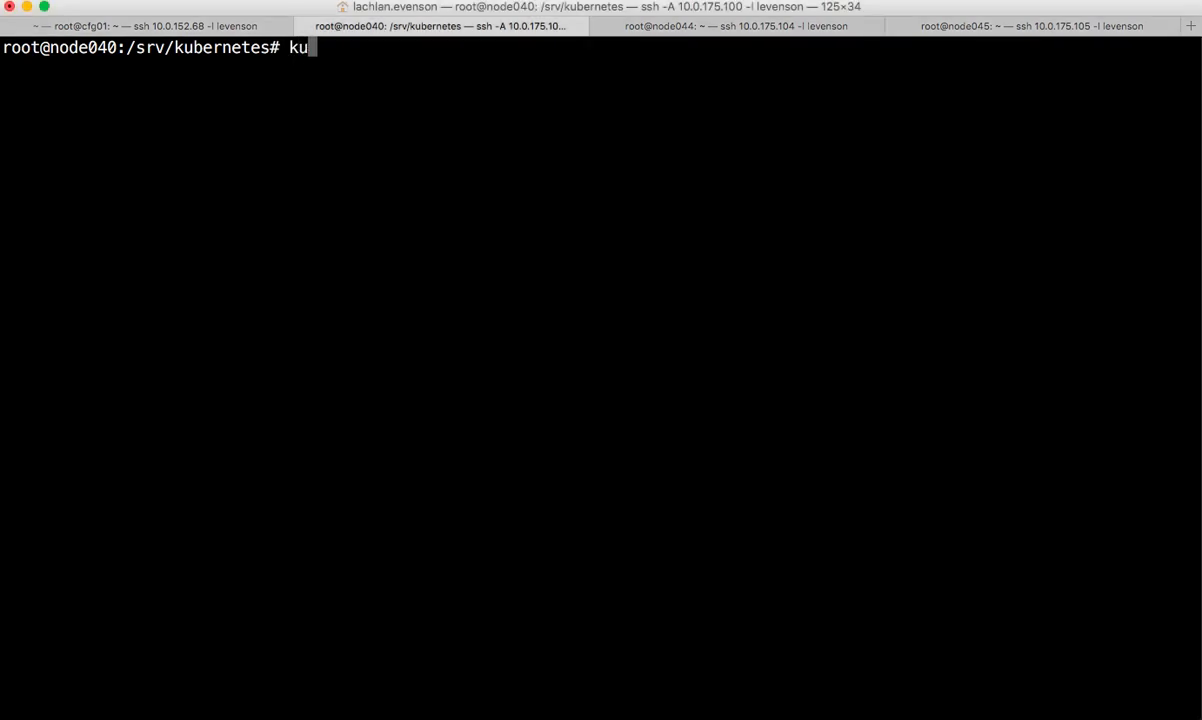
pyautogui.write('bectl get pods')
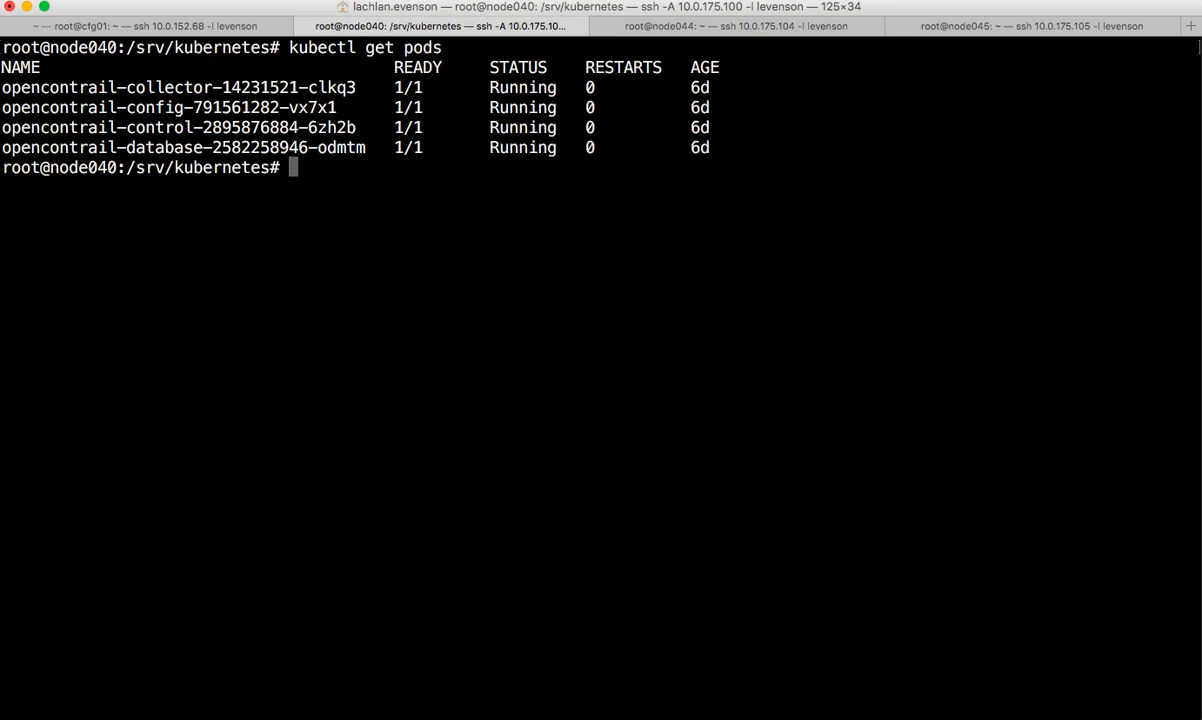
pyautogui.write('kue')
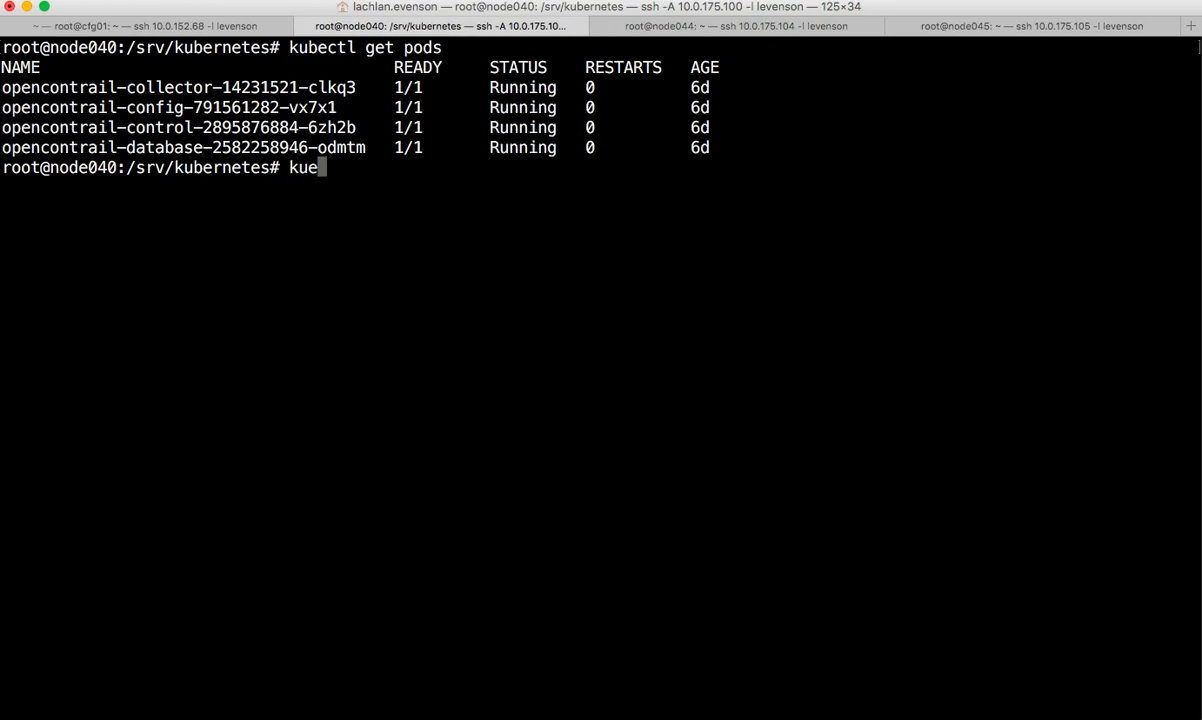
# Create the memcached, mysql-server and rabbitmq-server deployments from the support folder.
pyautogui.write('bctl')
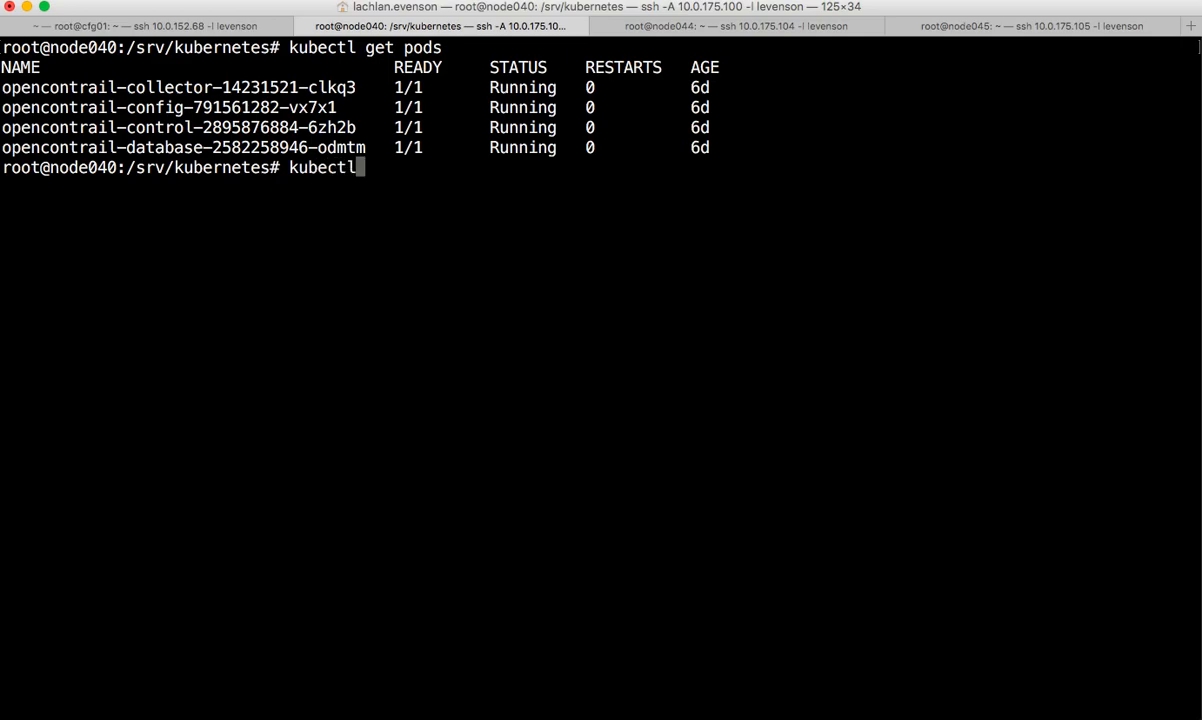
pyautogui.write('create')
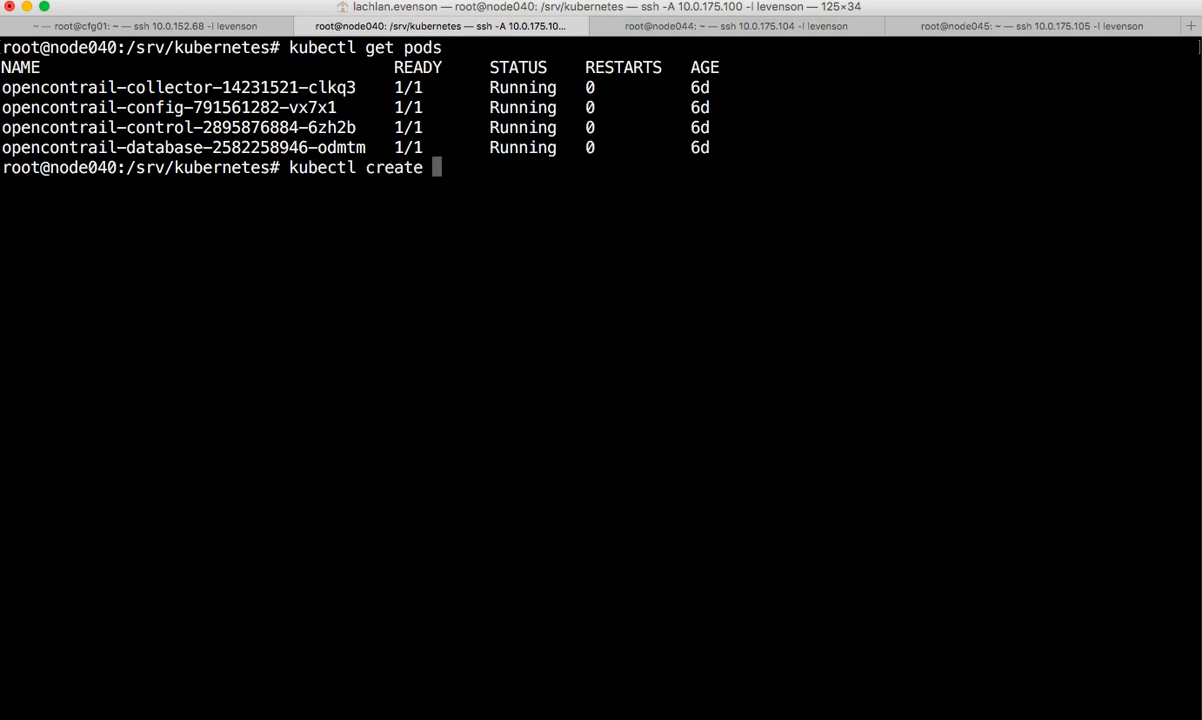
pyautogui.write('-f support/')
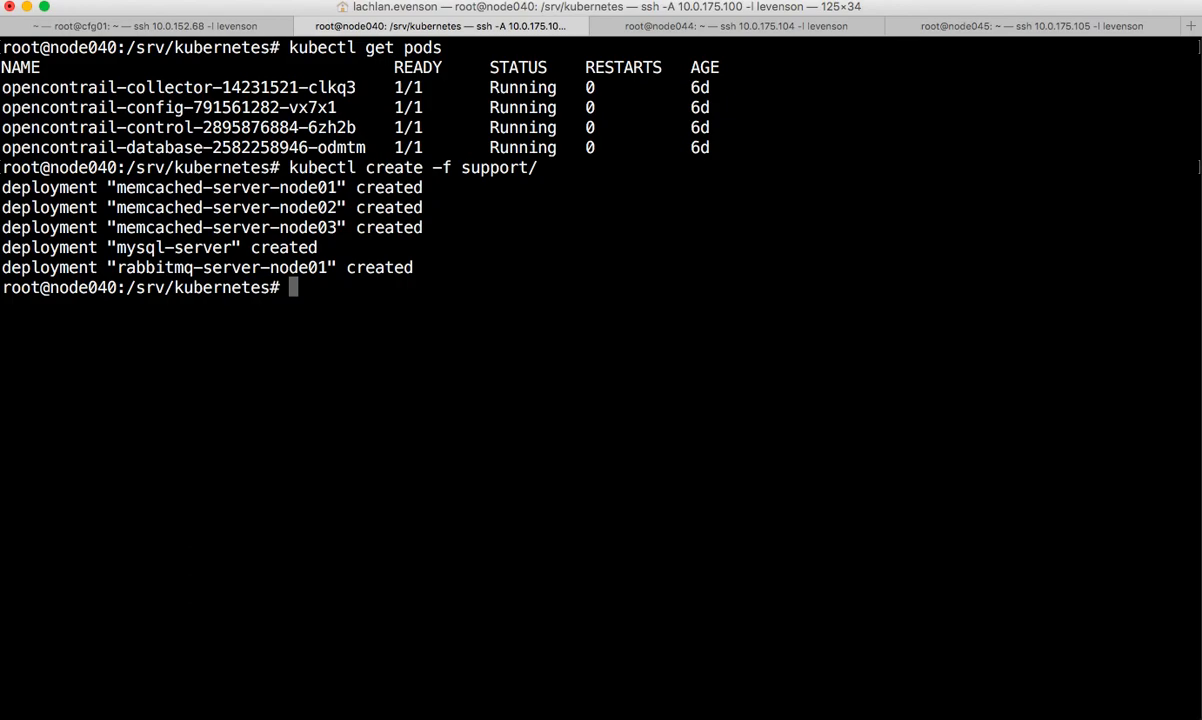
# List pods and deployments to confirm the support services are Running and available.
pyautogui.write('kubectl get pods')
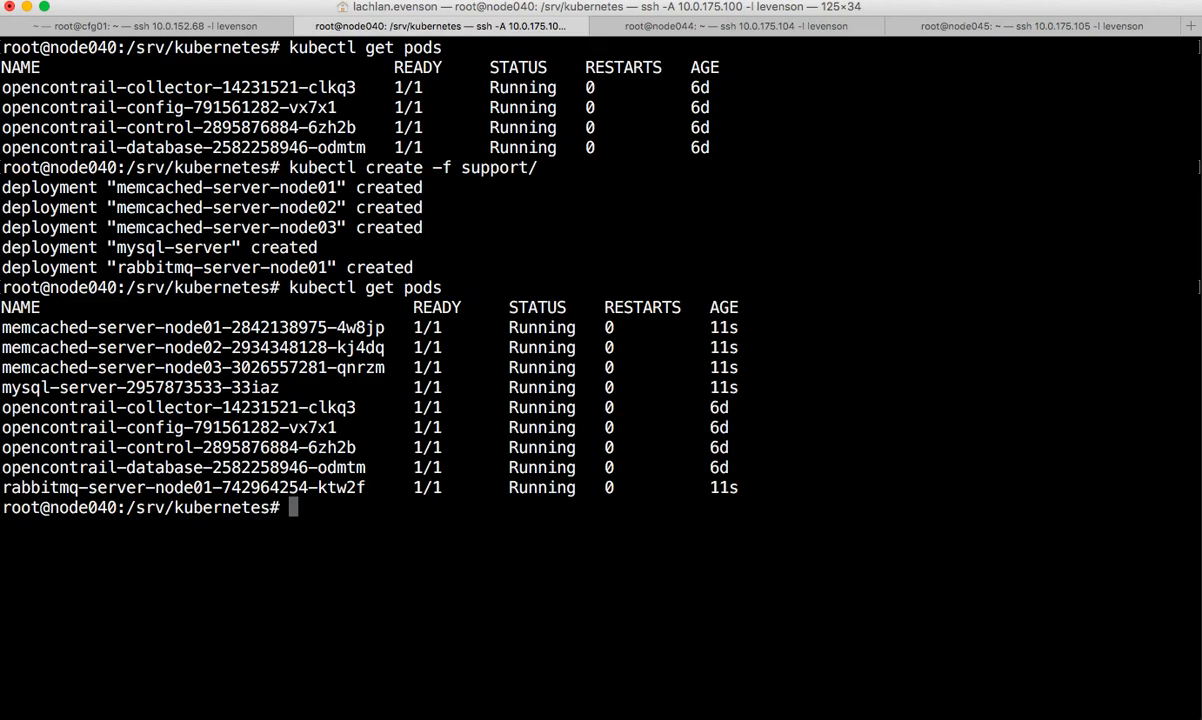
pyautogui.write('kubectl get p')
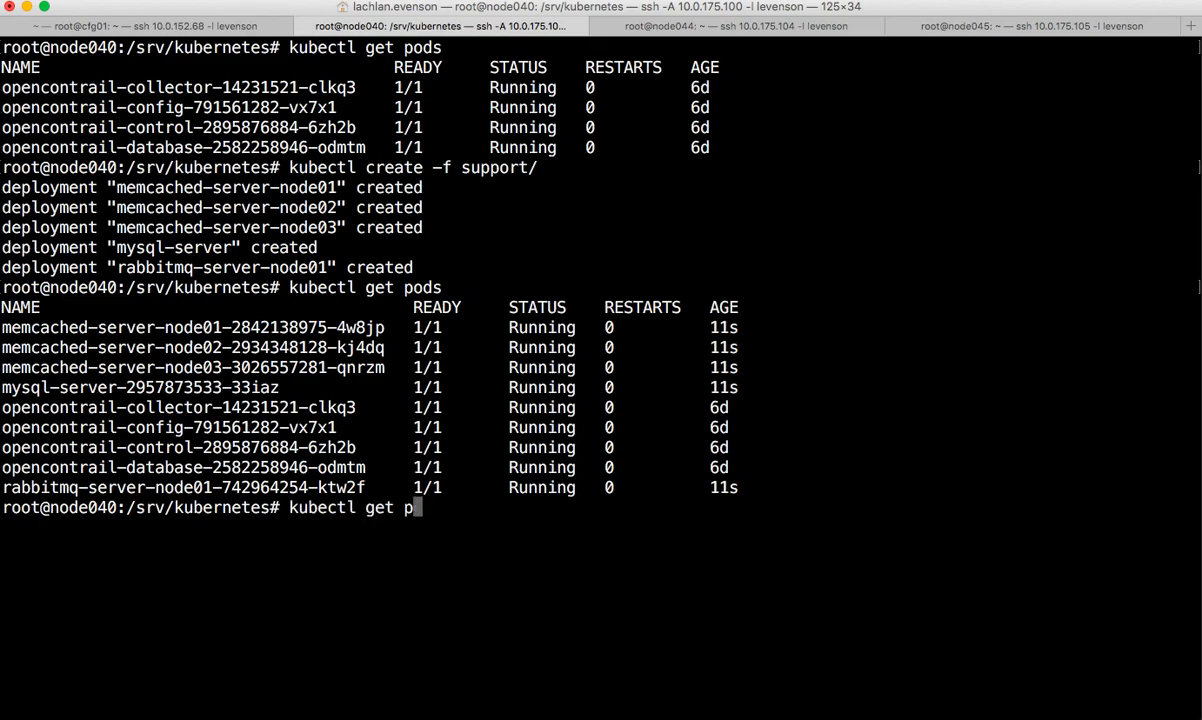
pyautogui.write('deployments')
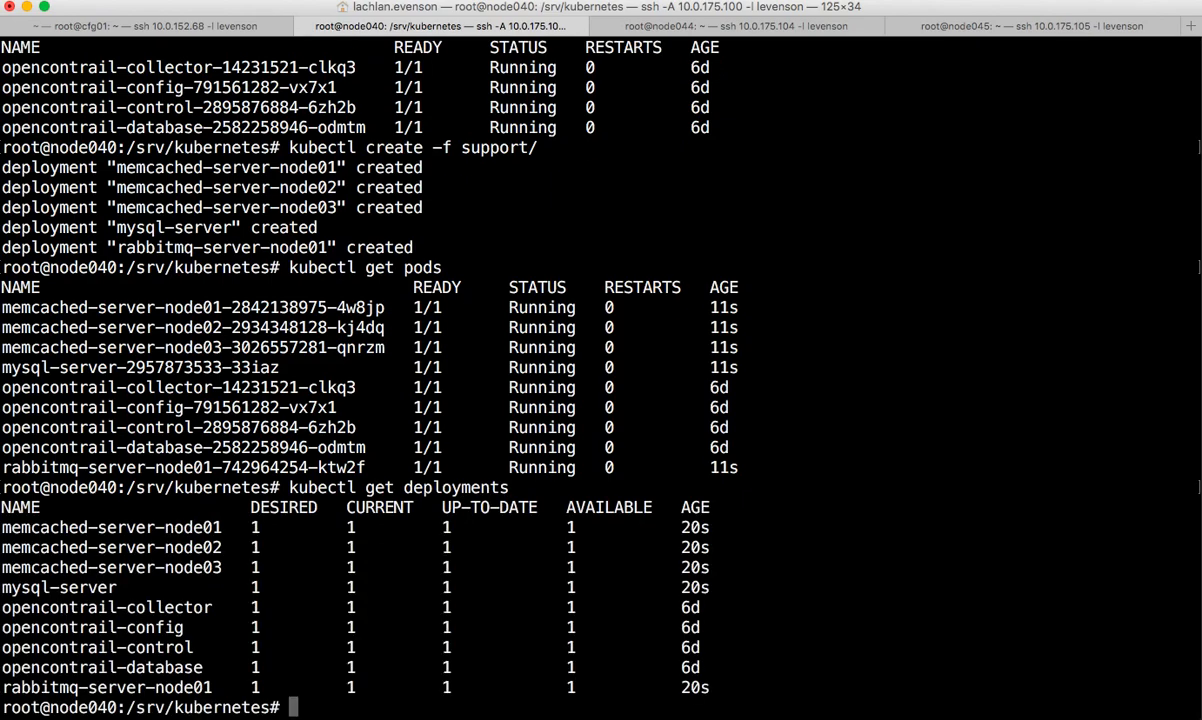
pyautogui.write('kubectl get pods')
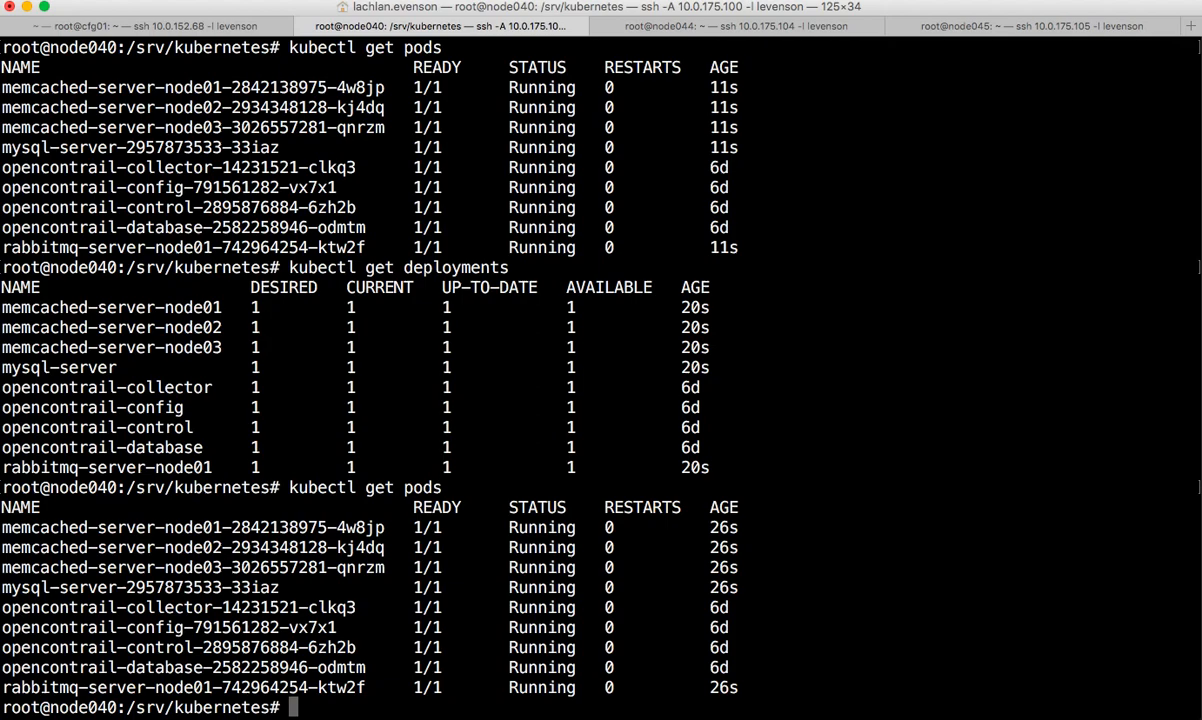
pyautogui.write('kubectl')
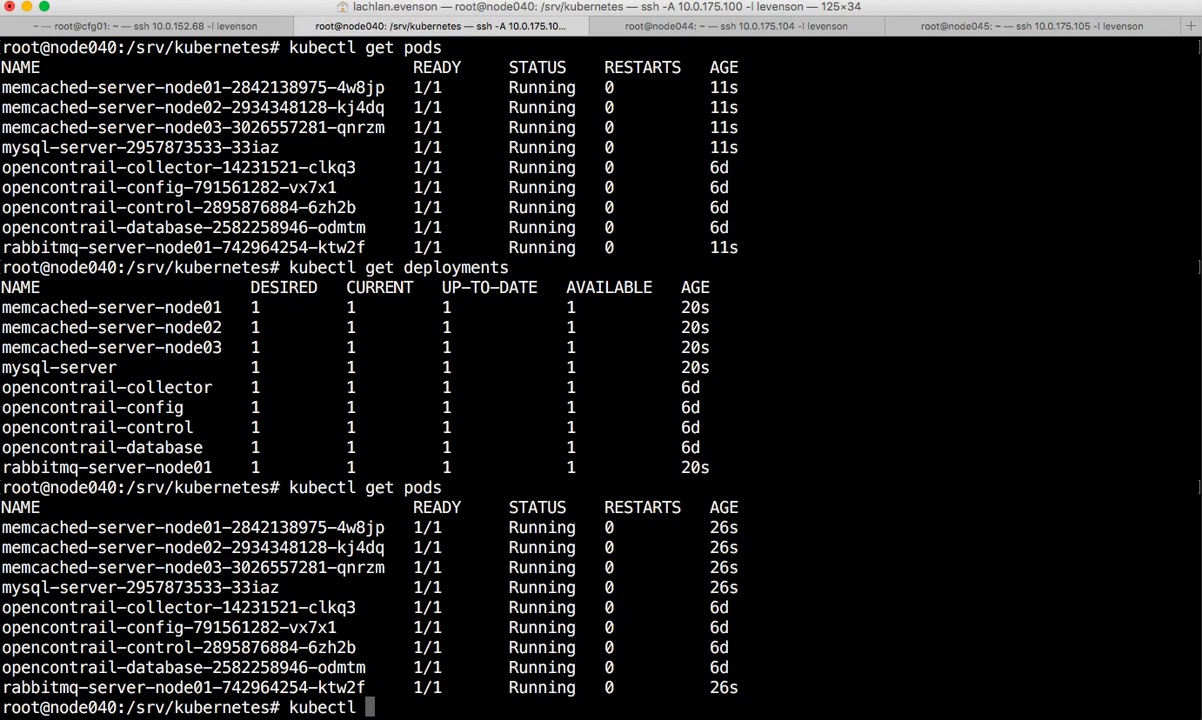
# Create the cinder, glance, keystone, neutron and nova deployments from openstack/ and watch deployments.
pyautogui.write('create -f')
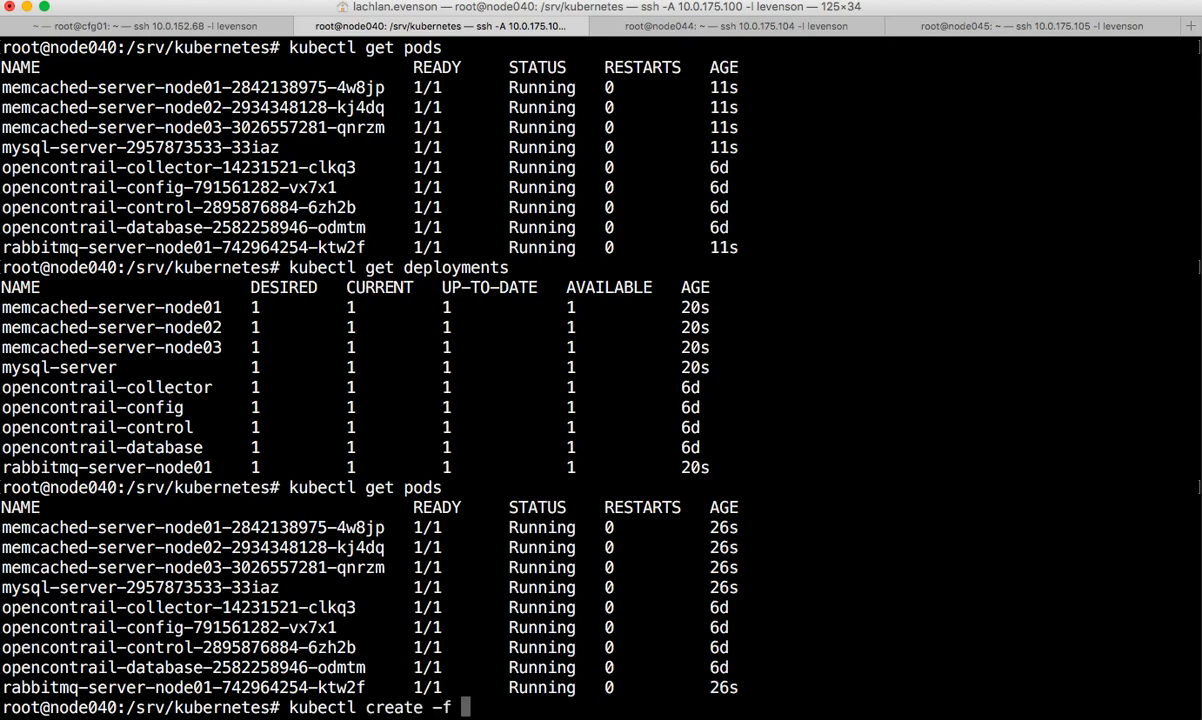
pyautogui.write('openstack/')
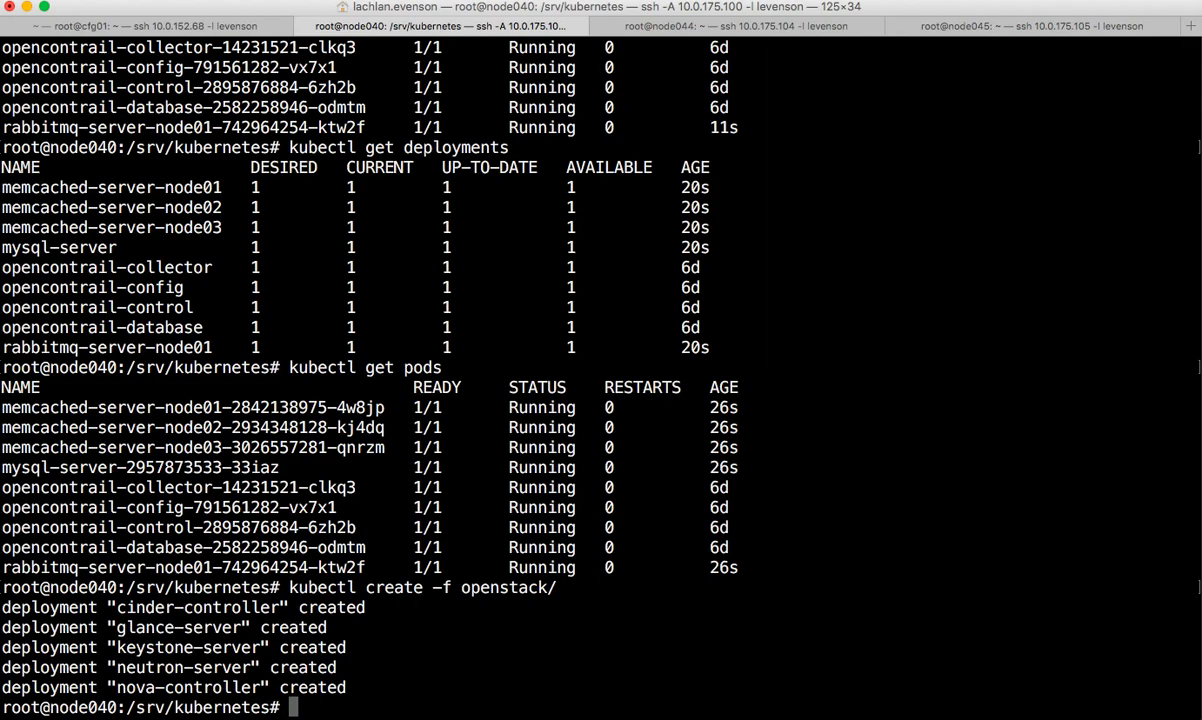
pyautogui.write('kubectl')
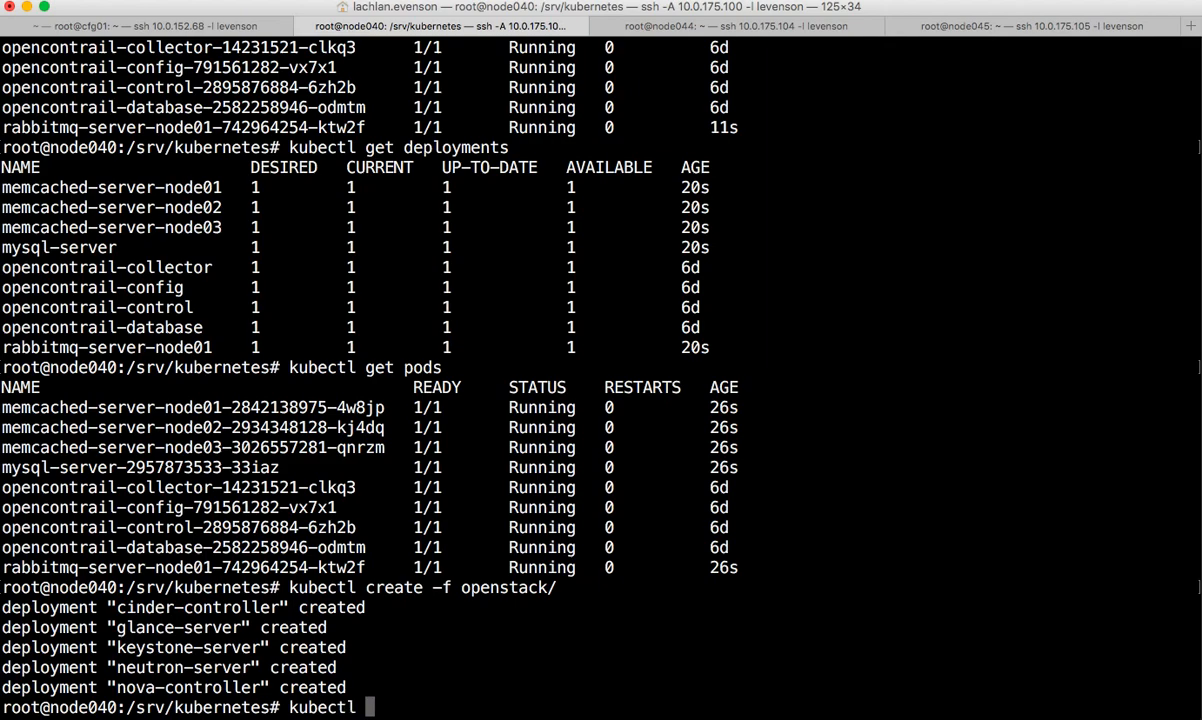
pyautogui.write('get depo')
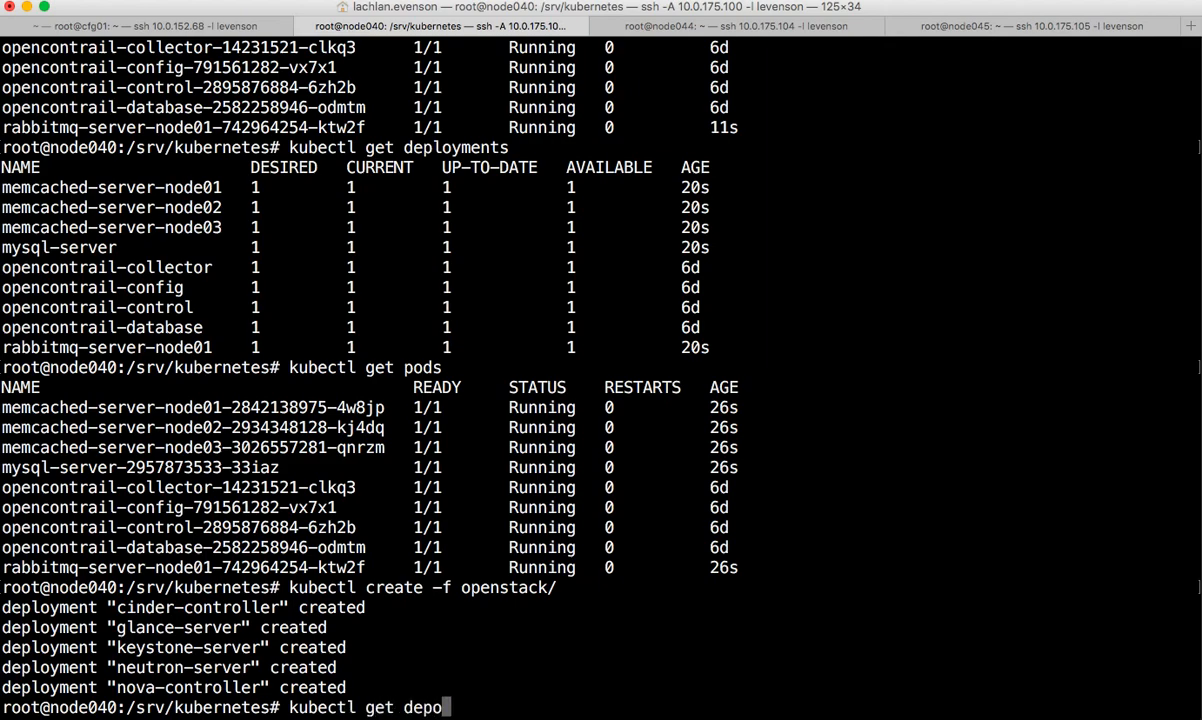
pyautogui.write('y')
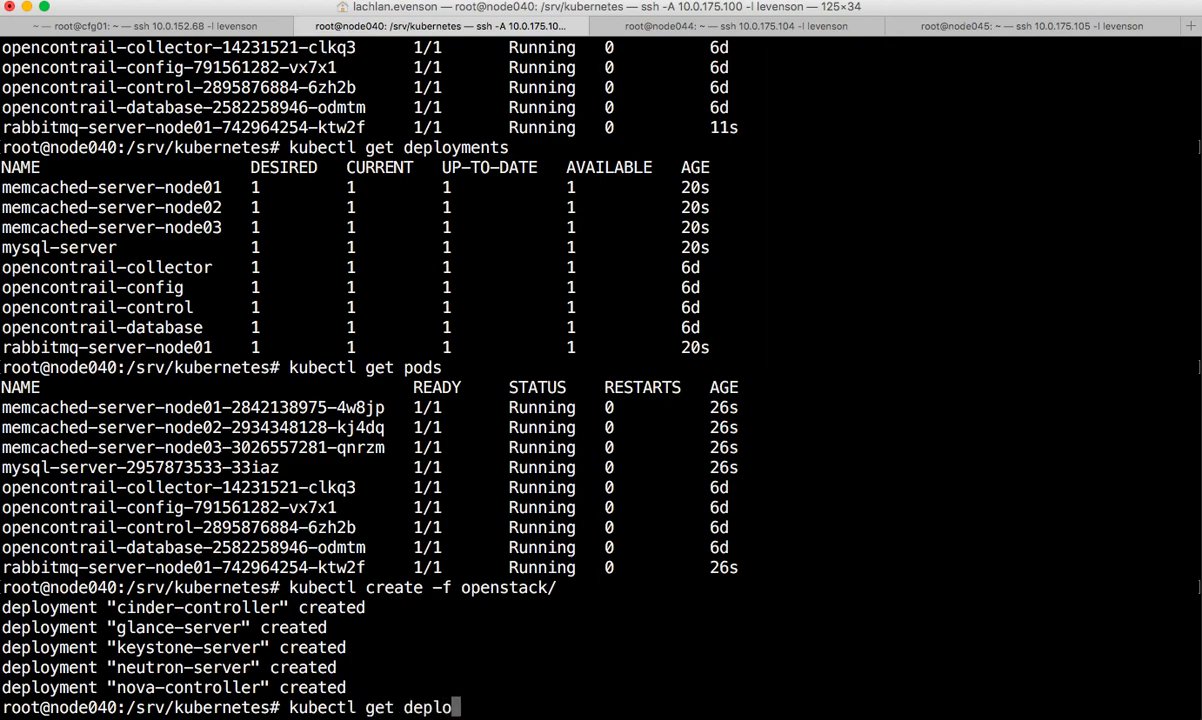
pyautogui.write('yments')
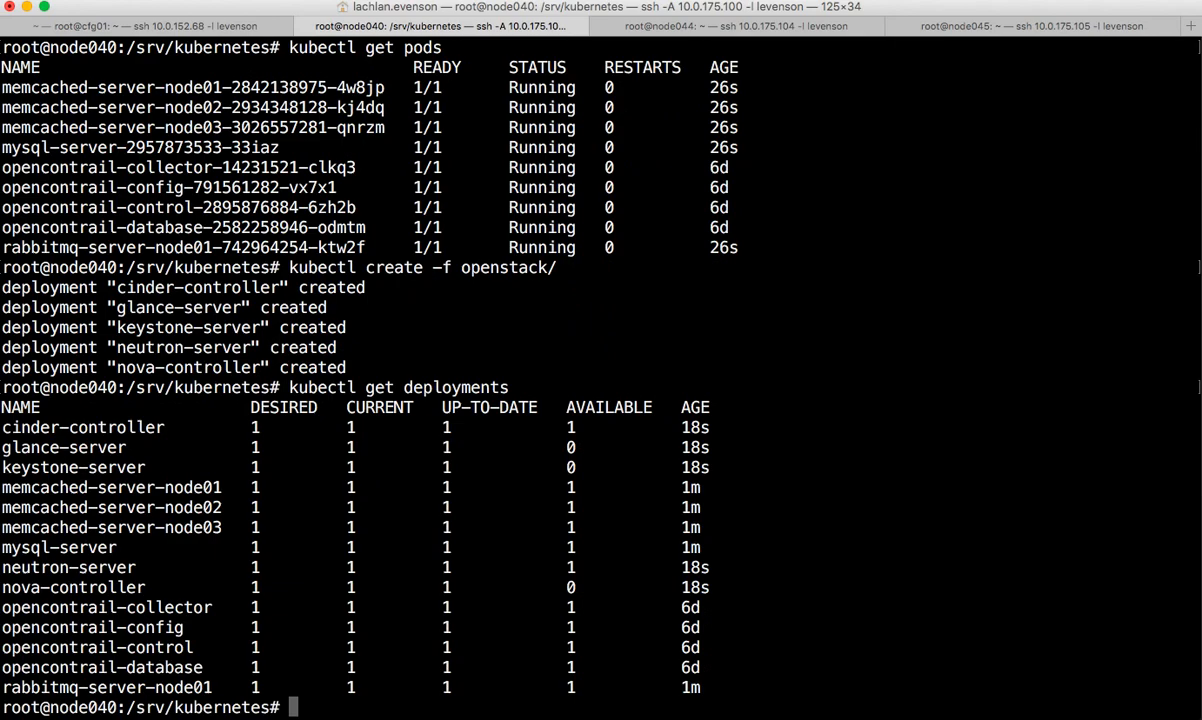
pyautogui.moveTo(399, 464)
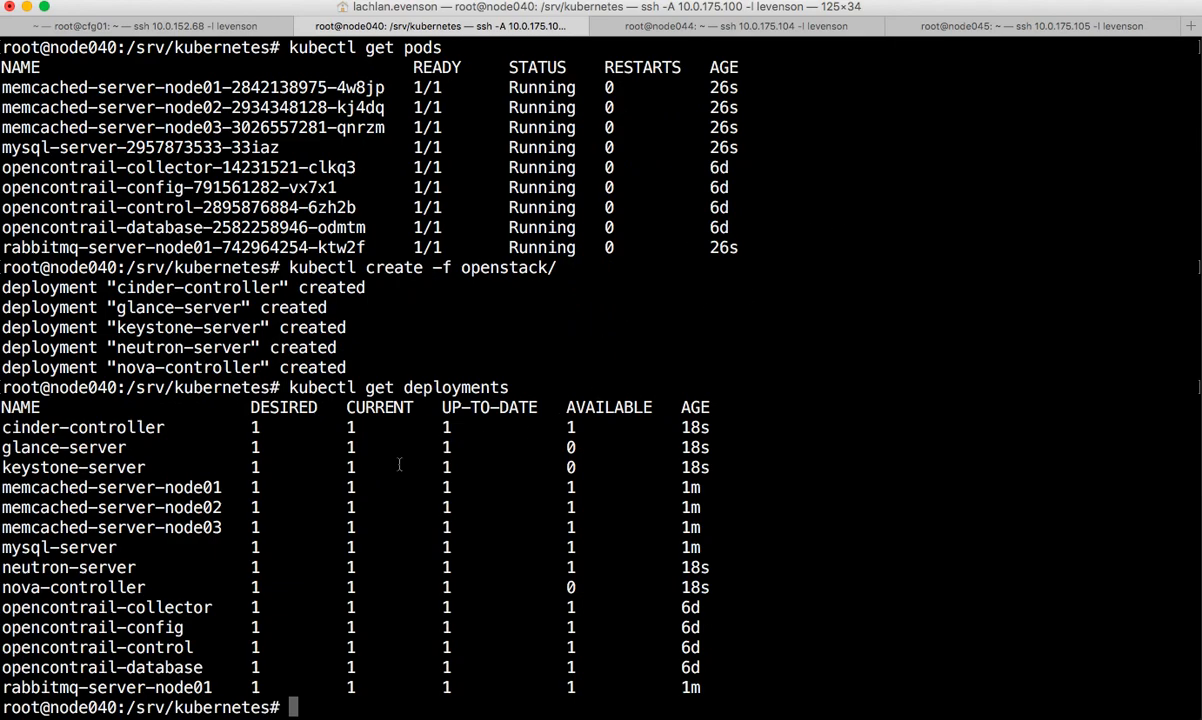
pyautogui.moveTo(246, 421)
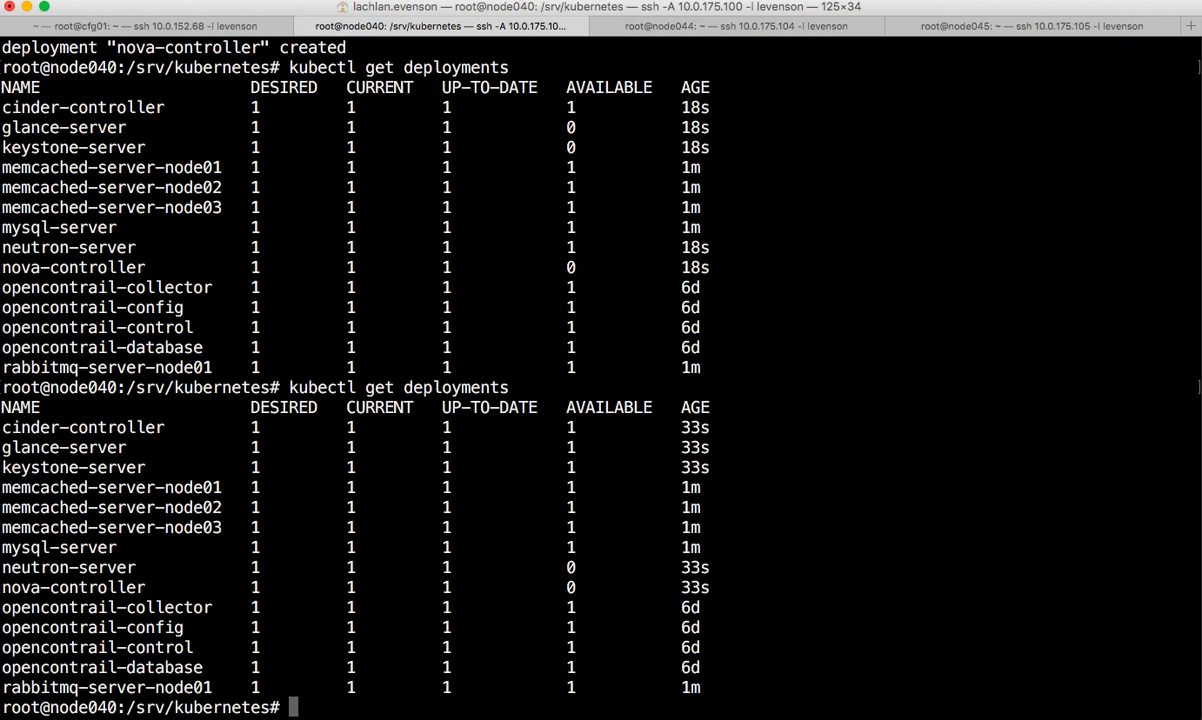
# Display the keystone credentials file ~/keystonerc.
pyautogui.write('cat ~/')
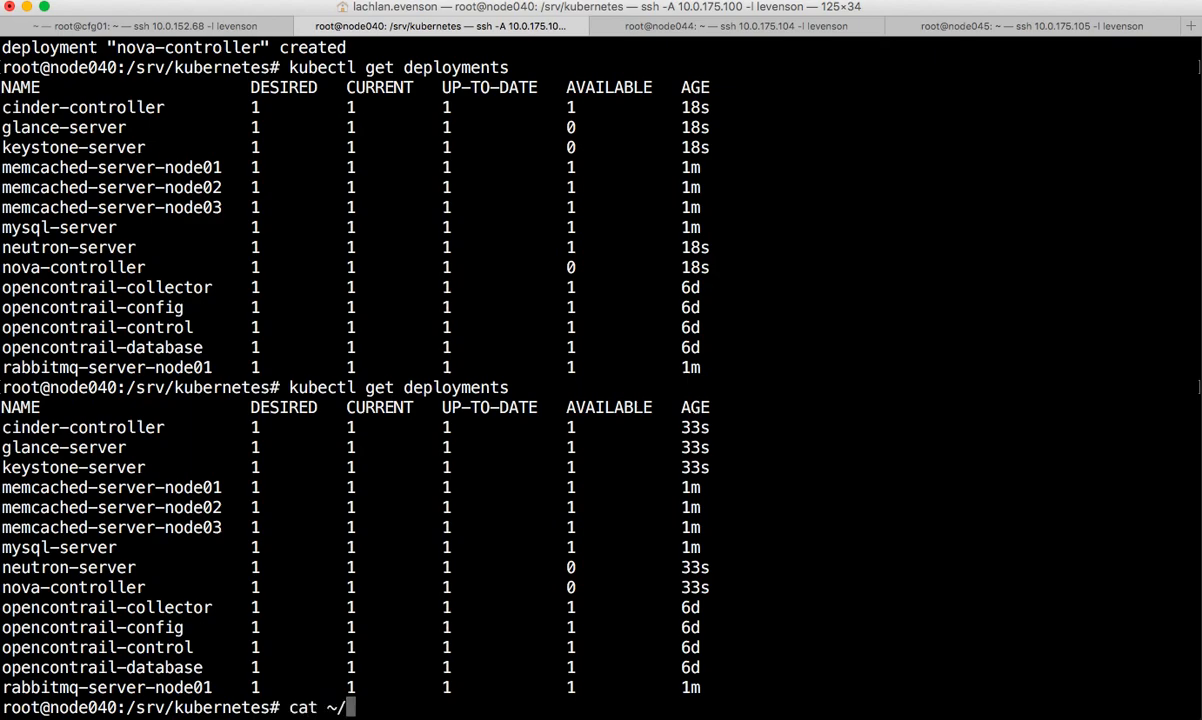
pyautogui.write('keystonerc')
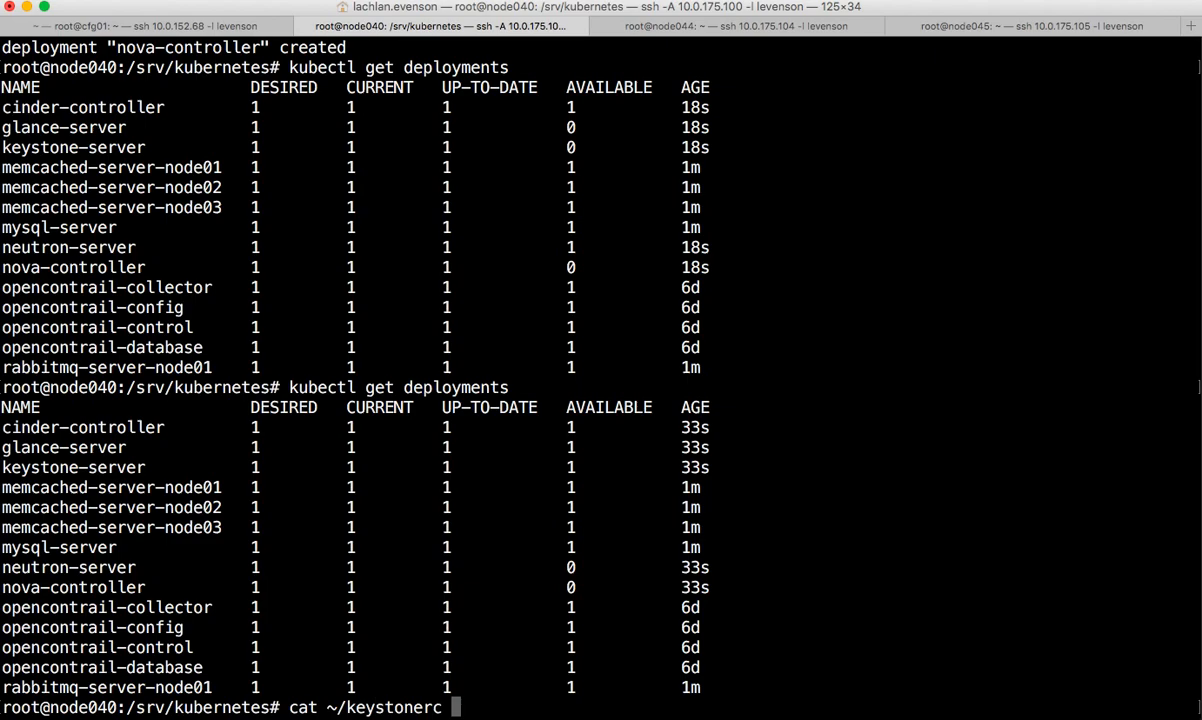
pyautogui.press('Return')
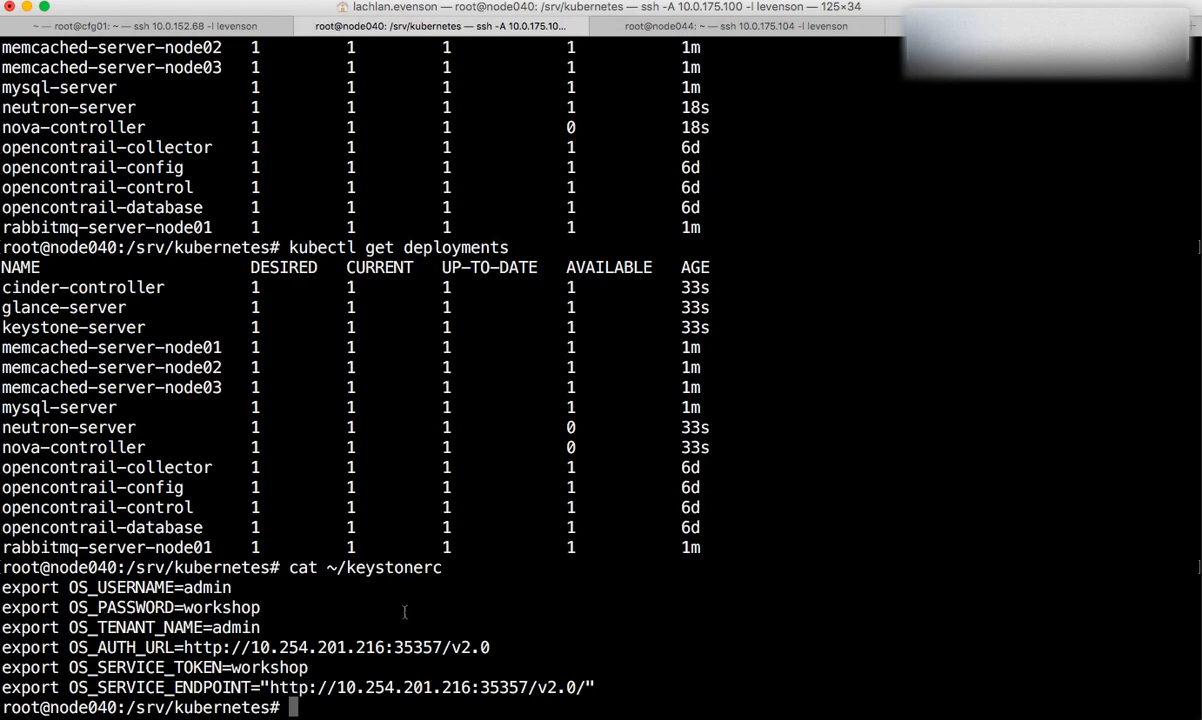
pyautogui.write('cat ~/keystonerc')
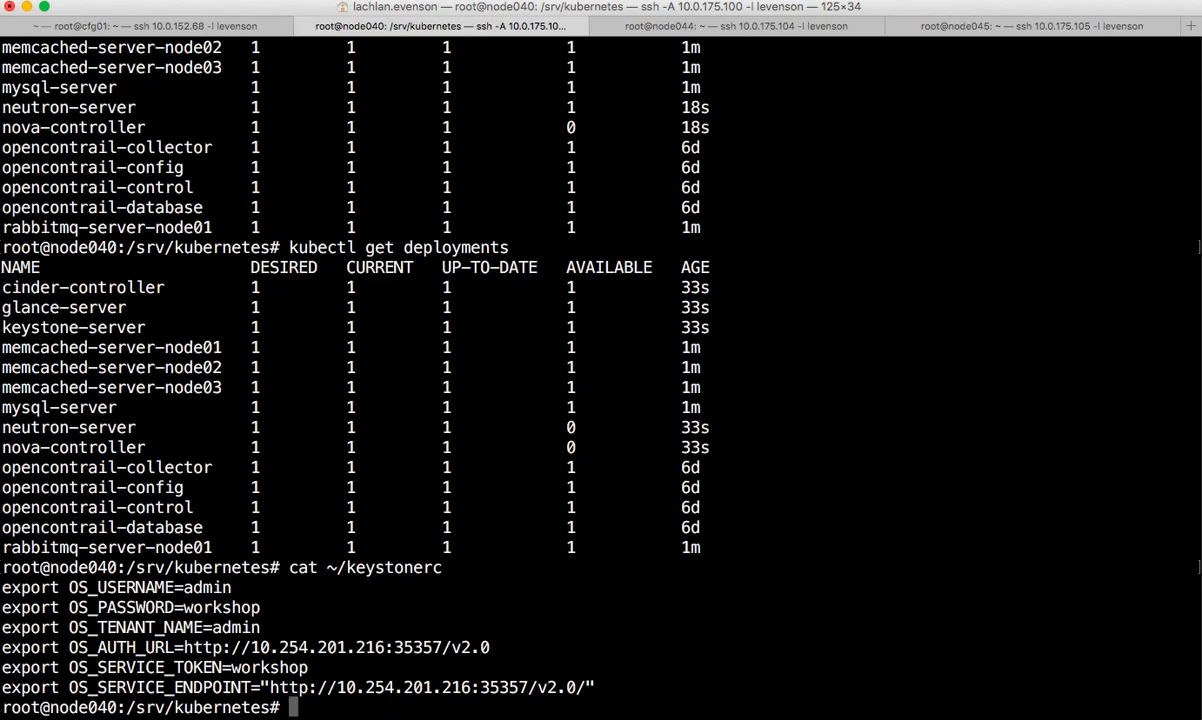
# List cluster services to match the keystone-server IP, then source ~/keystonerc.
pyautogui.write('kubectl get')
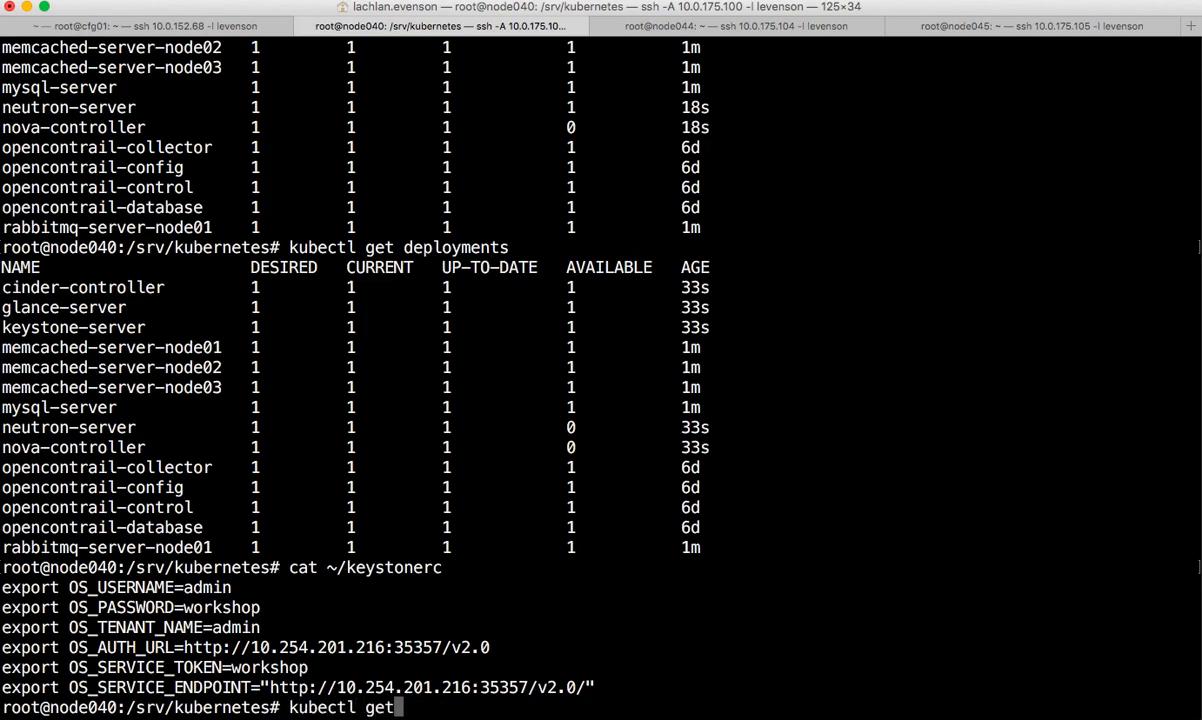
pyautogui.write('svc')
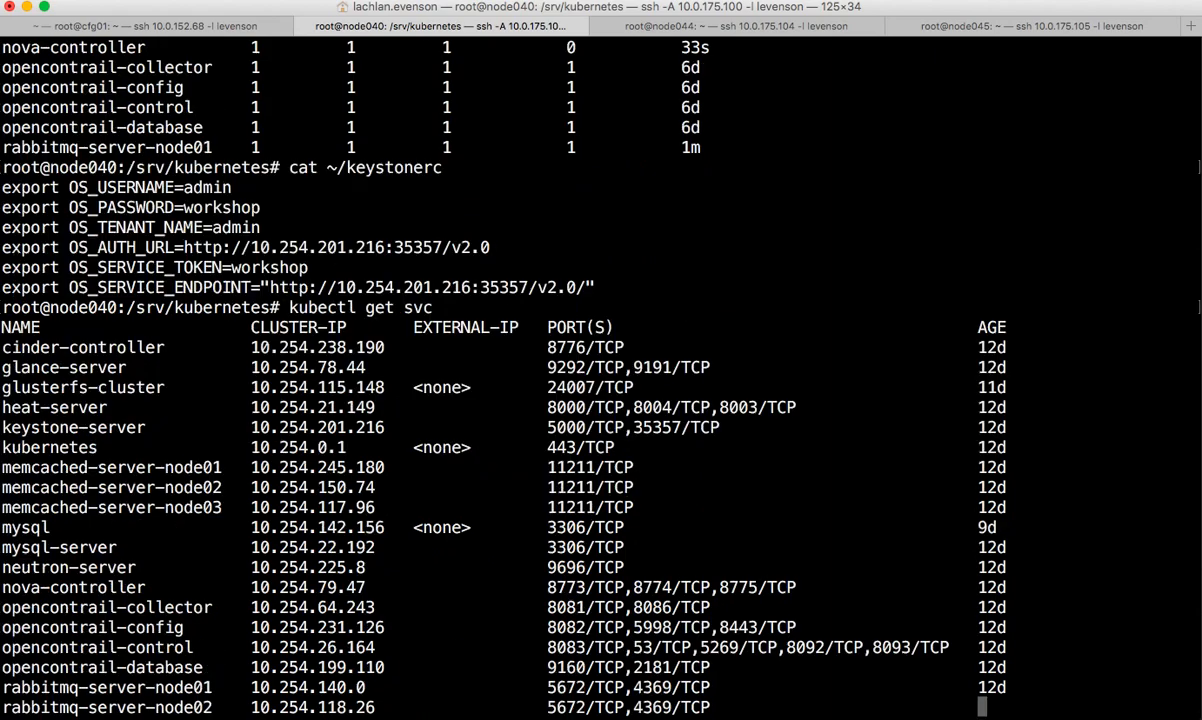
pyautogui.scroll(-3)
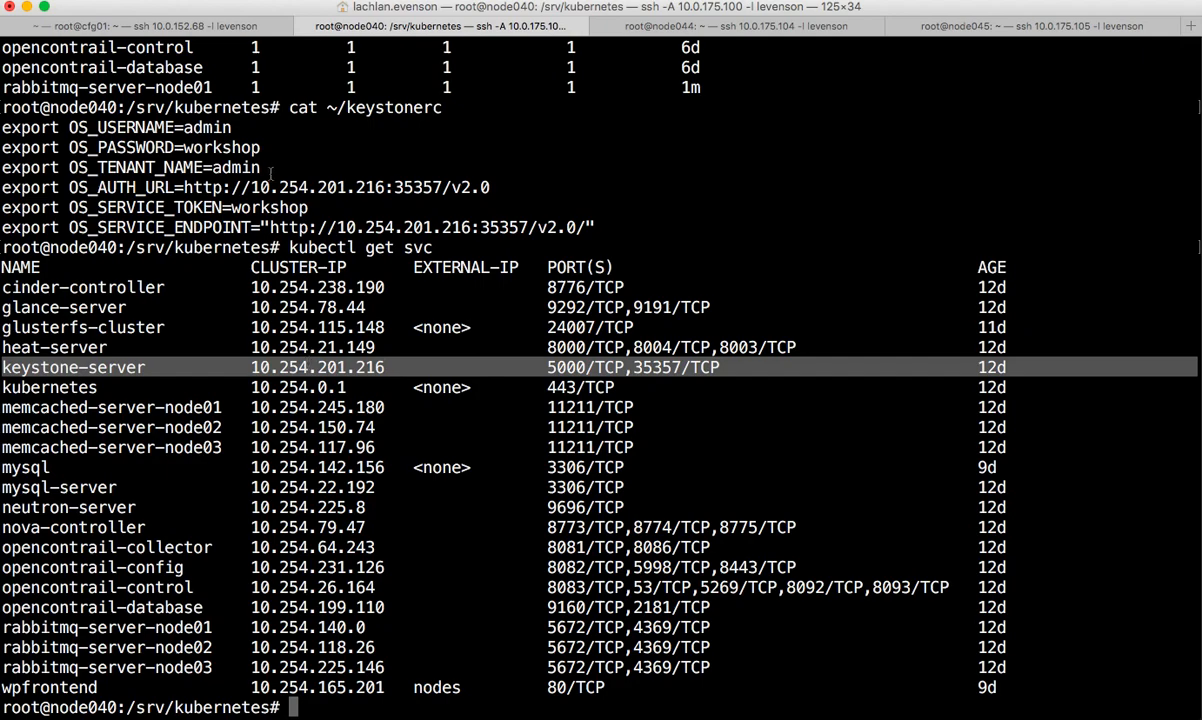
pyautogui.doubleClick(317, 187)
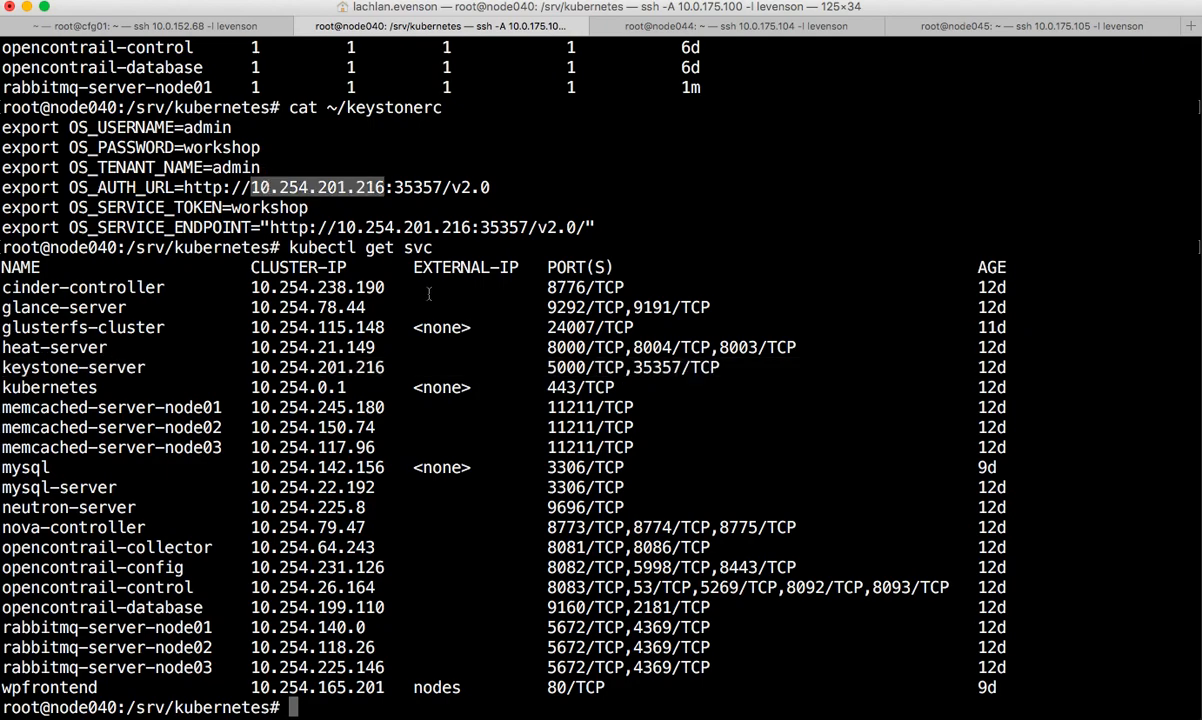
pyautogui.write('source ~/keystonerc')
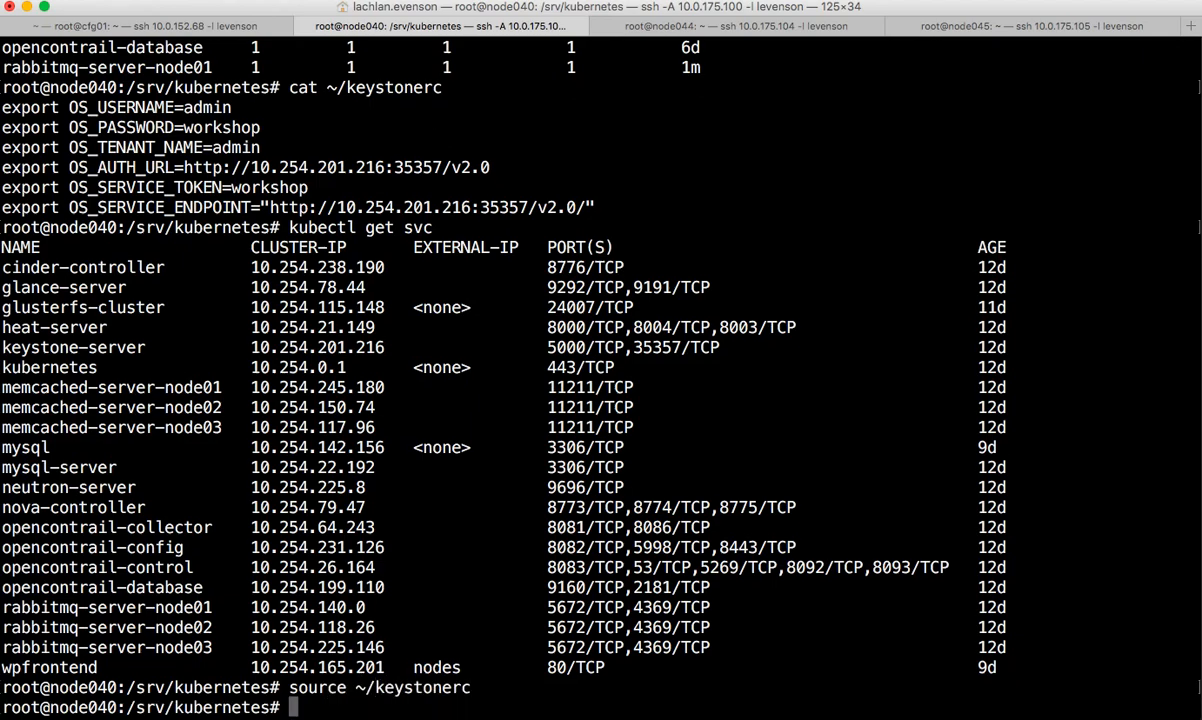
# Check the keystone user list (now including nova), glance images and cinder volumes.
pyautogui.write('key')
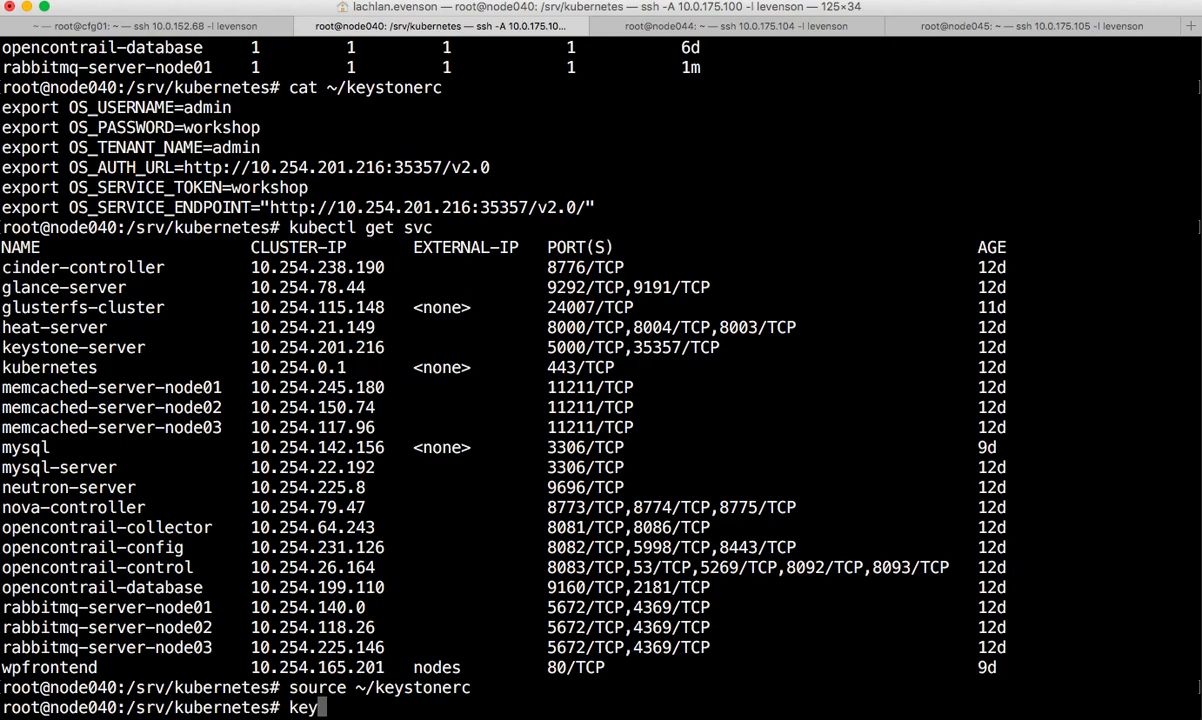
pyautogui.write('stone user-list')
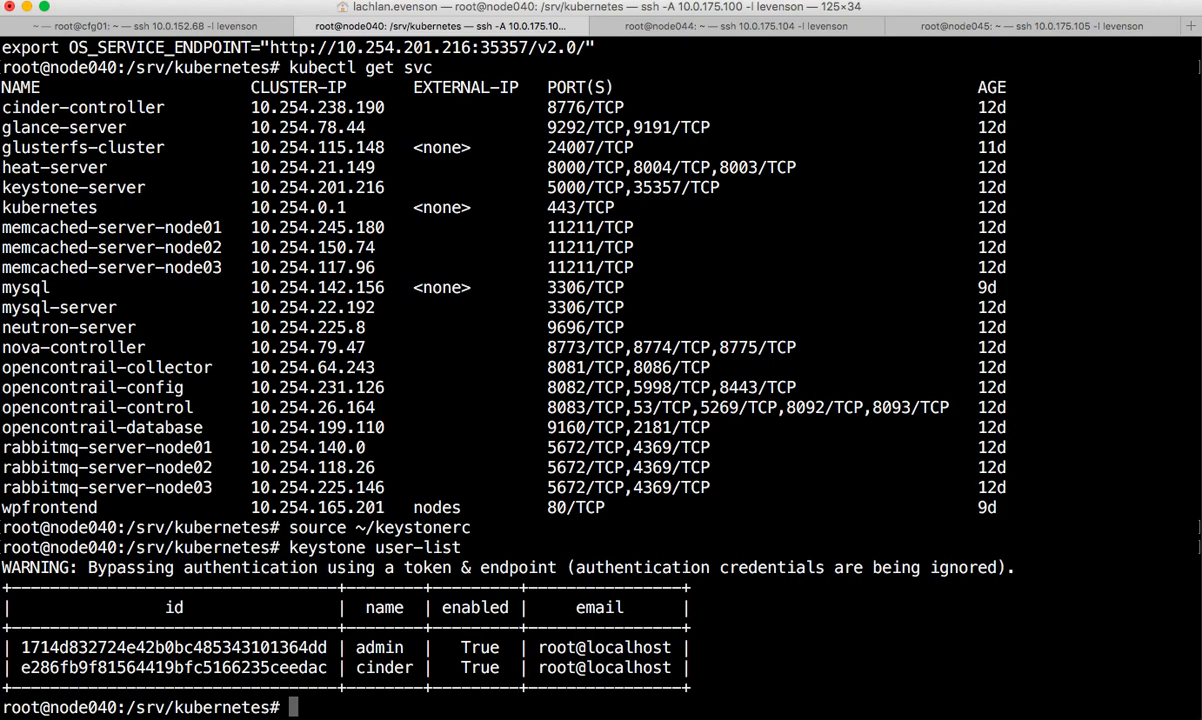
pyautogui.write('keystone user-list')
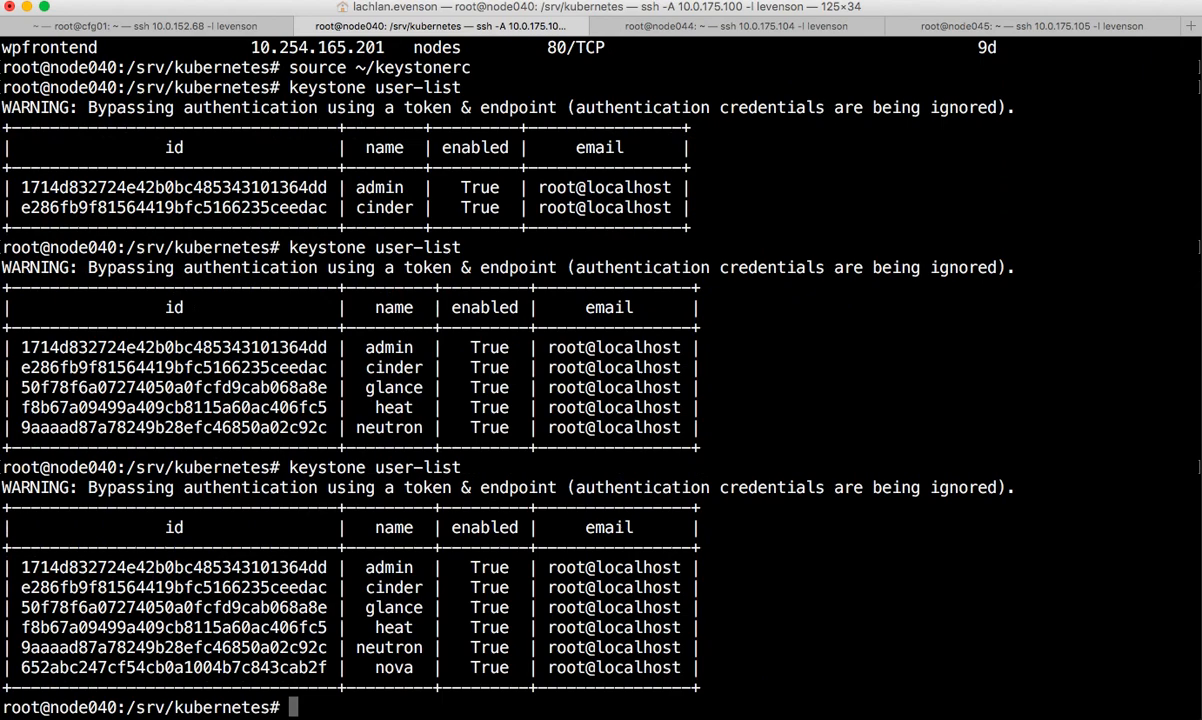
pyautogui.write('glance image-list')
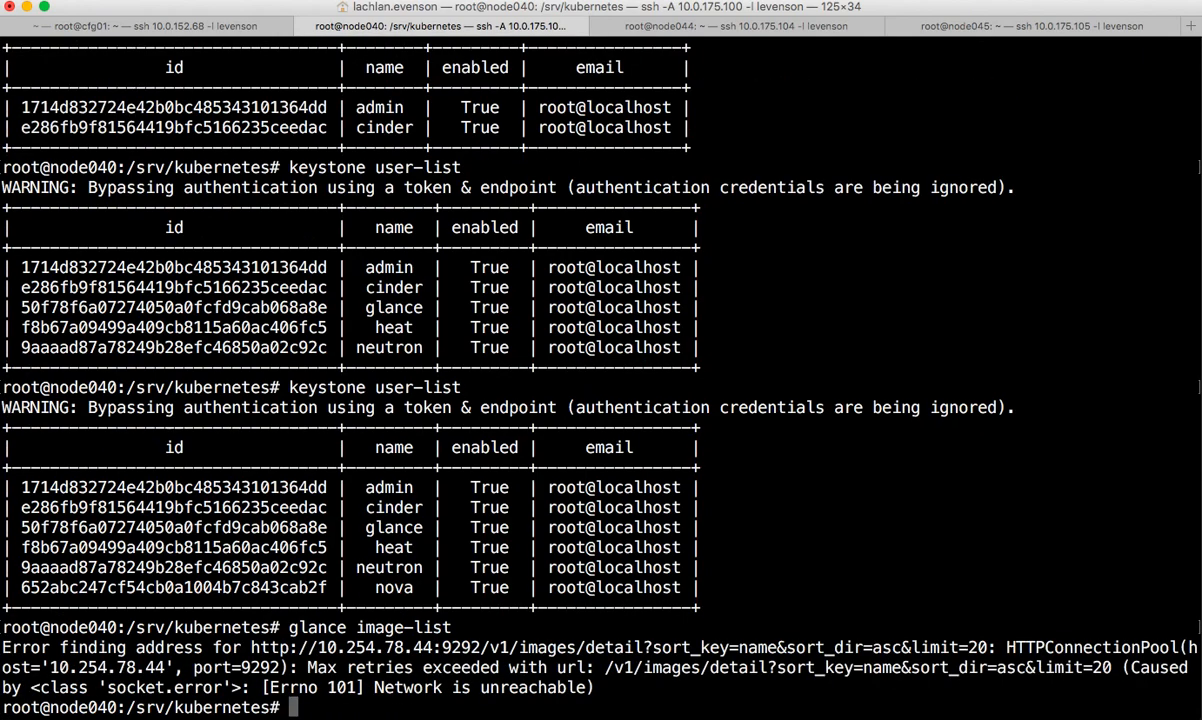
pyautogui.write('c')
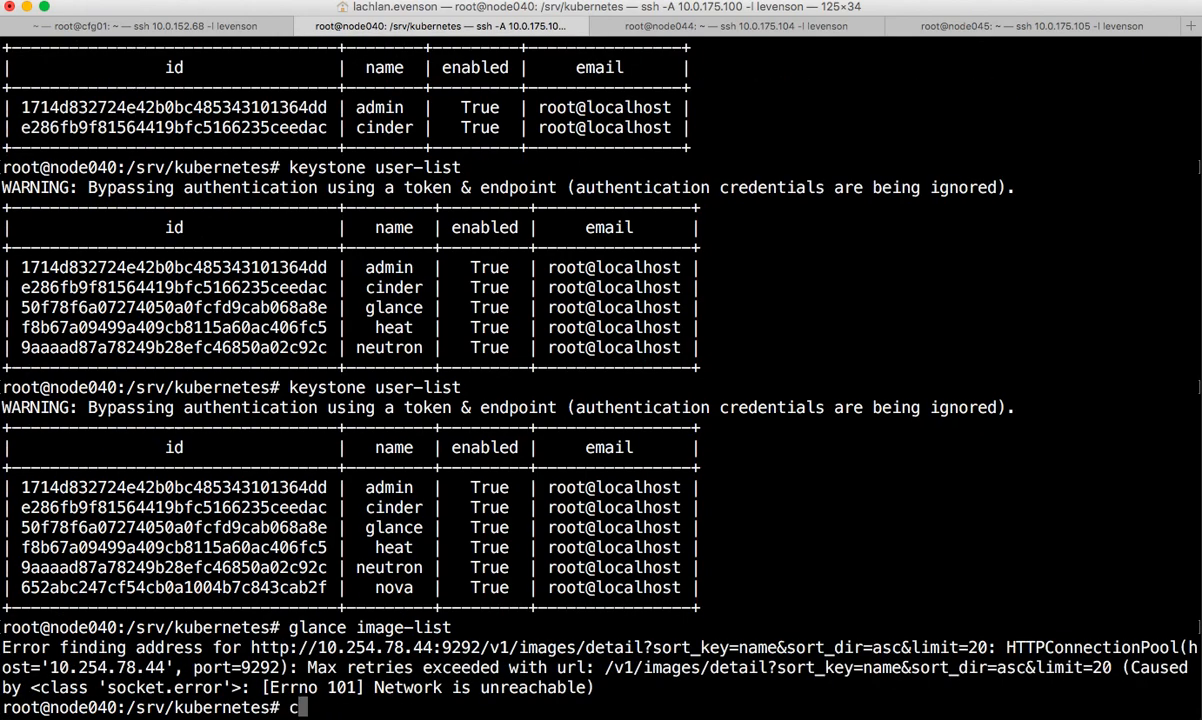
pyautogui.write('inder list')
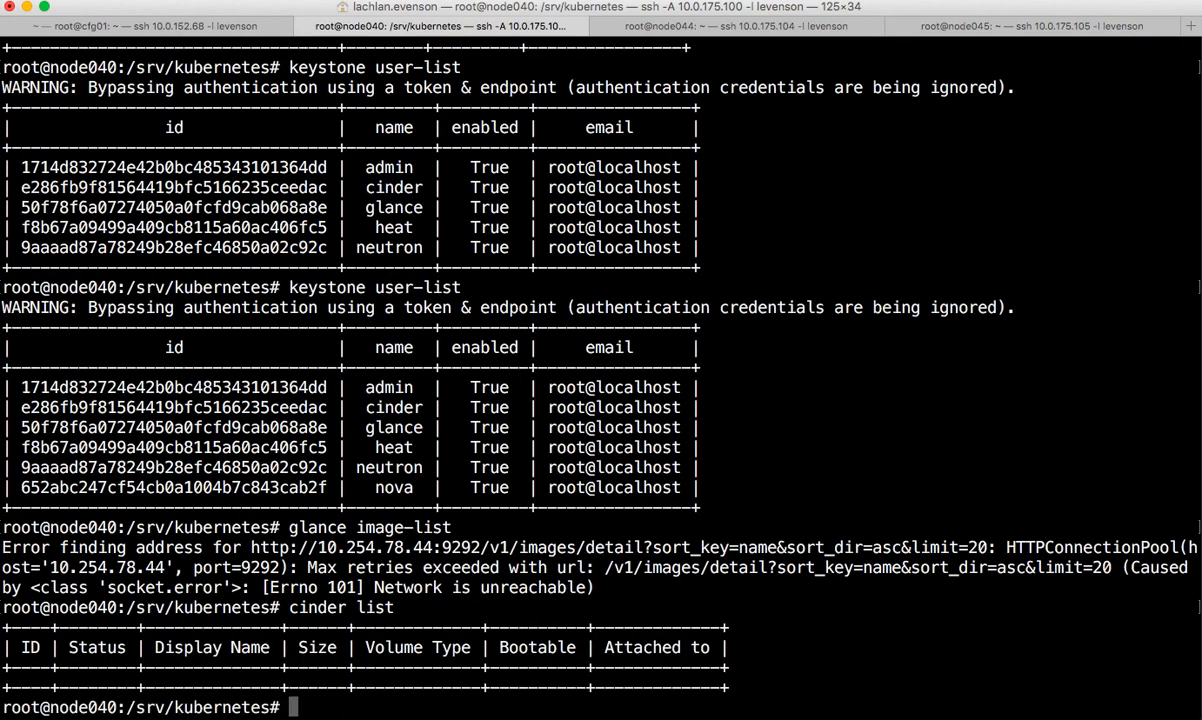
# Re-check deployments, list neutron networks, and confirm the glance image list is empty.
pyautogui.write('kub')
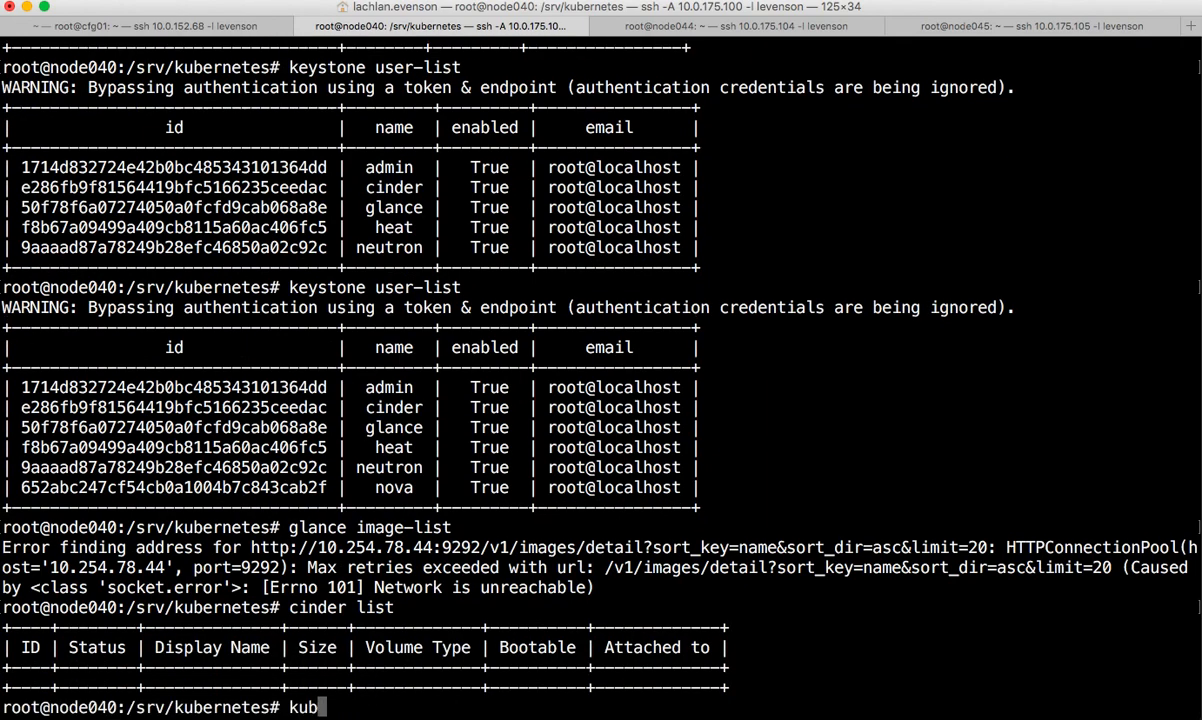
pyautogui.write('ctl')
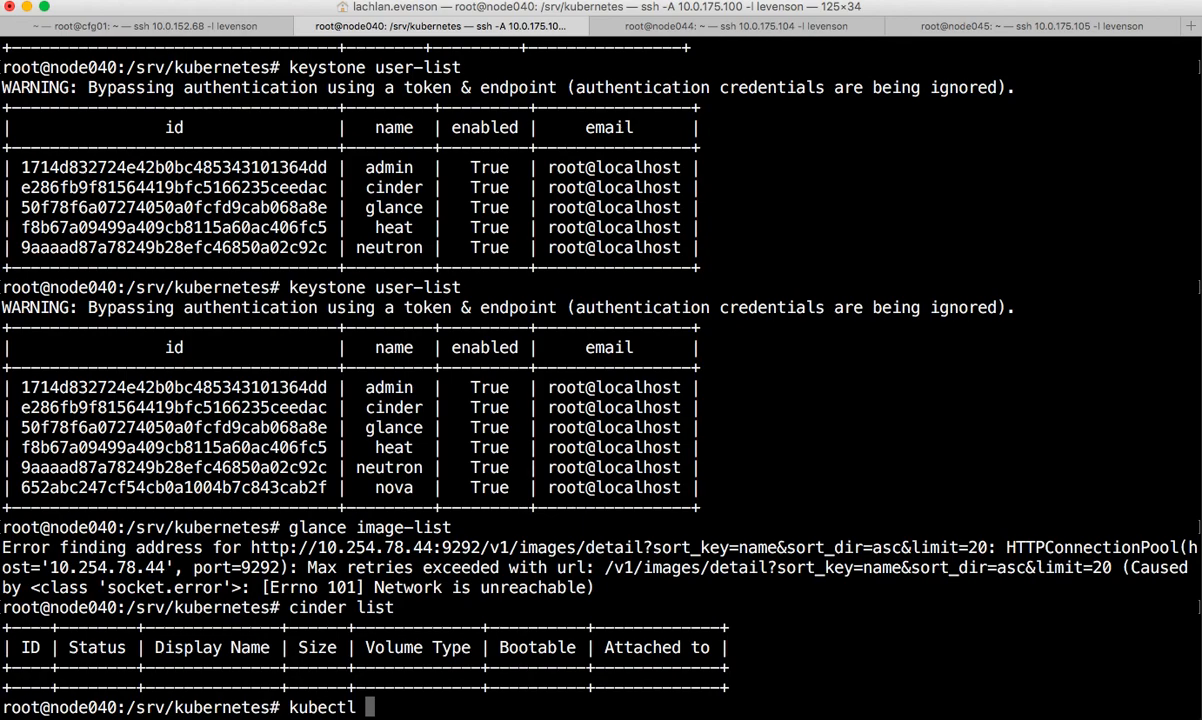
pyautogui.write('get deployments')
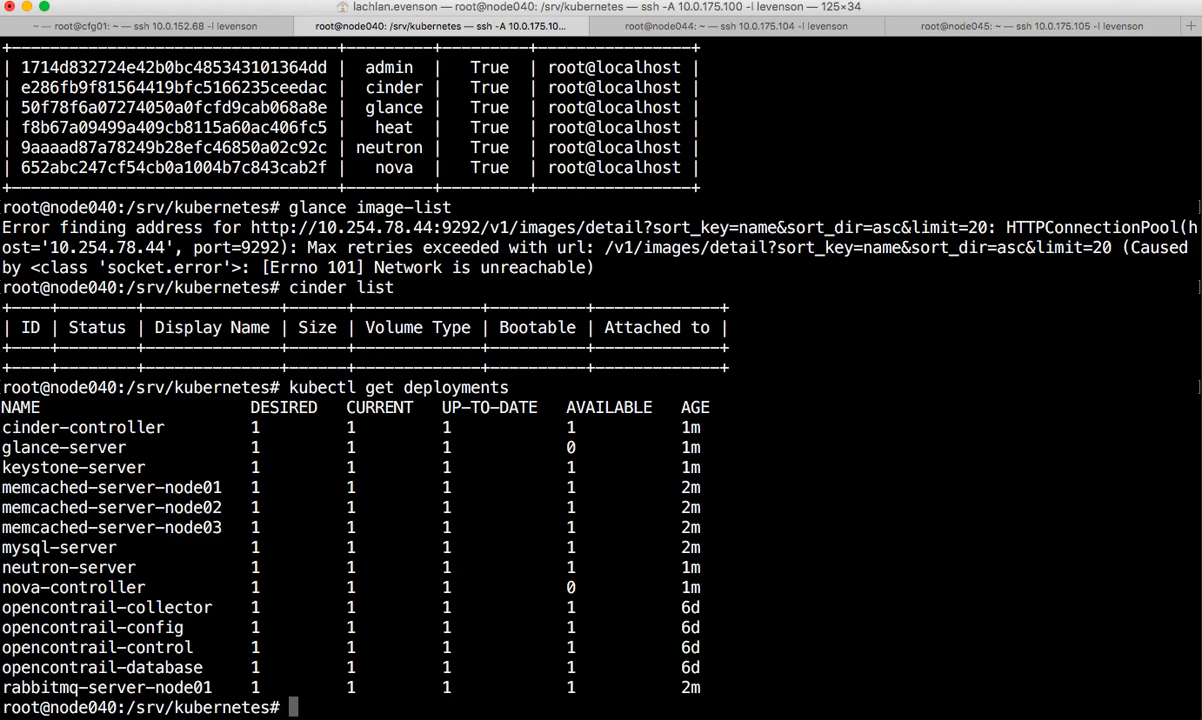
pyautogui.write('neutron net-list')
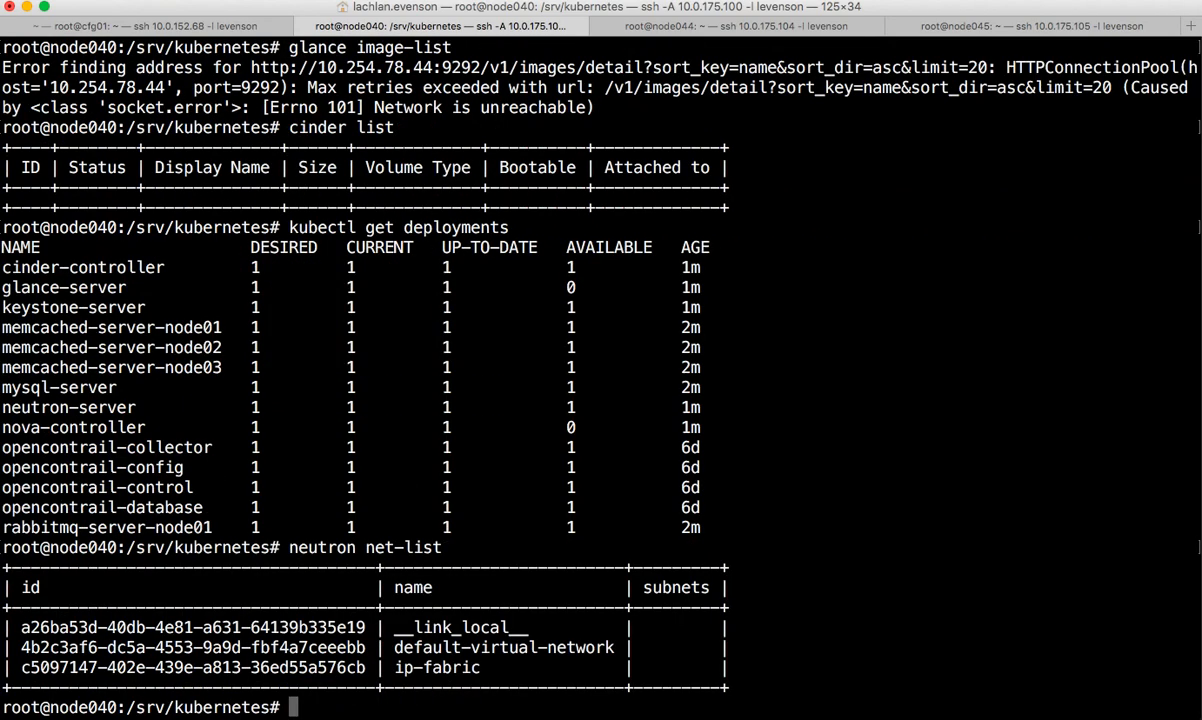
pyautogui.write('neutron net-list')
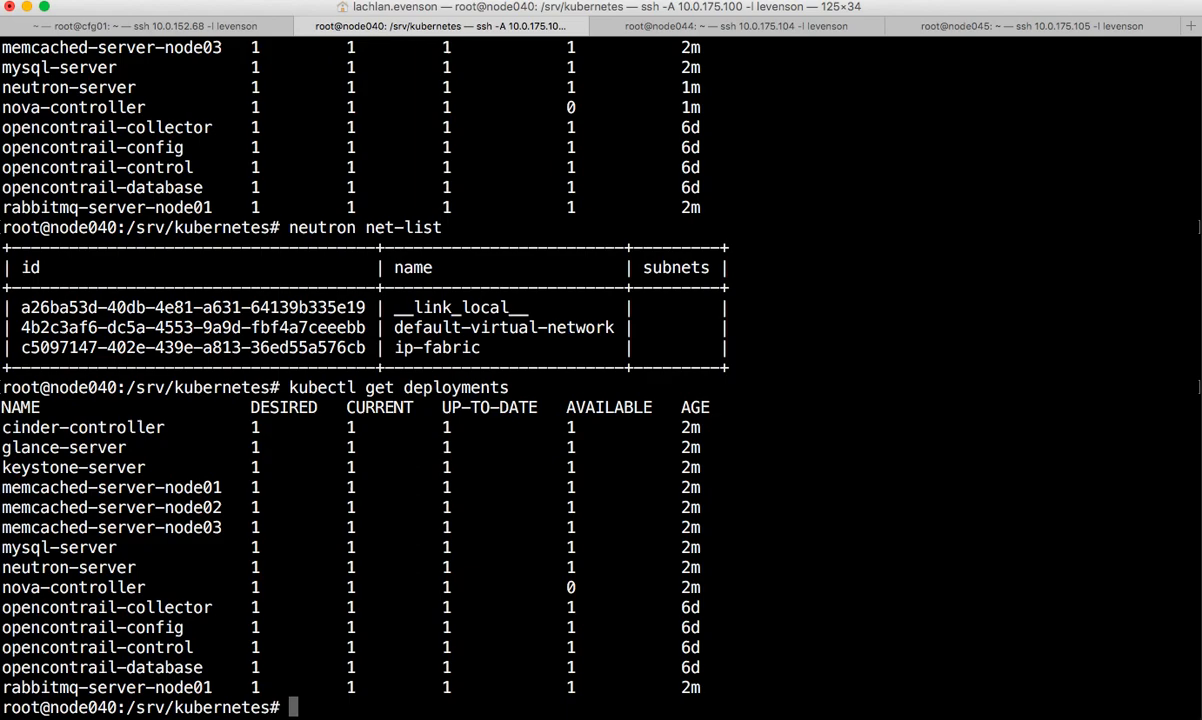
pyautogui.write('glance image-list')
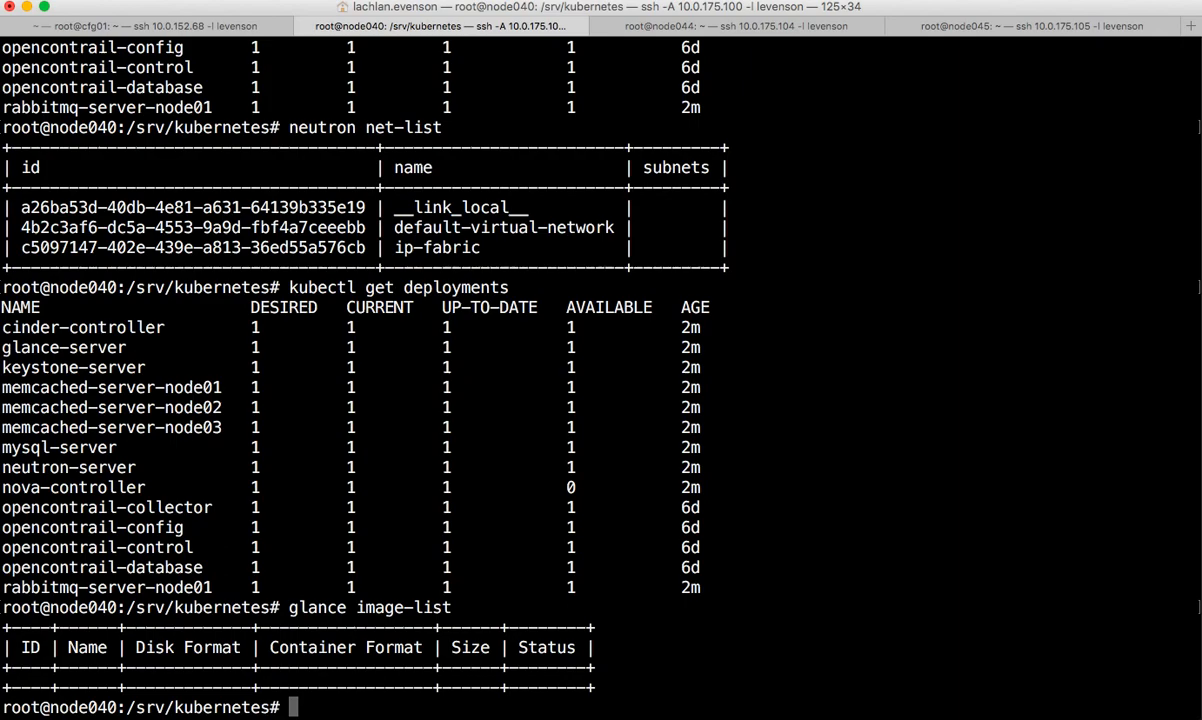
pyautogui.moveTo(390, 170)
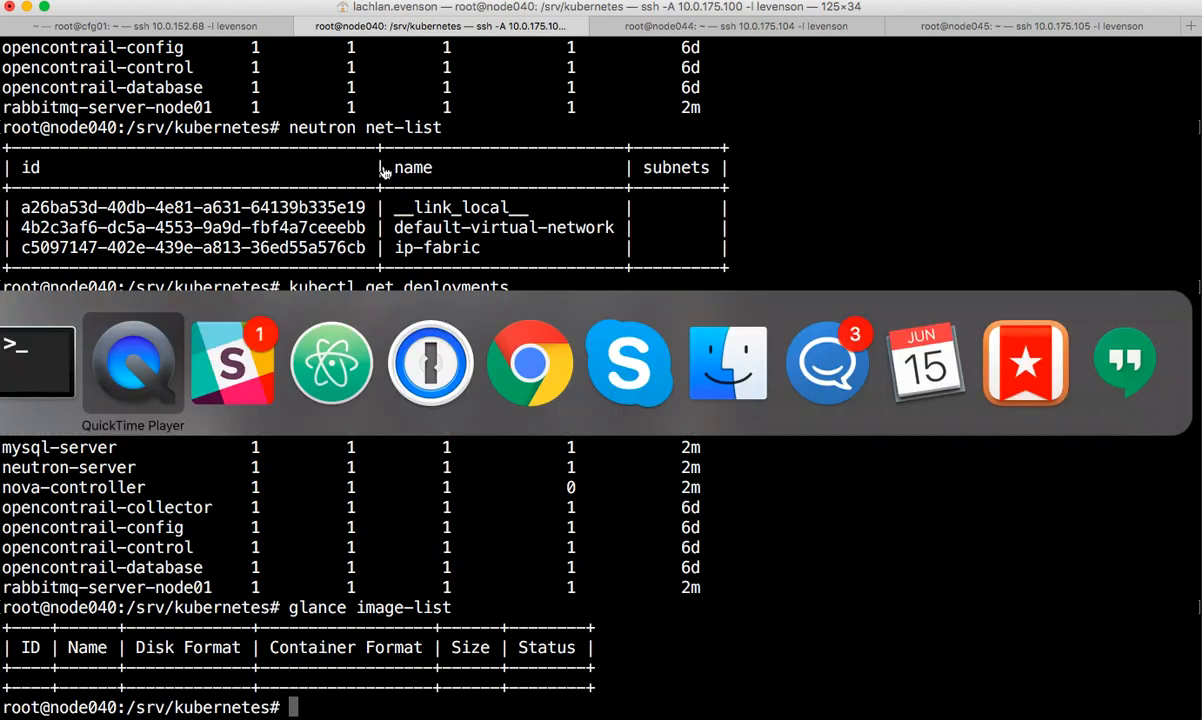
# Create net1 with subnet1 (10.0.10.0/24) and upload a public qcow2 cirros image.
pyautogui.click(331, 362)
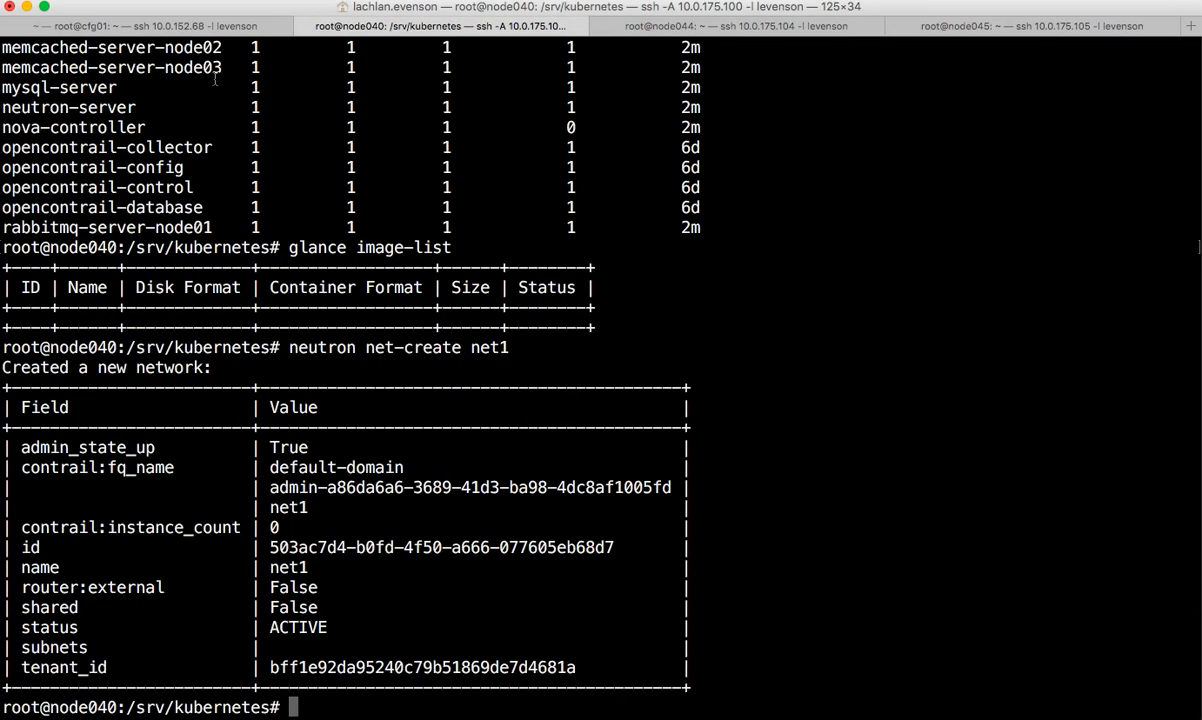
pyautogui.write('neutron subnet-create --name subnet1 net1 10.0.10.0/24')
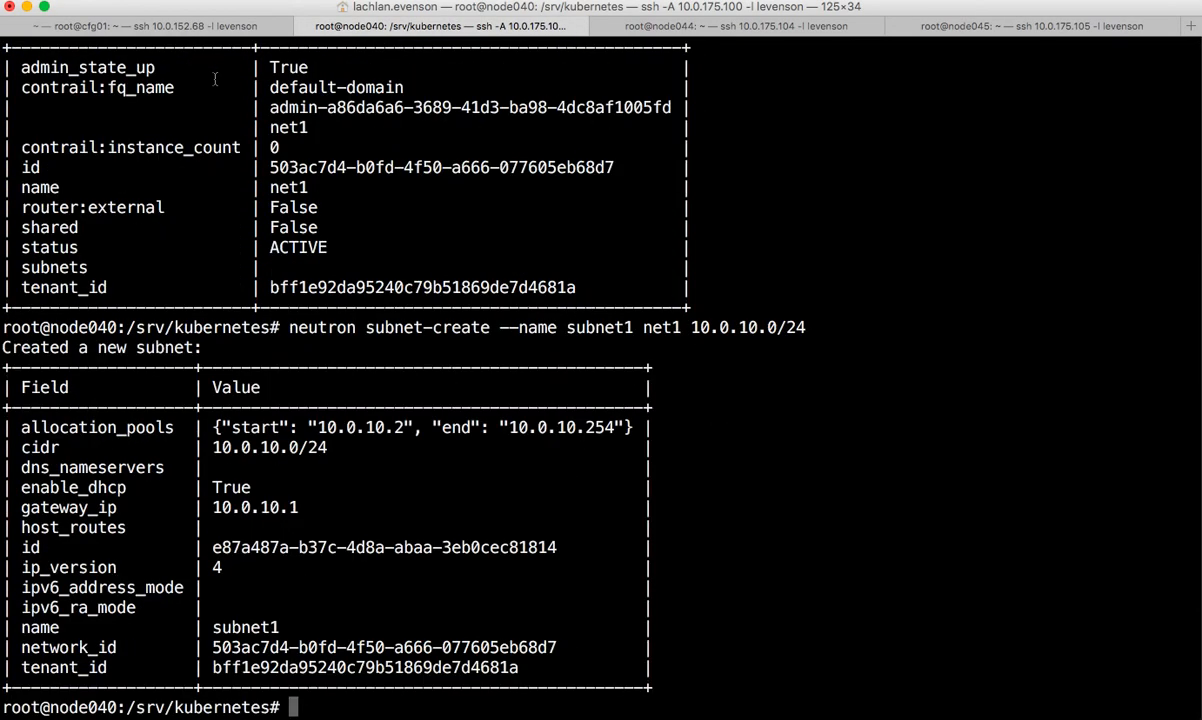
pyautogui.write('neutron net-list')
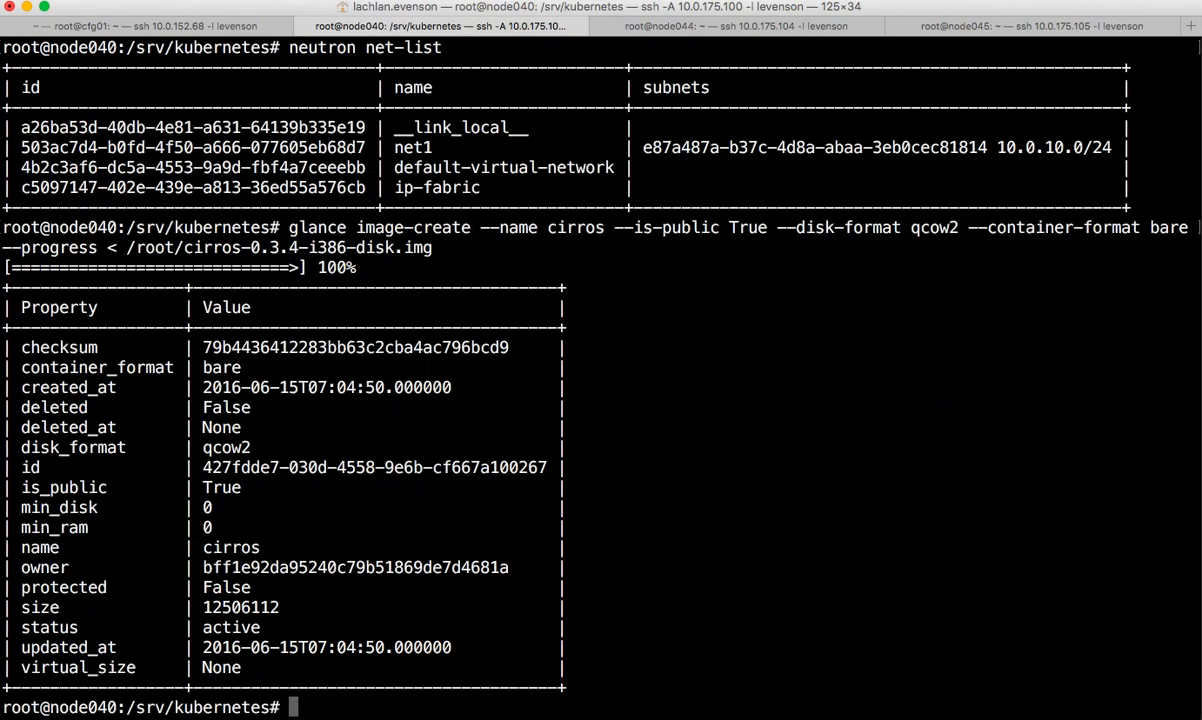
pyautogui.write('glance image-lis')
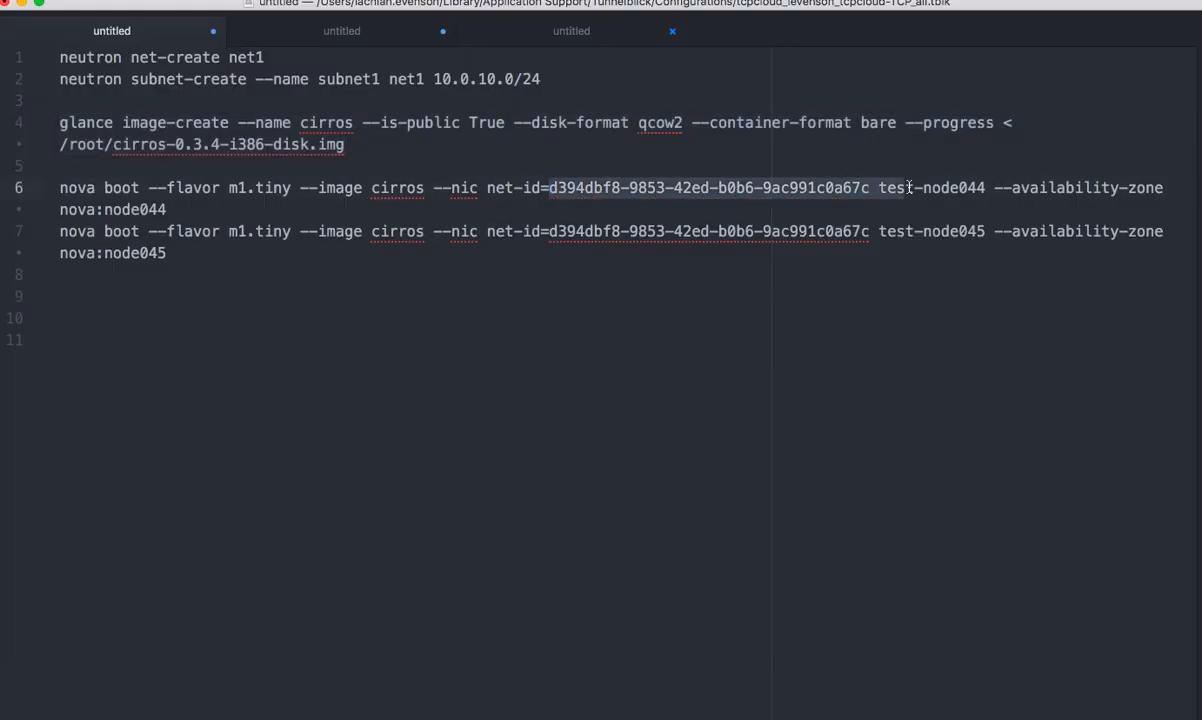
# Replace the old net-id in the nova boot notes with 503ac7d4-b0fd-4f50-a666-077605eb68d7.
pyautogui.write('503ac7d4-b0fd-4f50-a666-077605eb68d7')
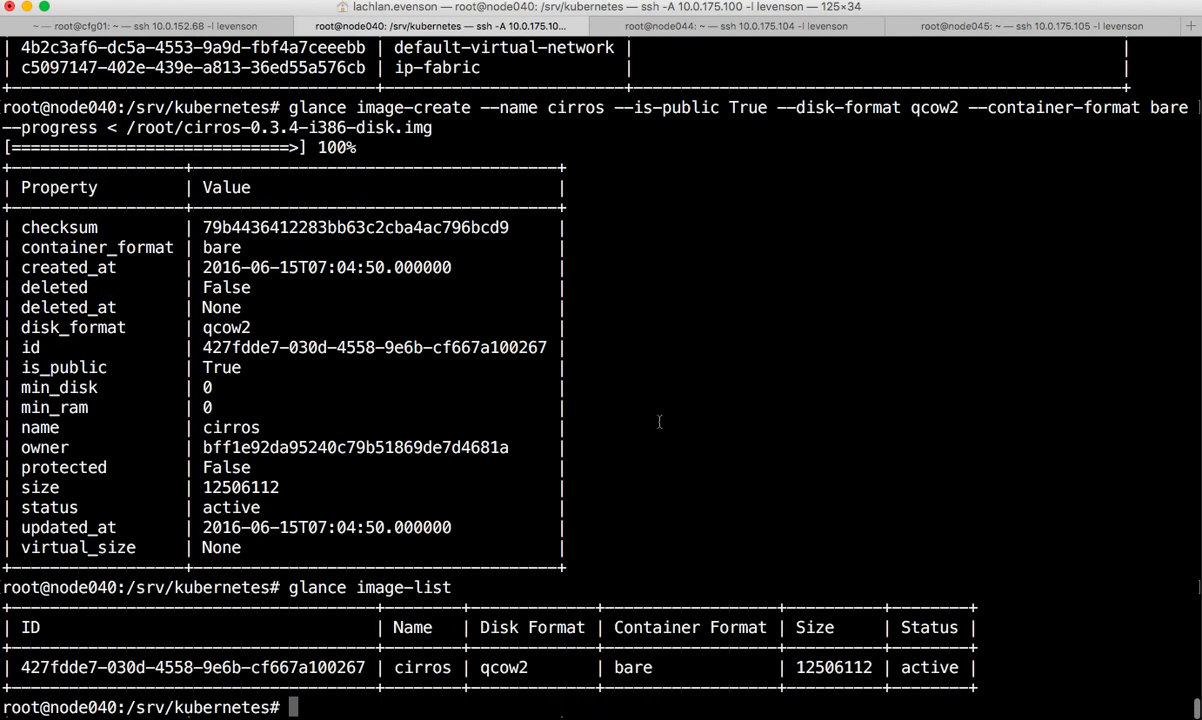
# Create libvirt-compute01 and libvirt-compute02 from openstack-compute/ and confirm all pods Running.
pyautogui.write('kueb')
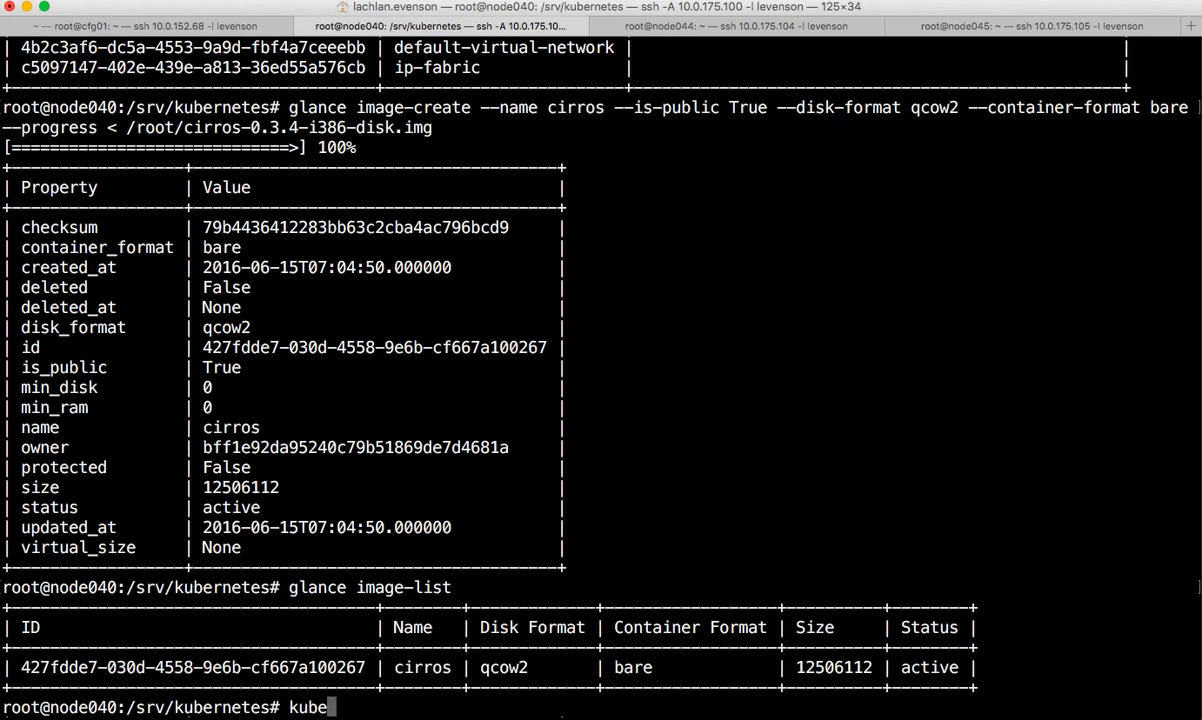
pyautogui.write('tl')
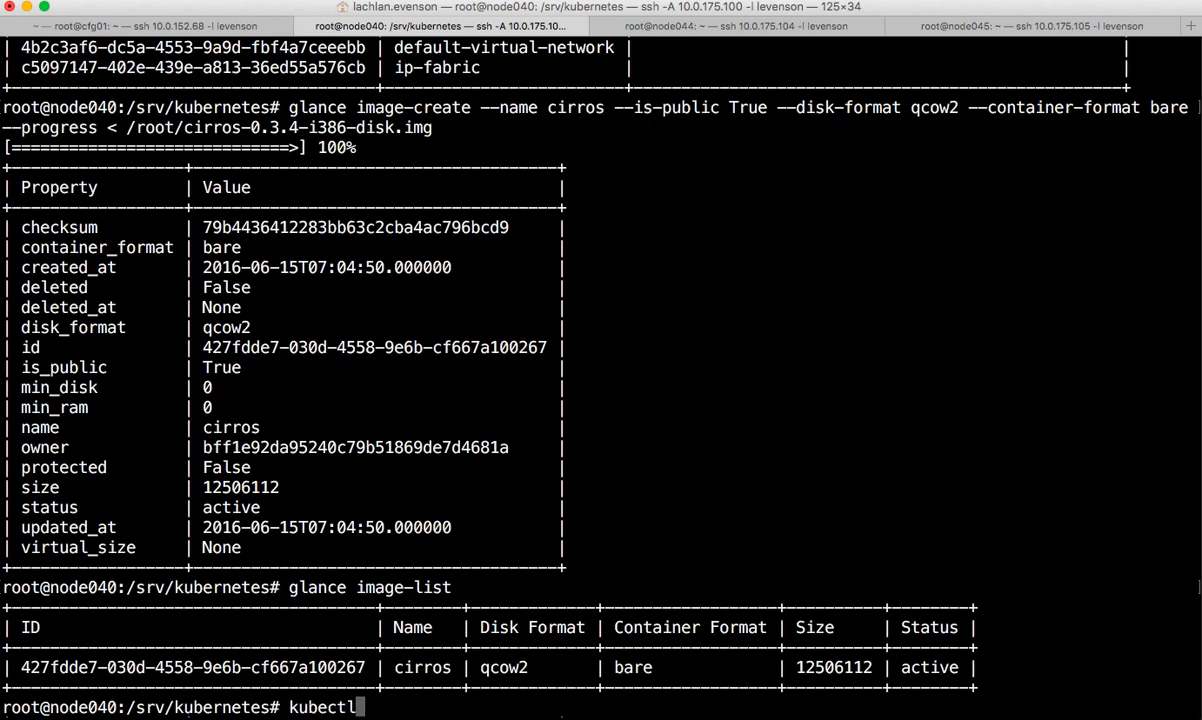
pyautogui.write('c')
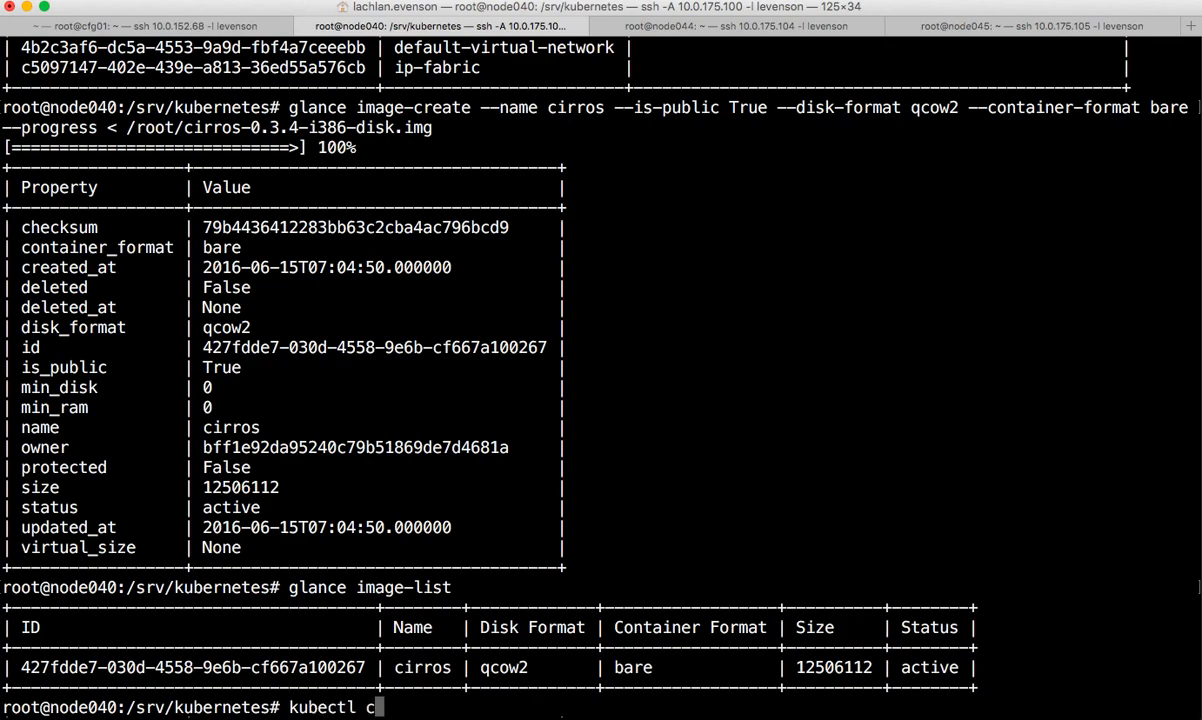
pyautogui.write('reate -f')
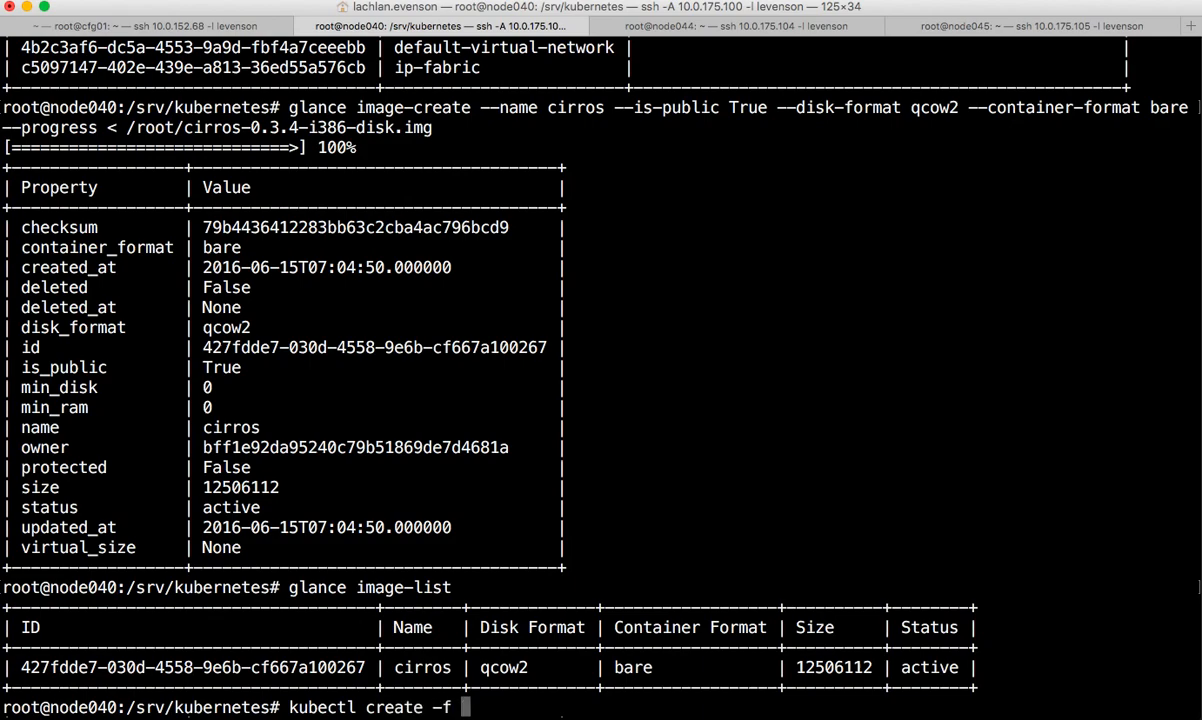
pyautogui.write('openstakc')
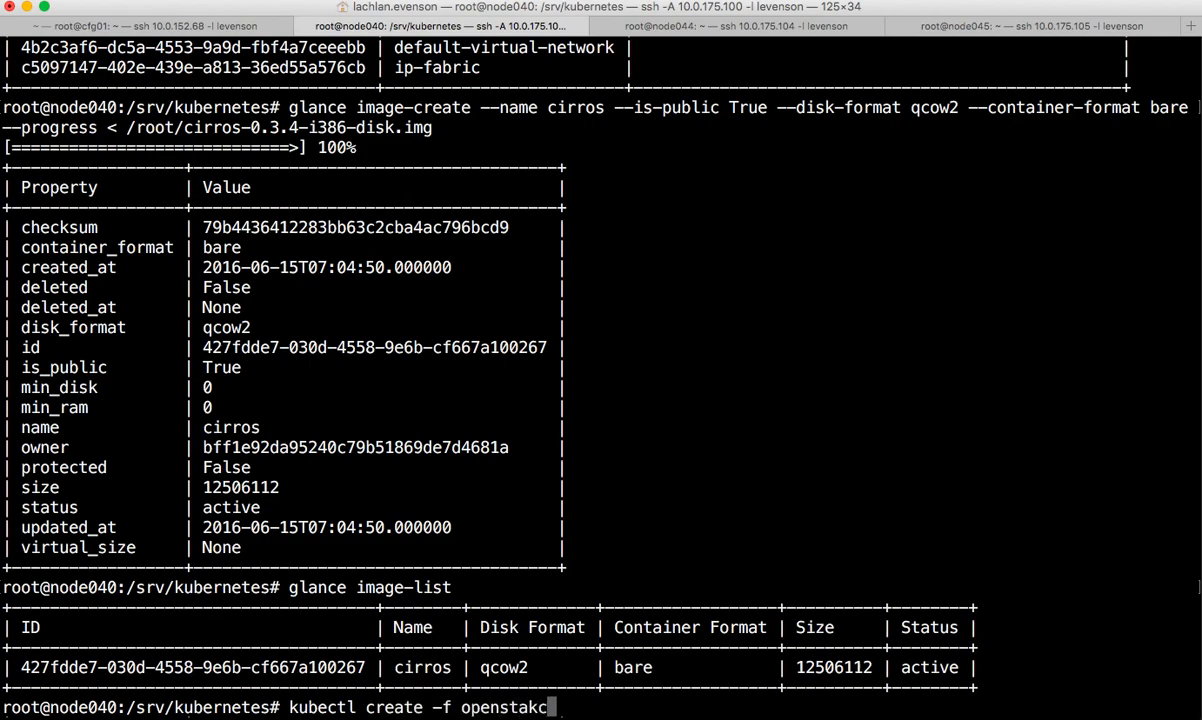
pyautogui.press('BackSpace')
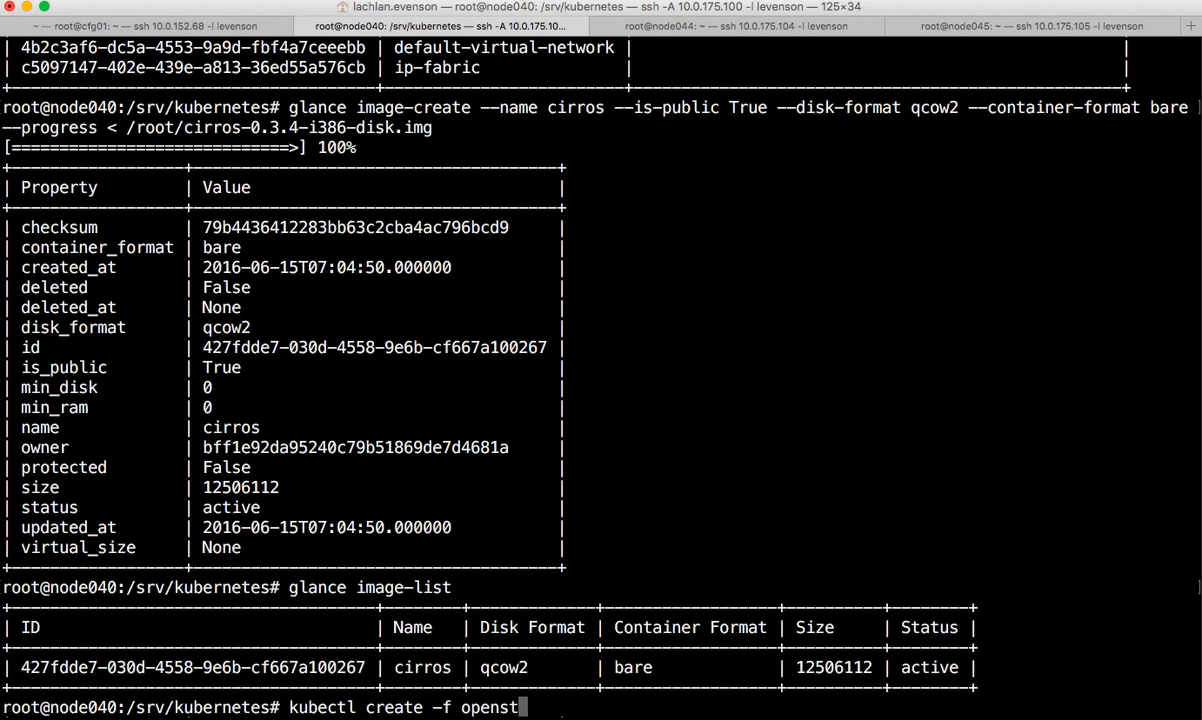
pyautogui.write('ck-co')
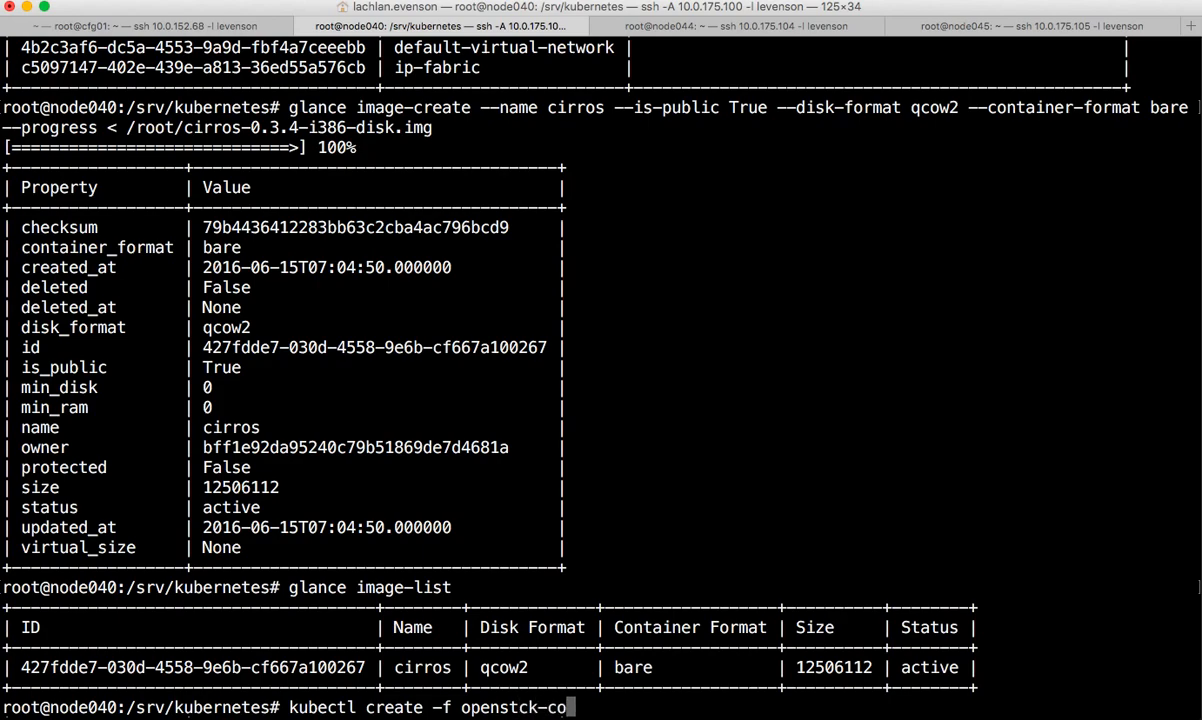
pyautogui.press('Backspace')
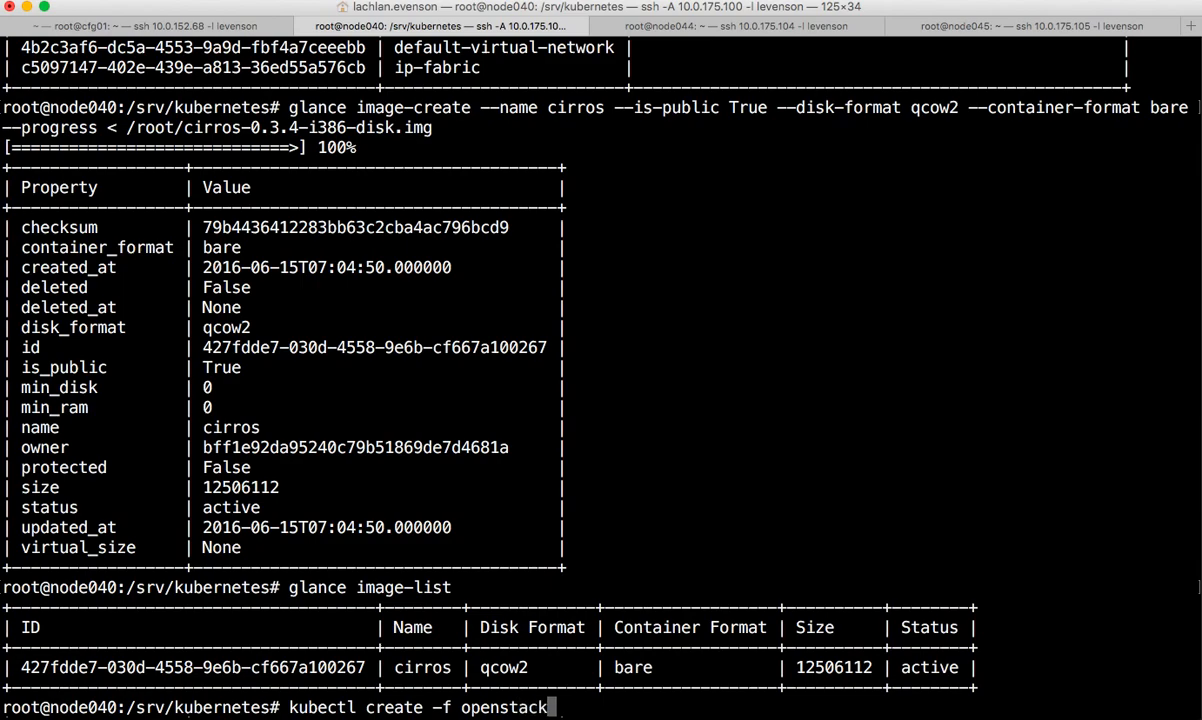
pyautogui.write('-cop')
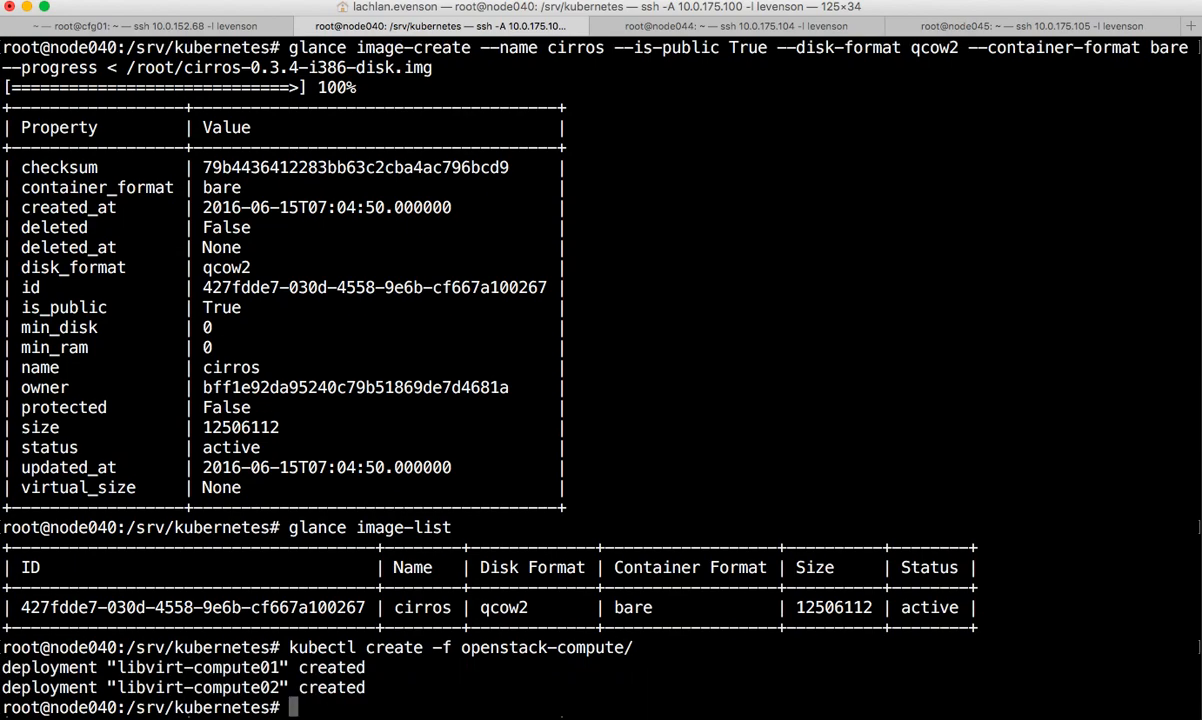
pyautogui.write('ku')
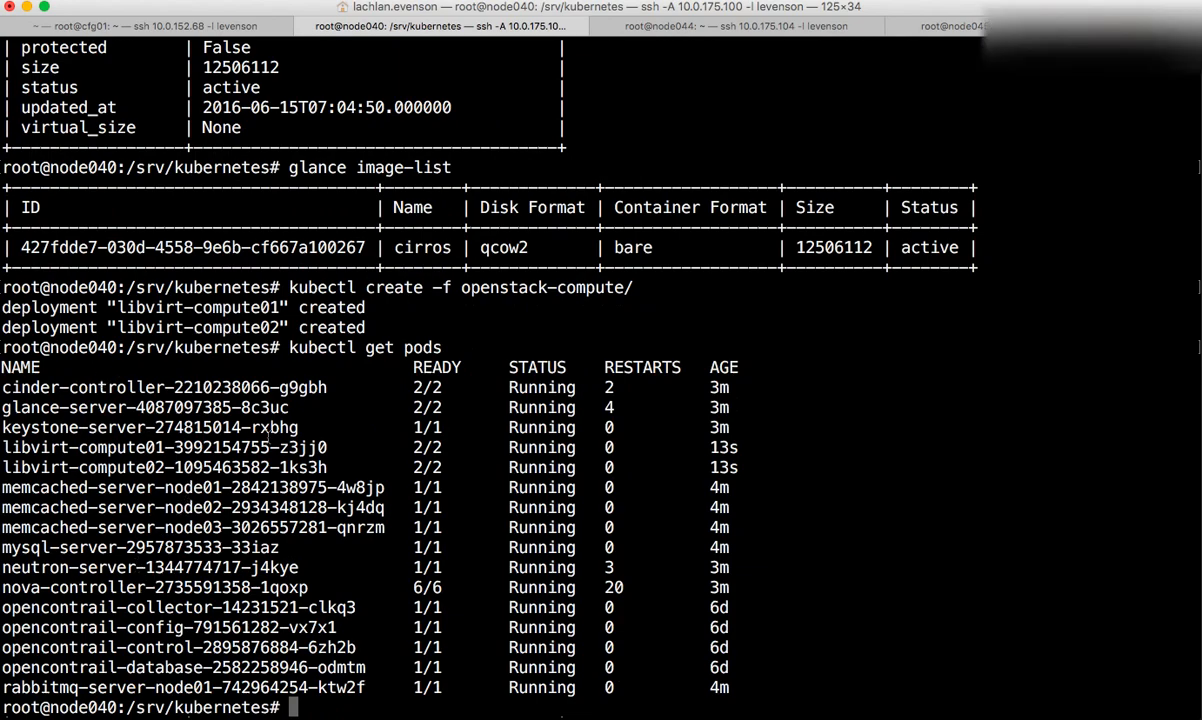
# Show pod placement across node041–node045, confirm five Ready nodes, and start booting test-node045.
pyautogui.write('kubectl get pods')
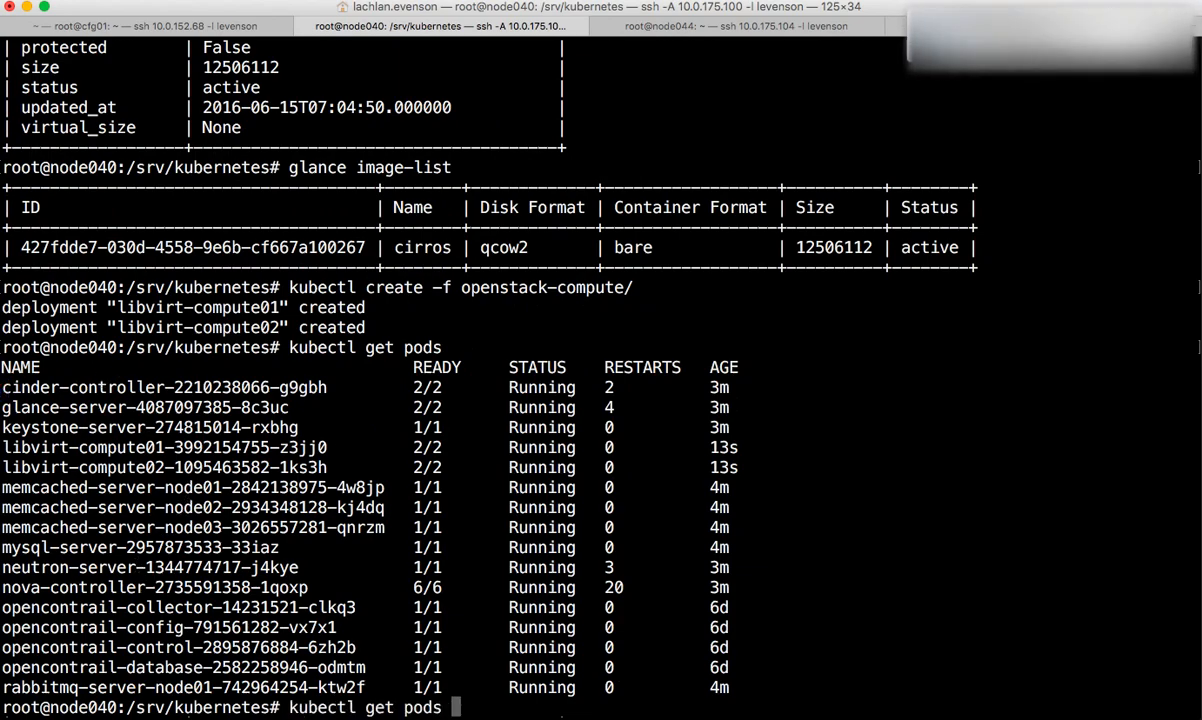
pyautogui.write('-o wide')
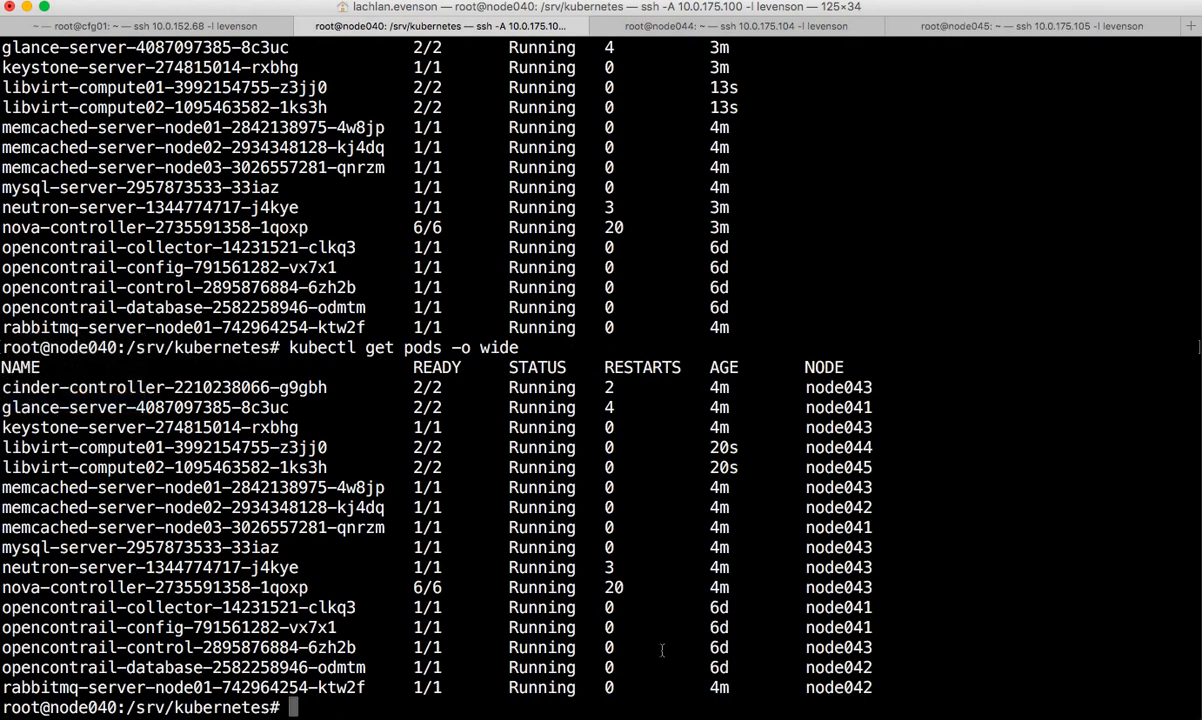
pyautogui.moveTo(458, 458)
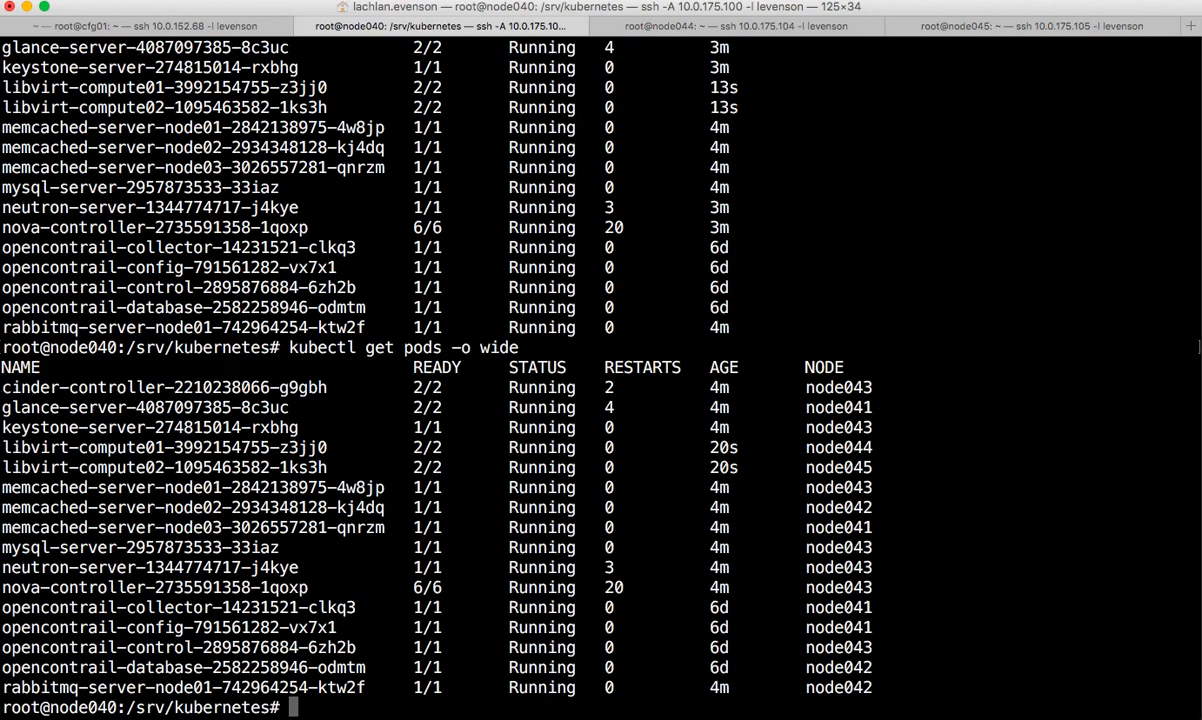
pyautogui.write('kubectl')
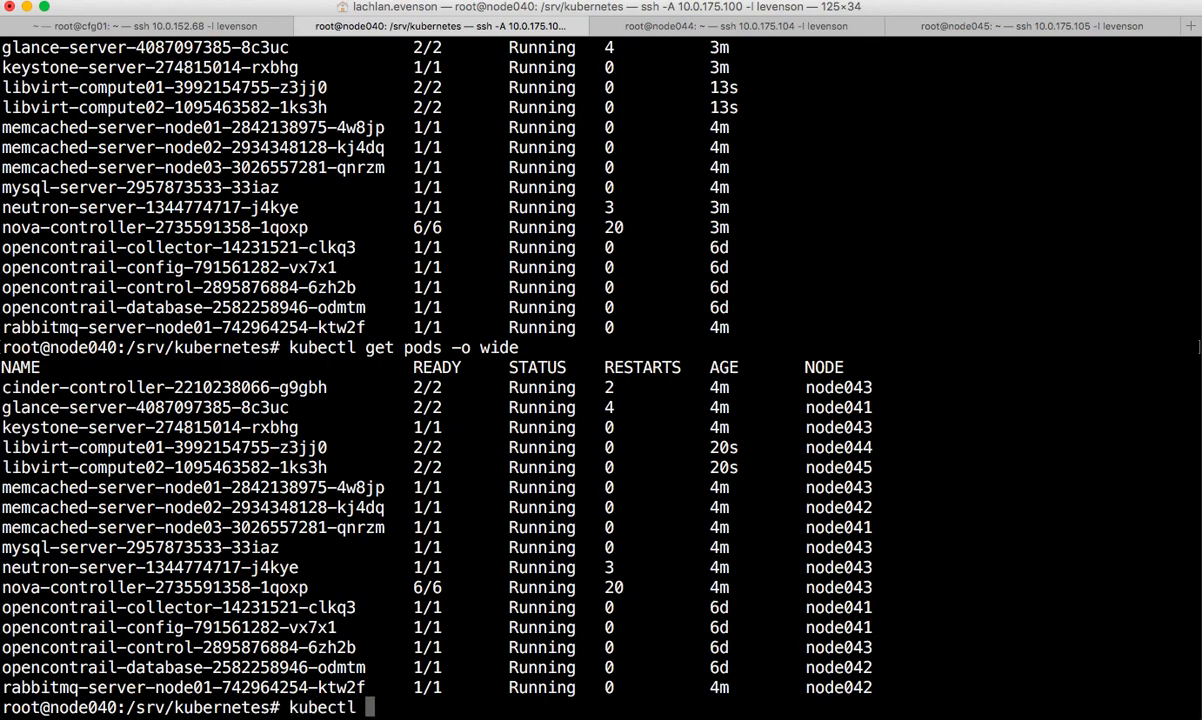
pyautogui.write('get nodes')
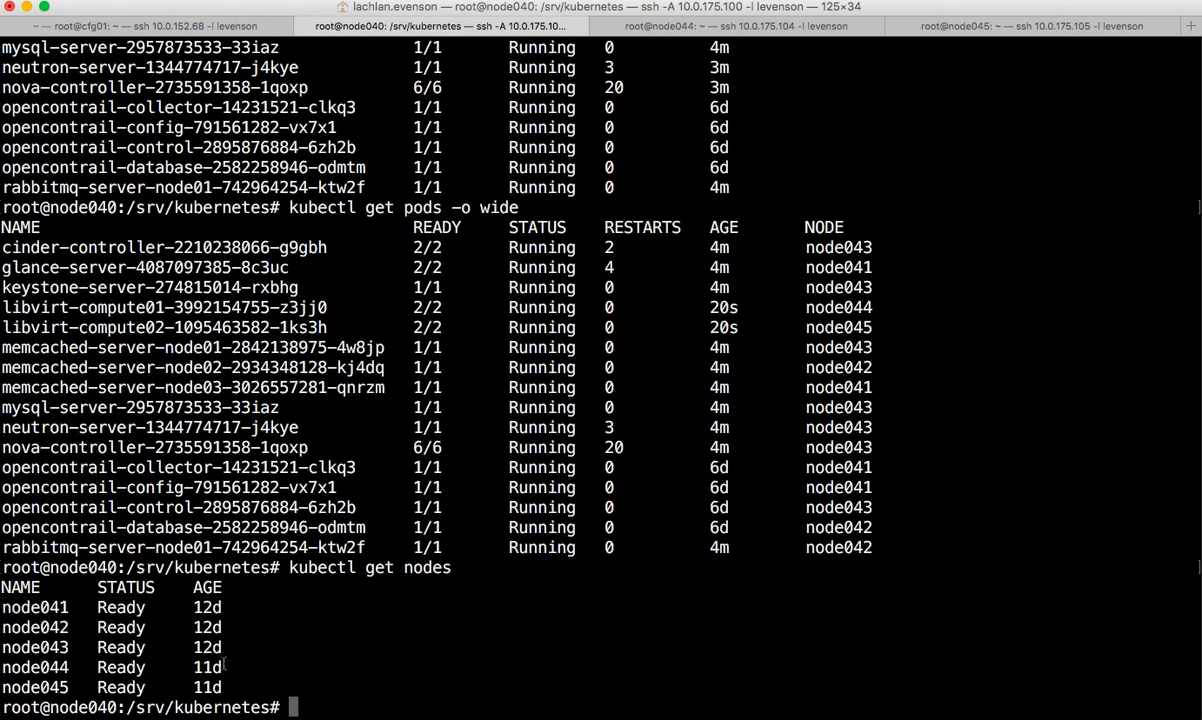
pyautogui.moveTo(5, 667); pyautogui.dragTo(222, 687)
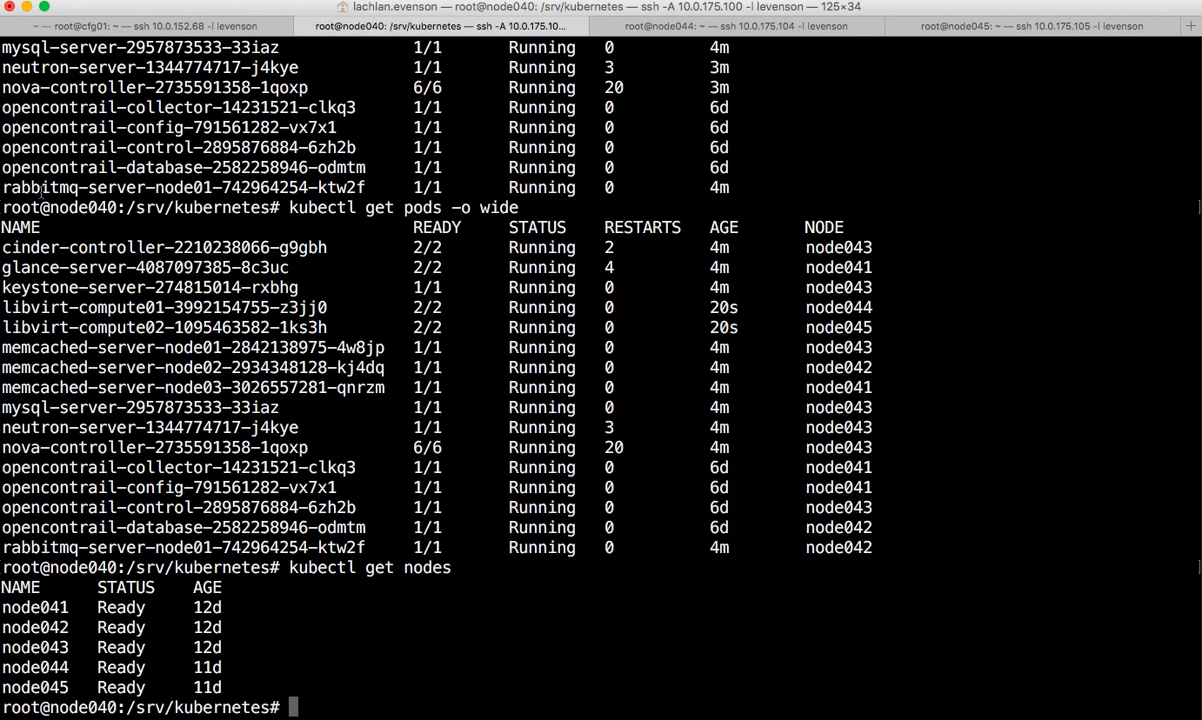
pyautogui.write('nova boot --flavor m1.tiny --image cirros --nic net-id=503ac7d4-b0fd-4f50-a666-077605eb68d7 test-node044 --availability-zone nova:node044')
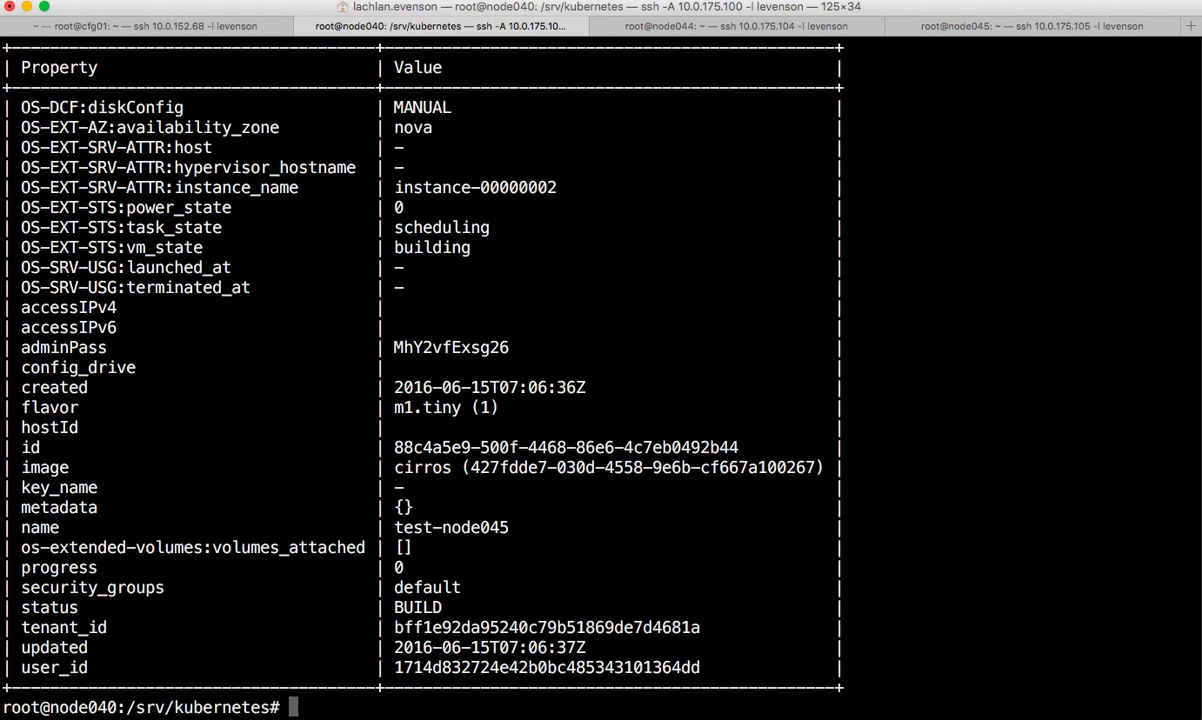
# List instances, confirming test-node044 and test-node045 ACTIVE at 10.0.10.3 and 10.0.10.4.
pyautogui.write('nova list')
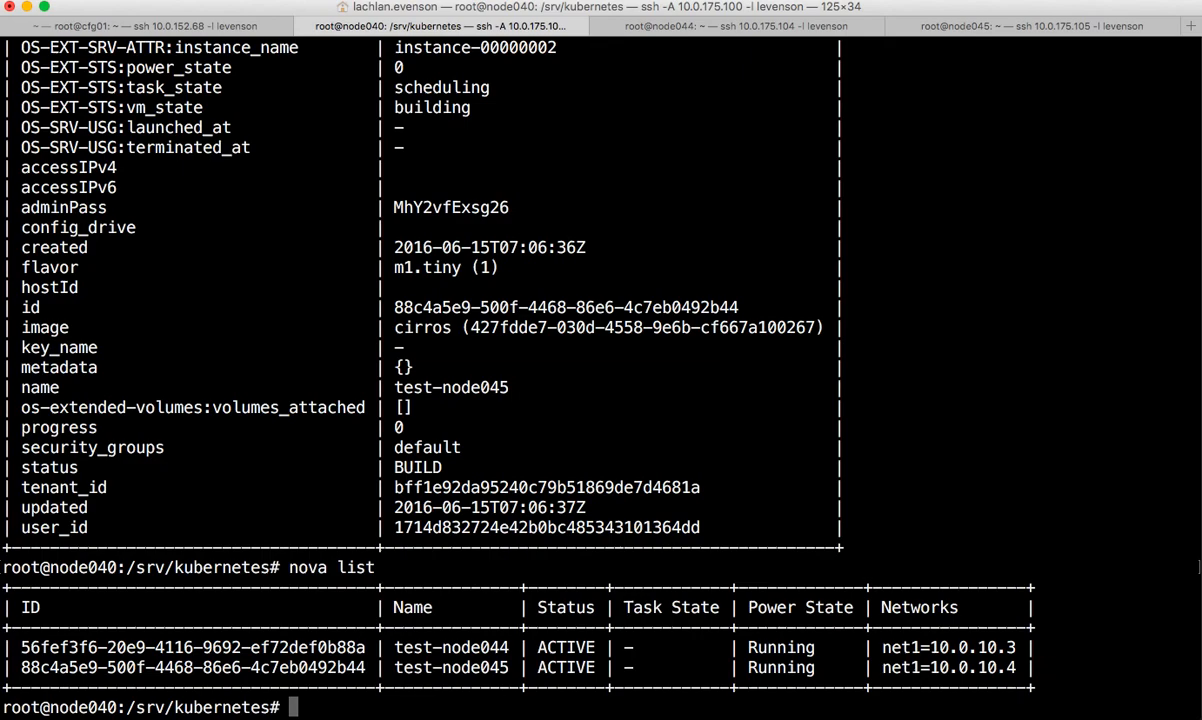
pyautogui.click(735, 26)
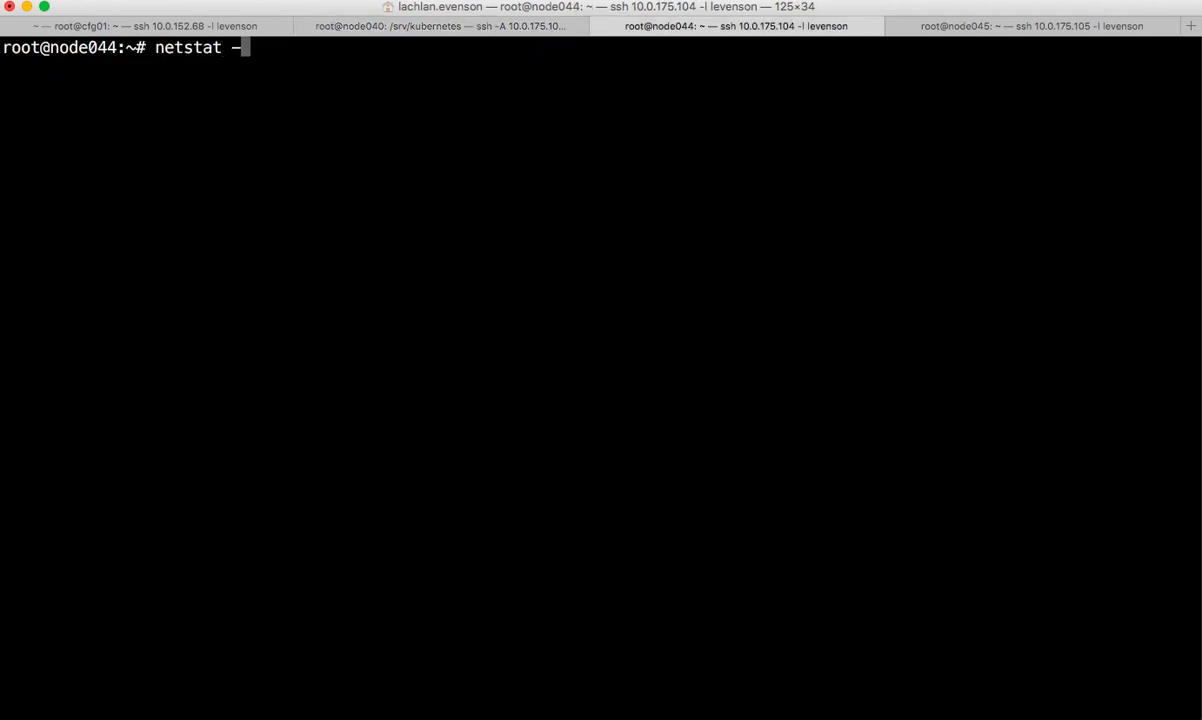
# Show node044's routing table and ssh to link-local 169.254.0.11 as cirros.
pyautogui.write('nr')
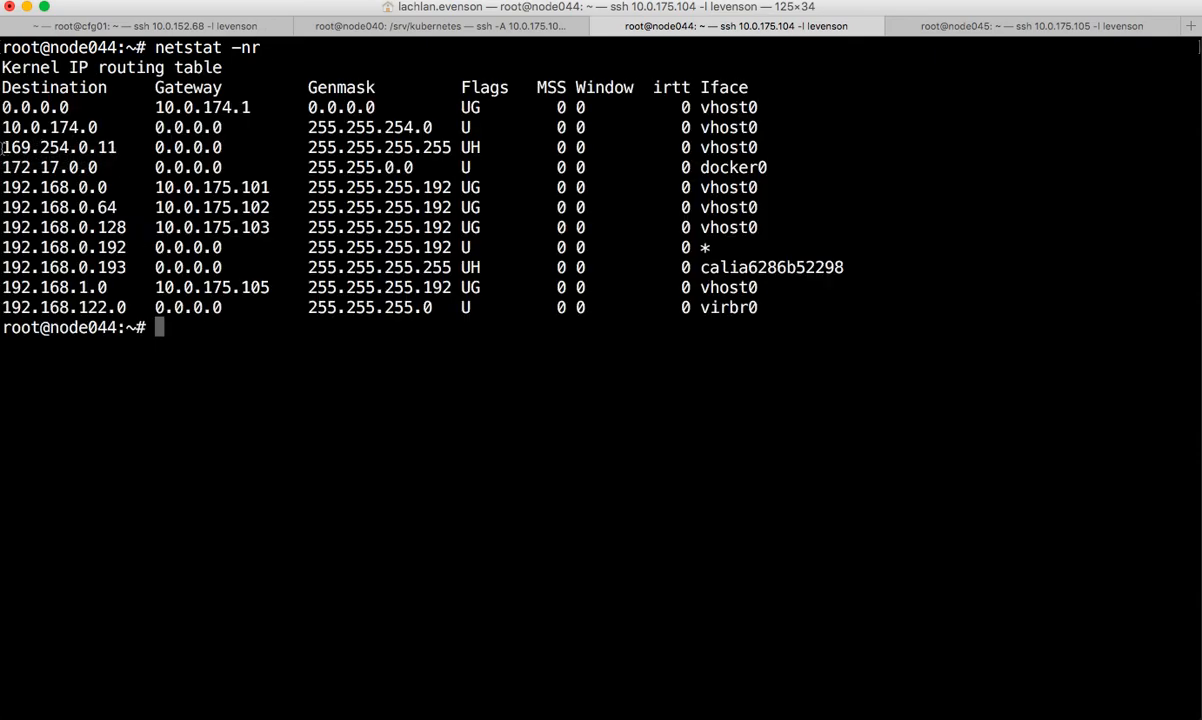
pyautogui.doubleClick(58, 147)
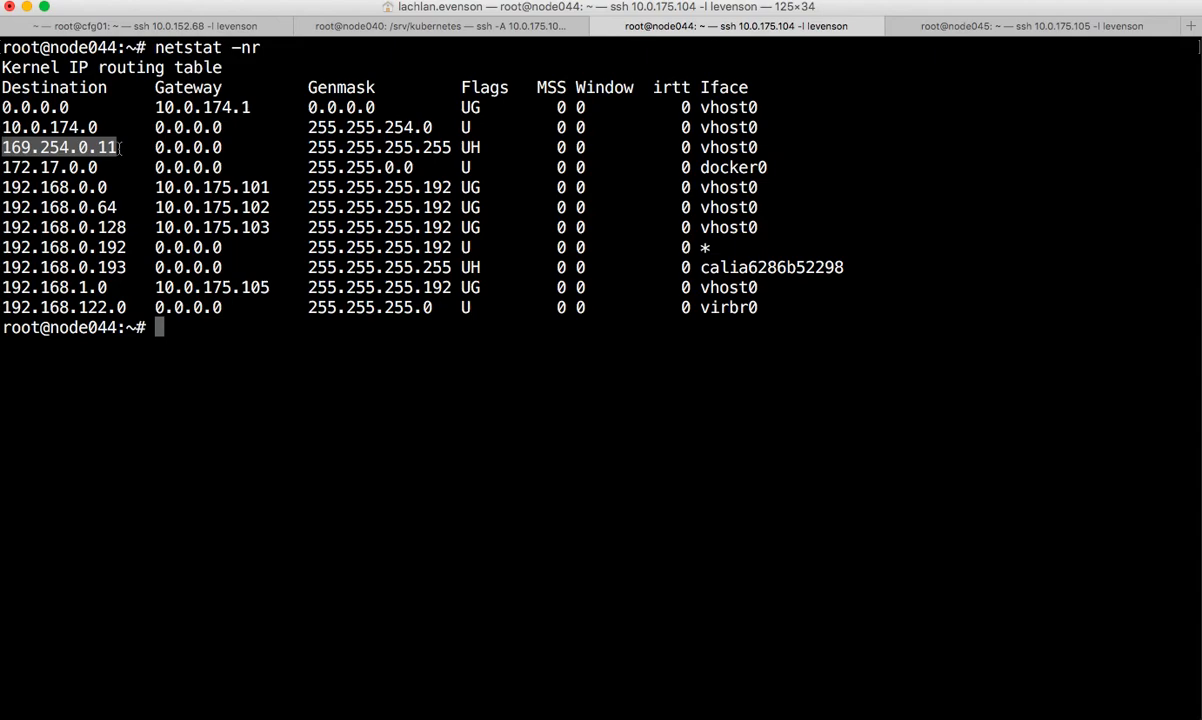
pyautogui.write('ssh')
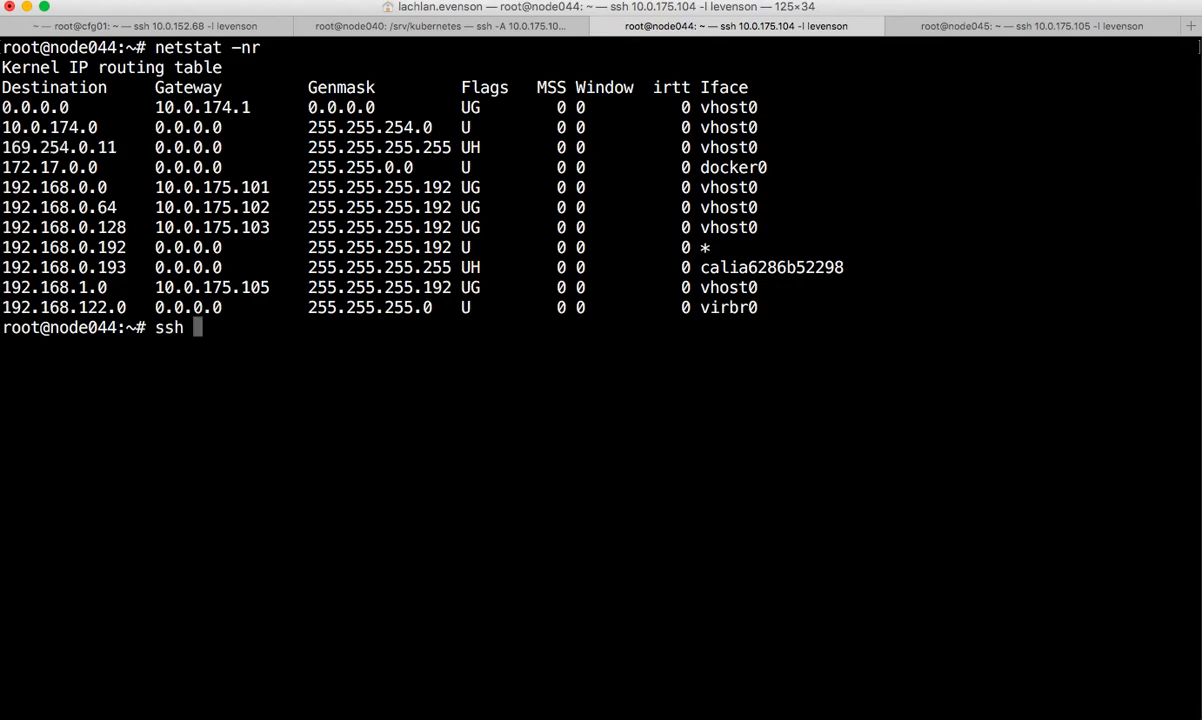
pyautogui.write('169.254.0.11 -l cirro')
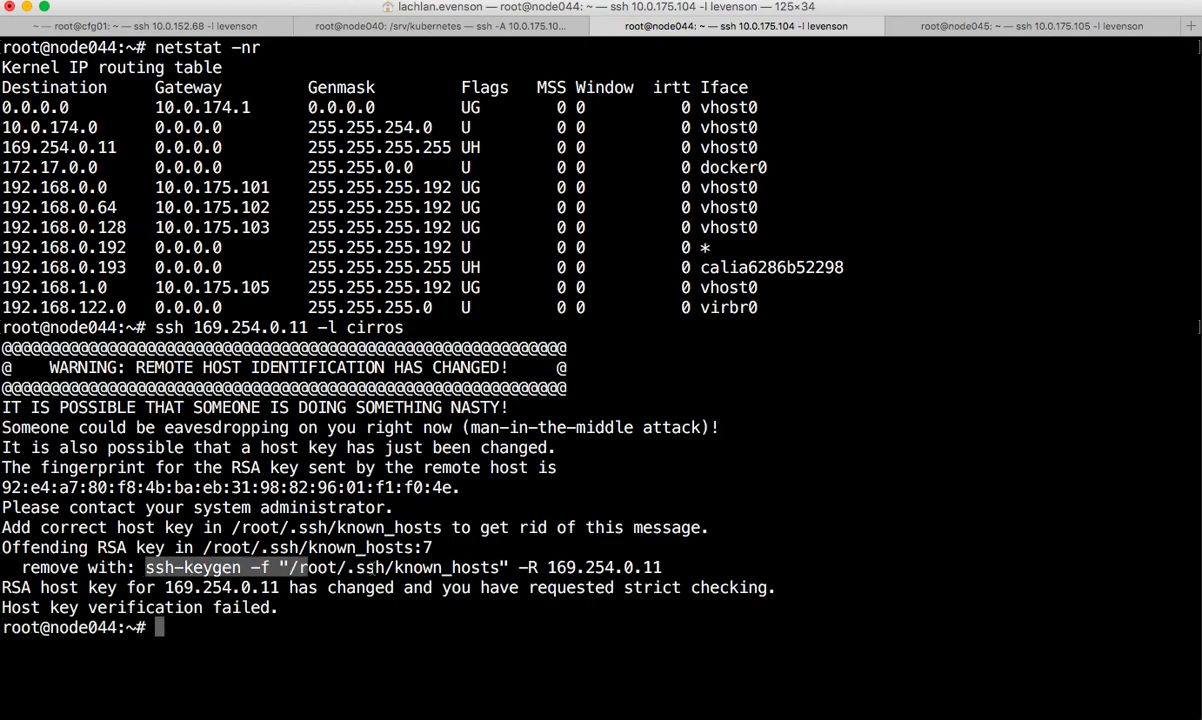
# Remove the stale 169.254.0.11 host key, accept the new key, and ping 10.0.10 addresses.
pyautogui.write('ssh-keygen -f "/root/.ssh/known_hosts" -R 169.254.0.11')
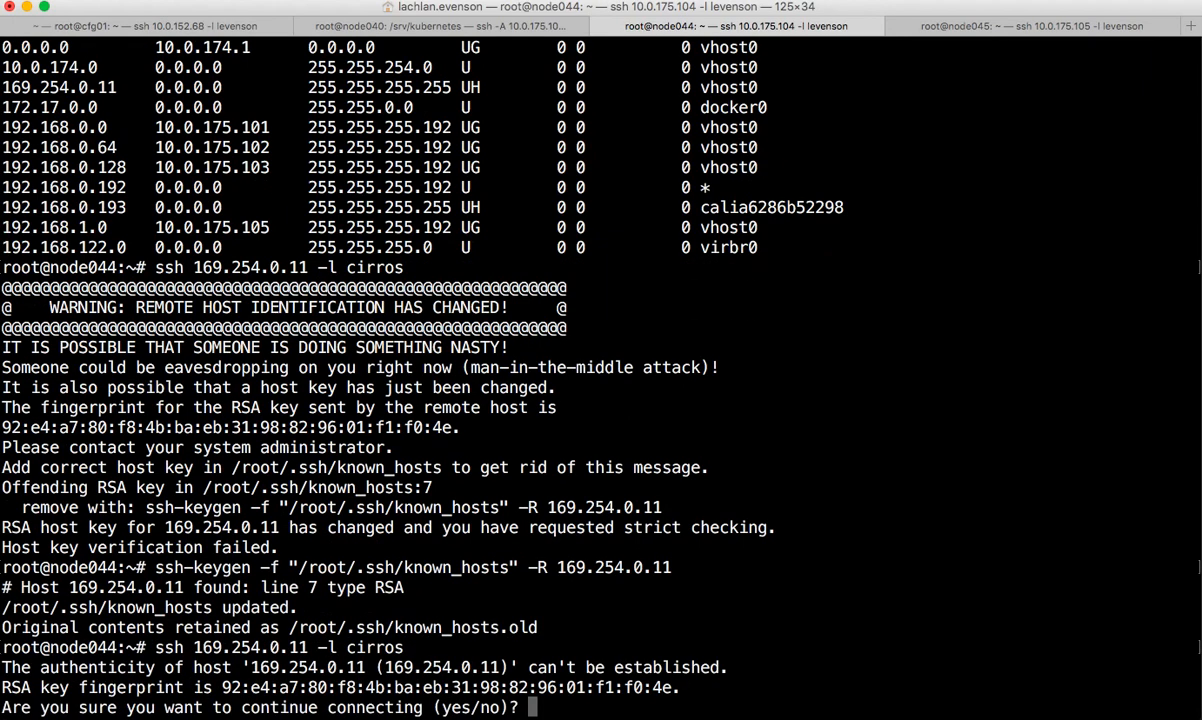
pyautogui.write('yes')
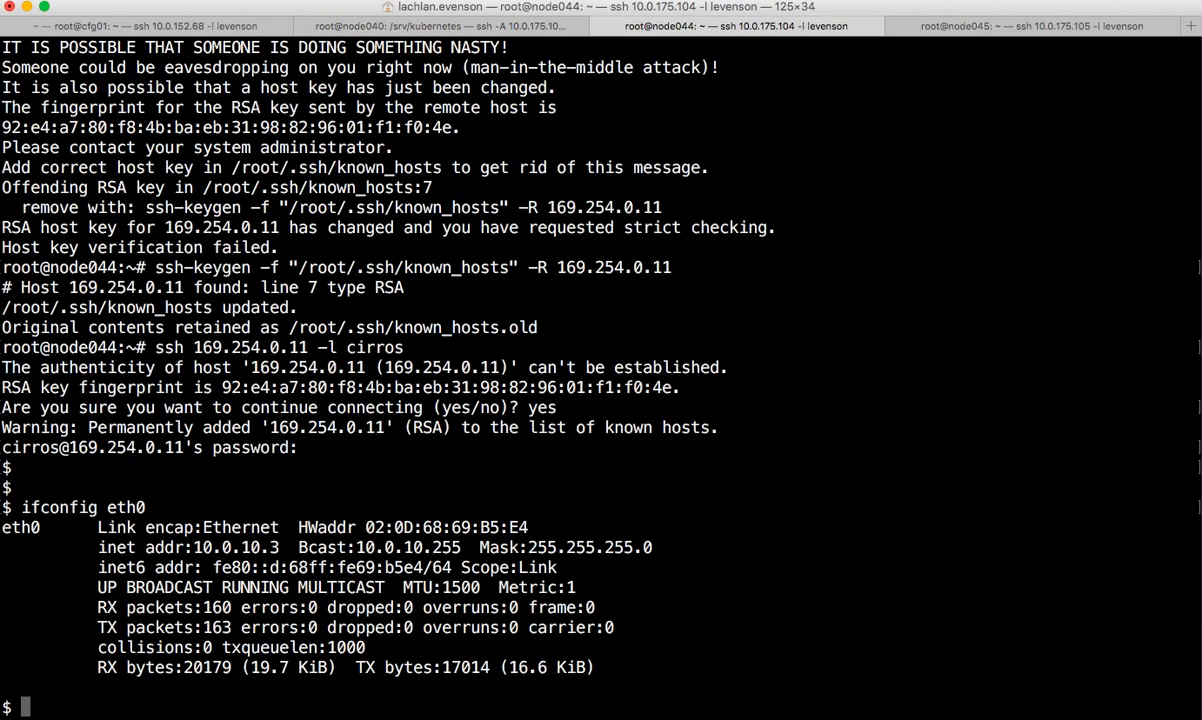
pyautogui.write('ping')
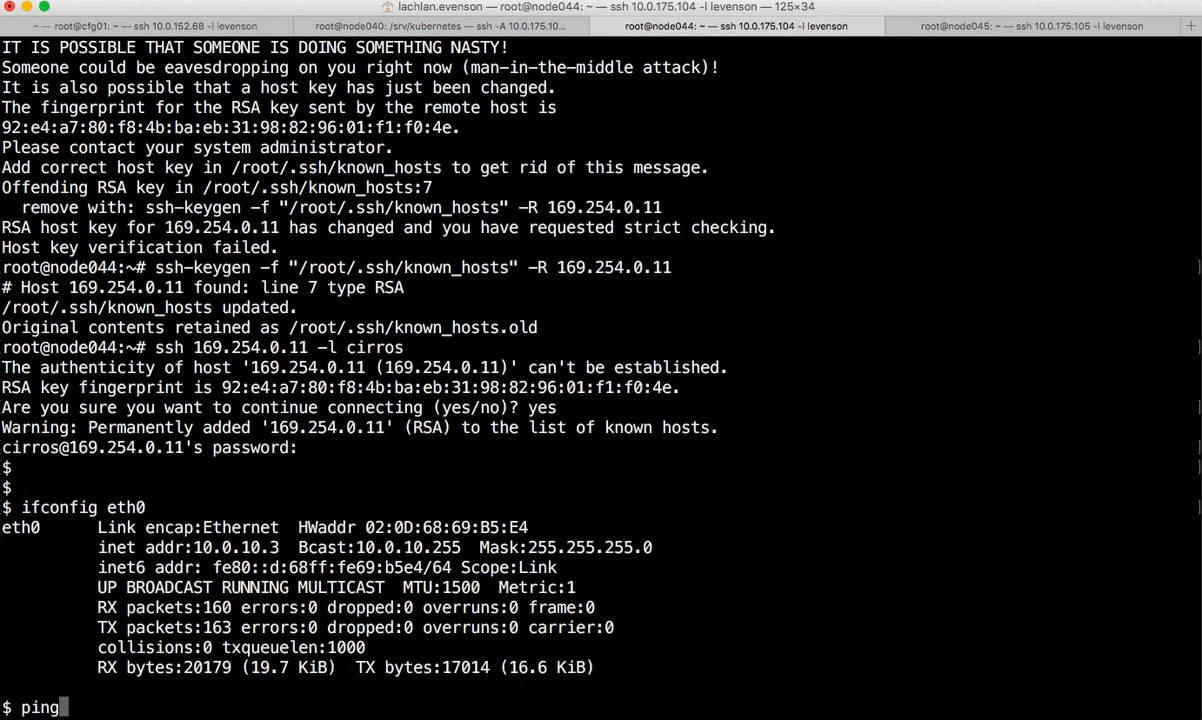
pyautogui.write('10.0.10')
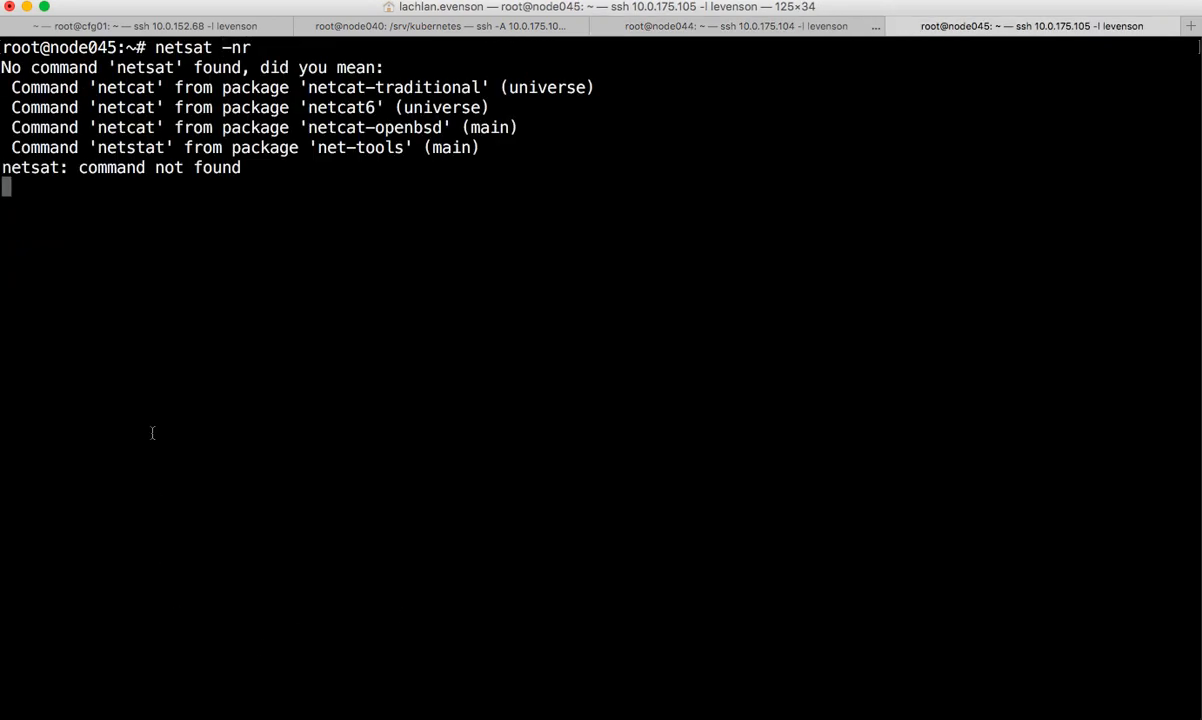
# Check node045's routes and ssh toward test-node045 at 169.254.0.6.
pyautogui.write('netstat -nr')
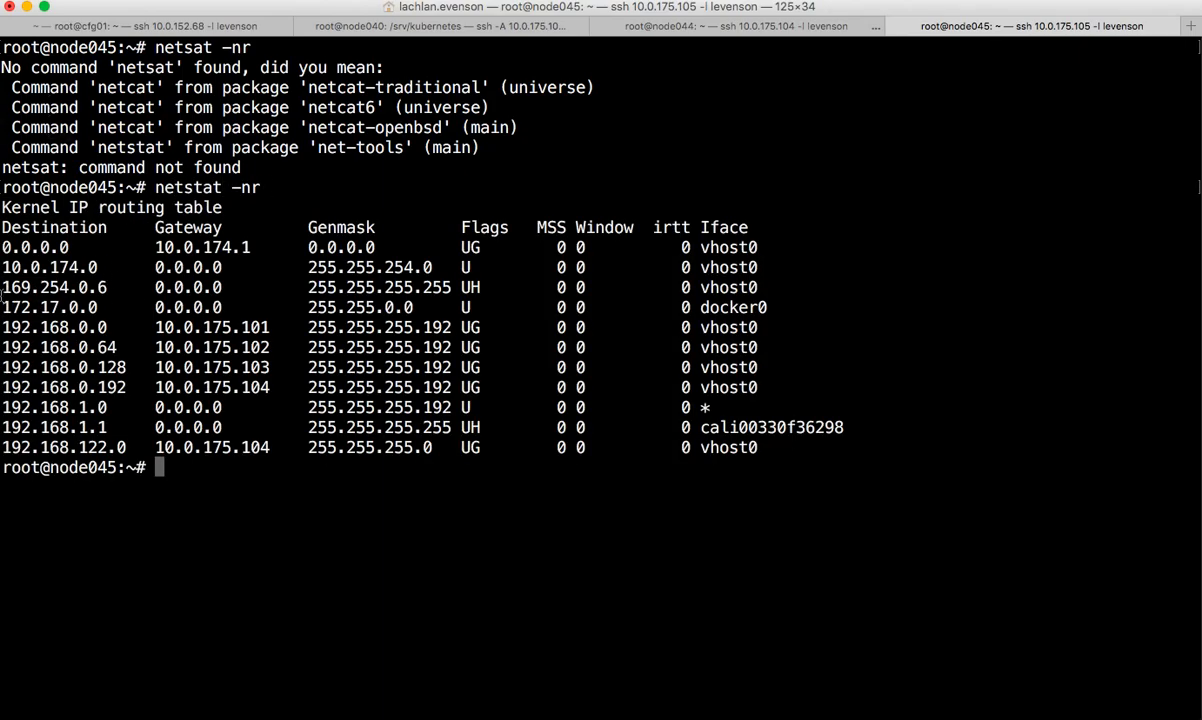
pyautogui.write('ssh 169.254.0.6')
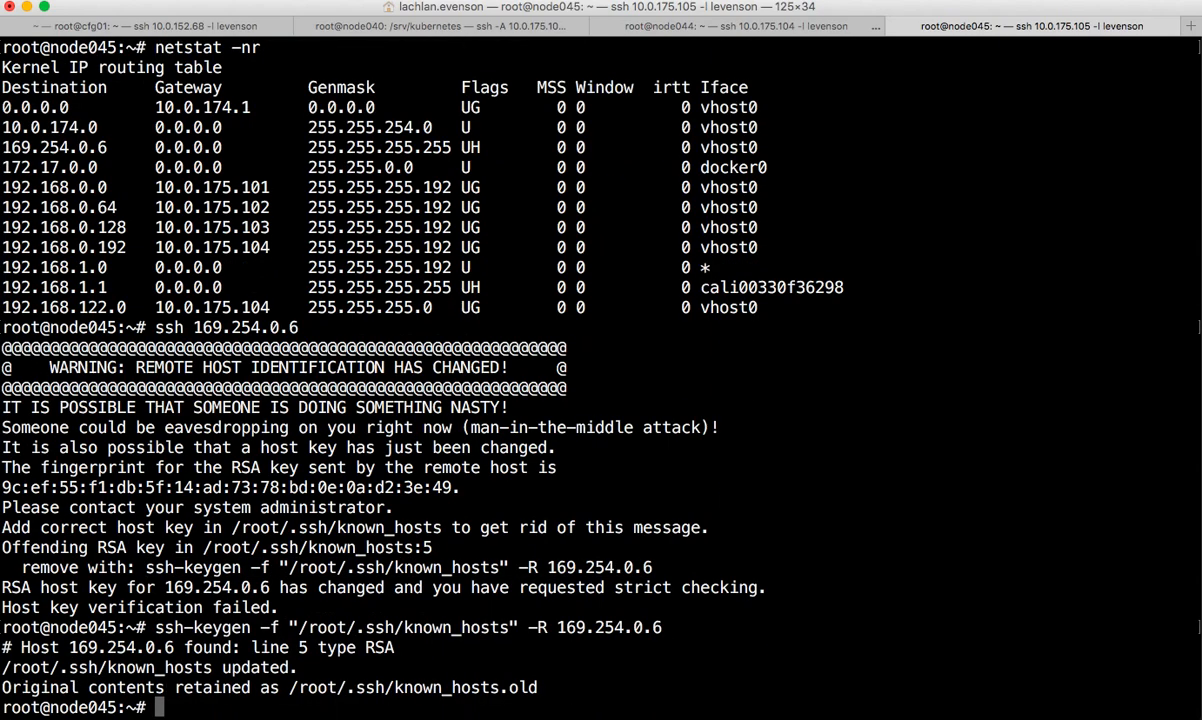
pyautogui.write('ssh 169.254.0.6 -l cirros')
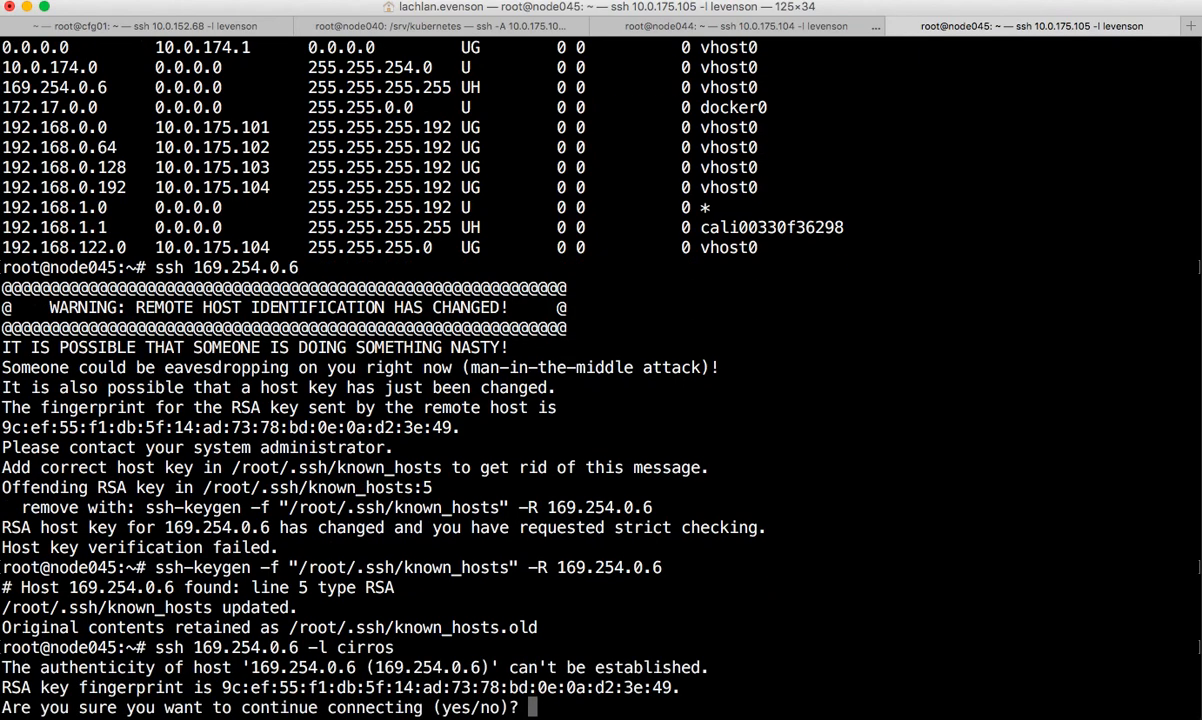
# Accept the new host key, ping 10.0.10.4, and list pods on node040.
pyautogui.write('yes')
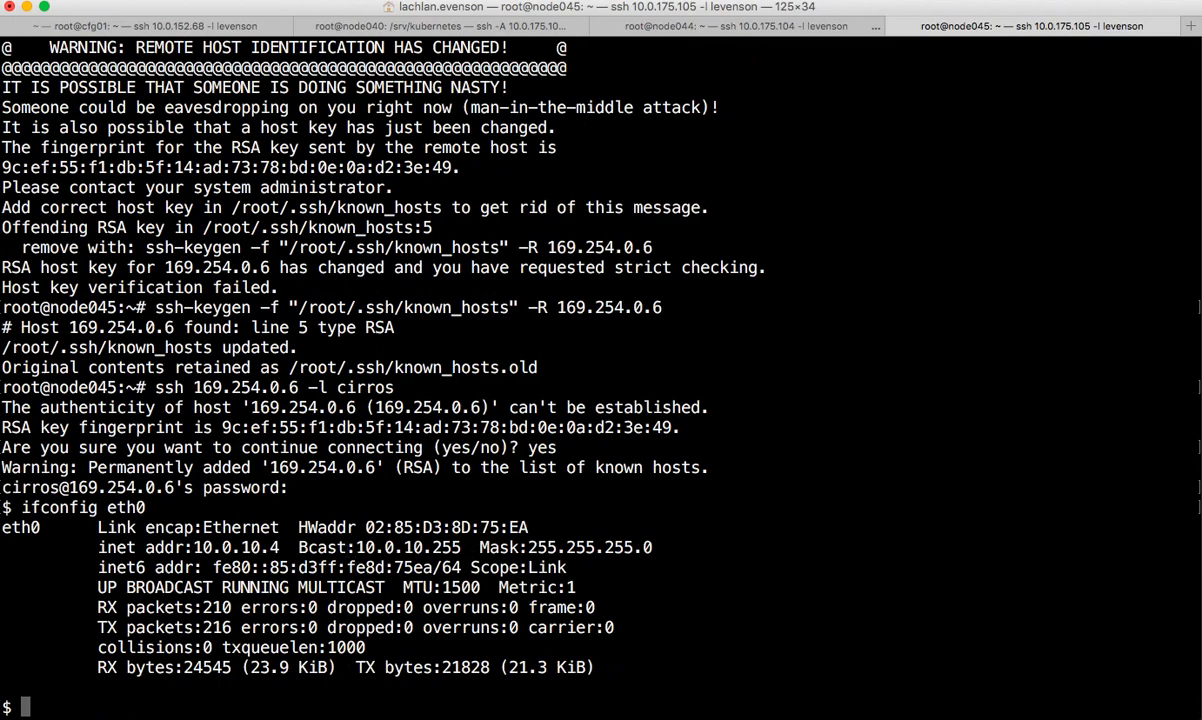
pyautogui.write('ping 10')
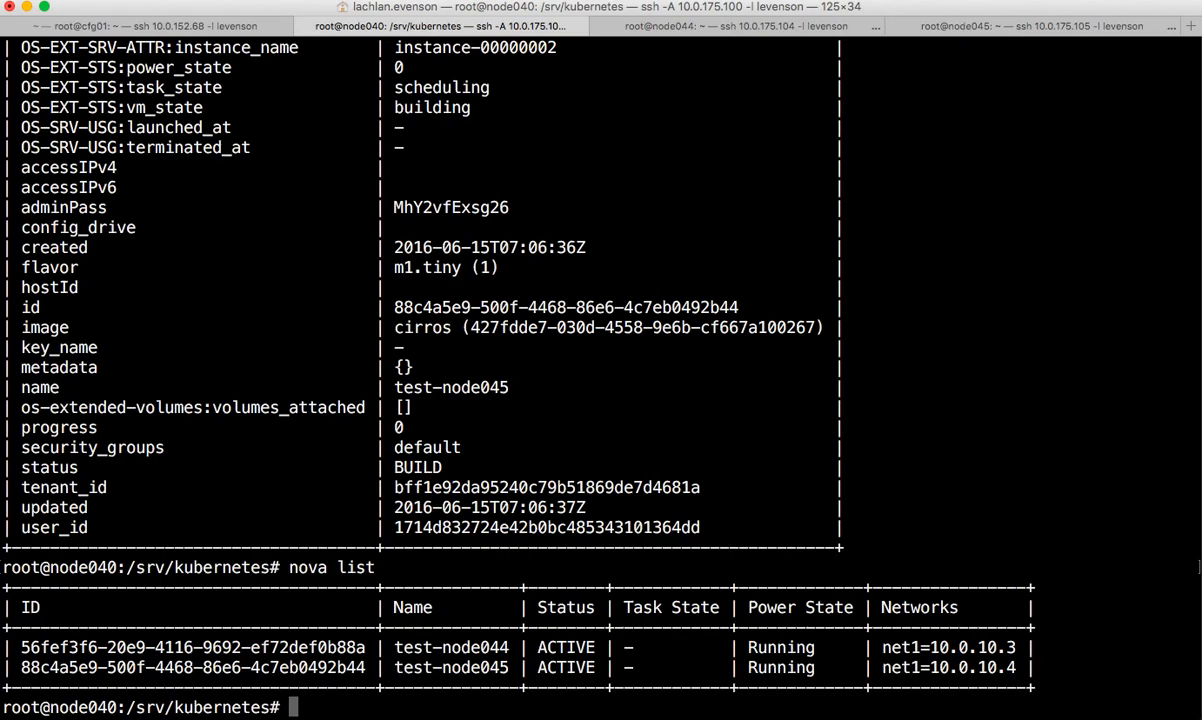
pyautogui.write('kubectl get pods')
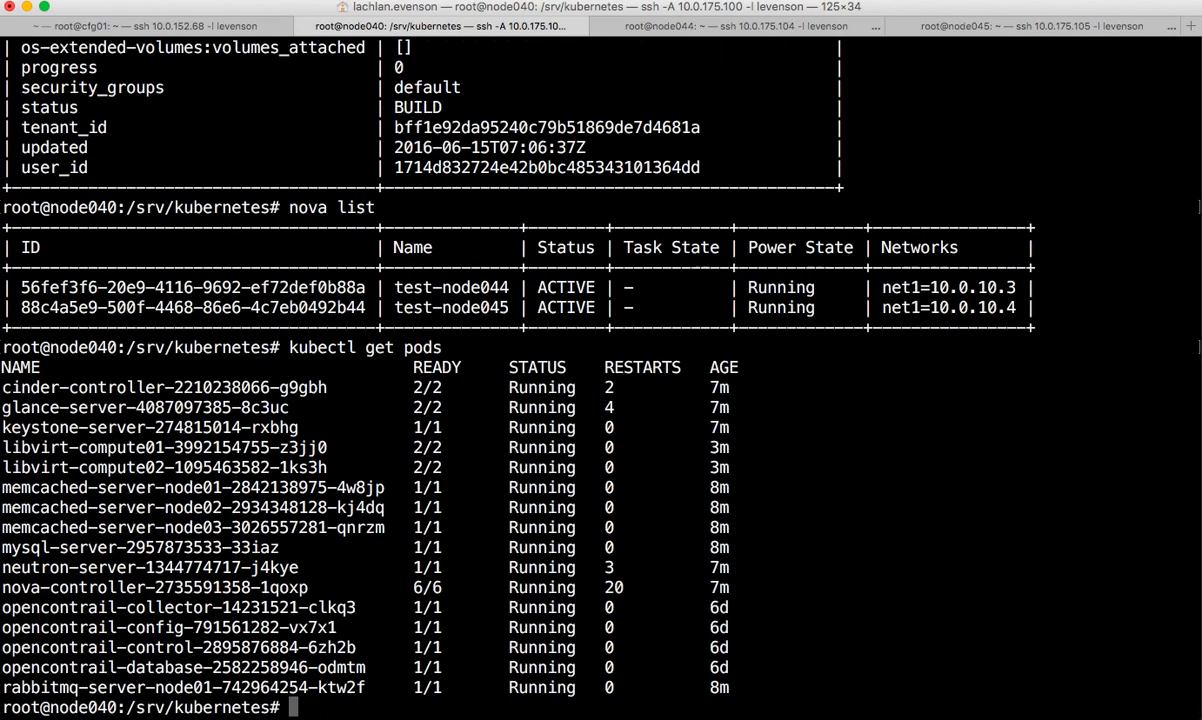
# Check neutron-server --version inside the neutron-server pod, then list the deployments.
pyautogui.doubleClick(130, 567)
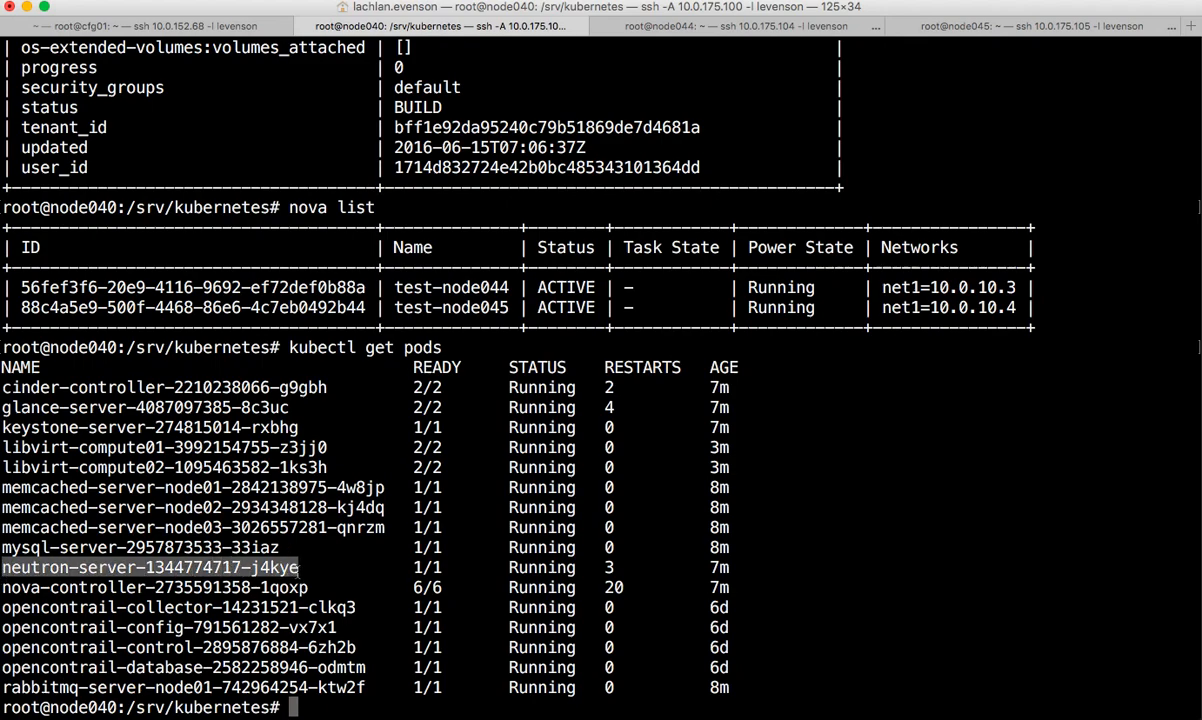
pyautogui.write('kubectl exec -it neutron-server-1344774717-j4kye bash')
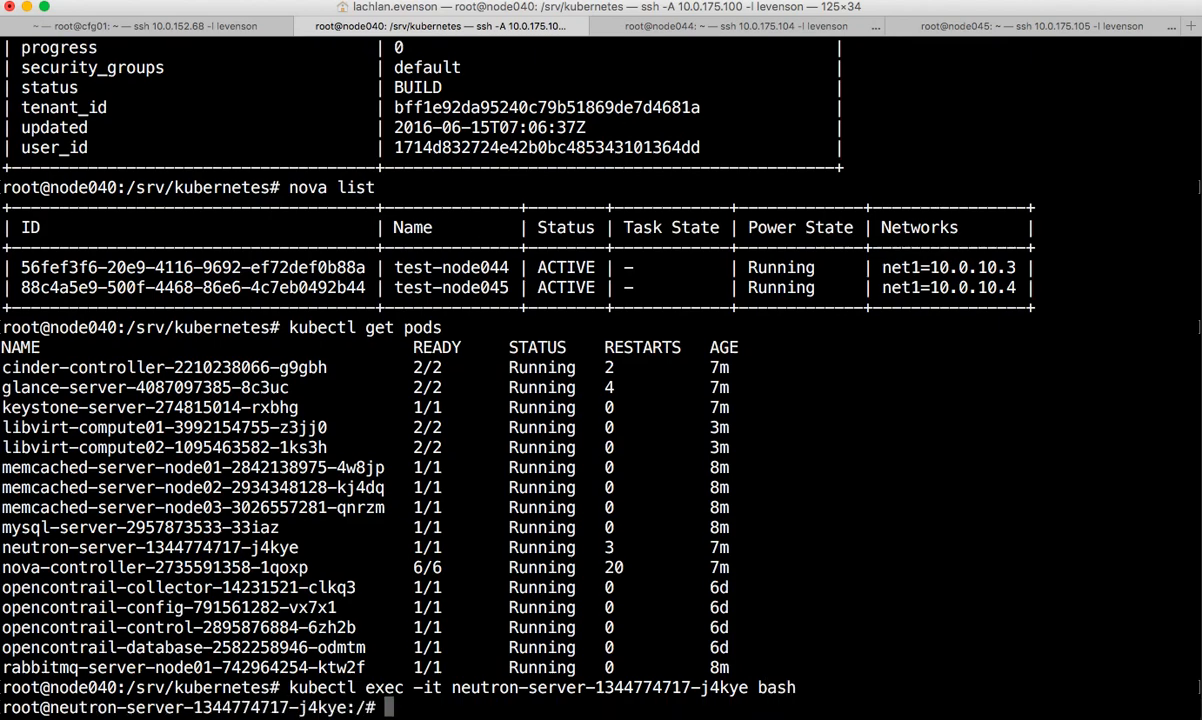
pyautogui.write('ne')
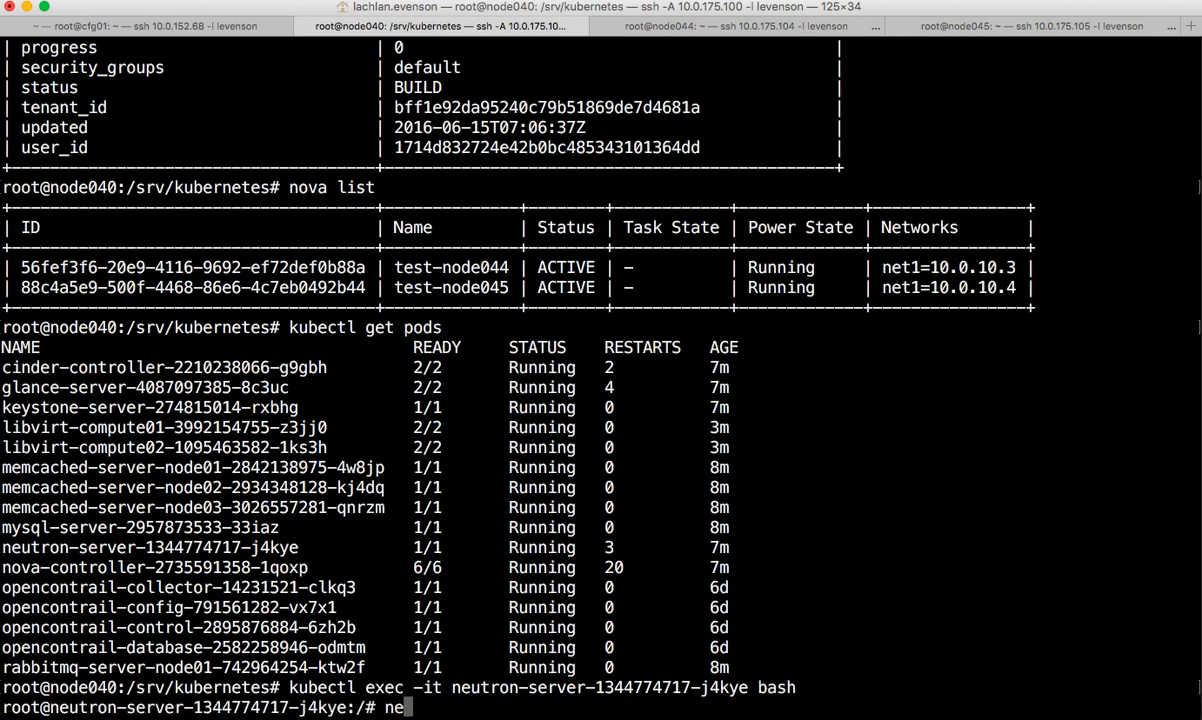
pyautogui.write('utron-server --version')
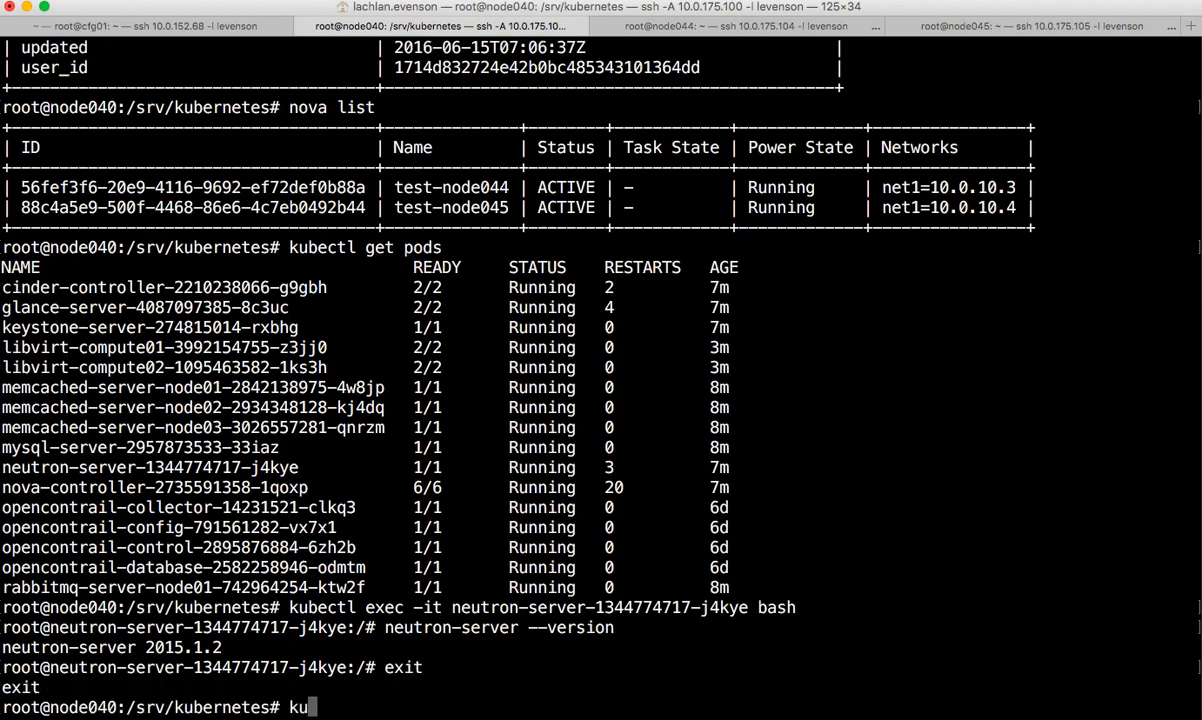
pyautogui.write('bectl')
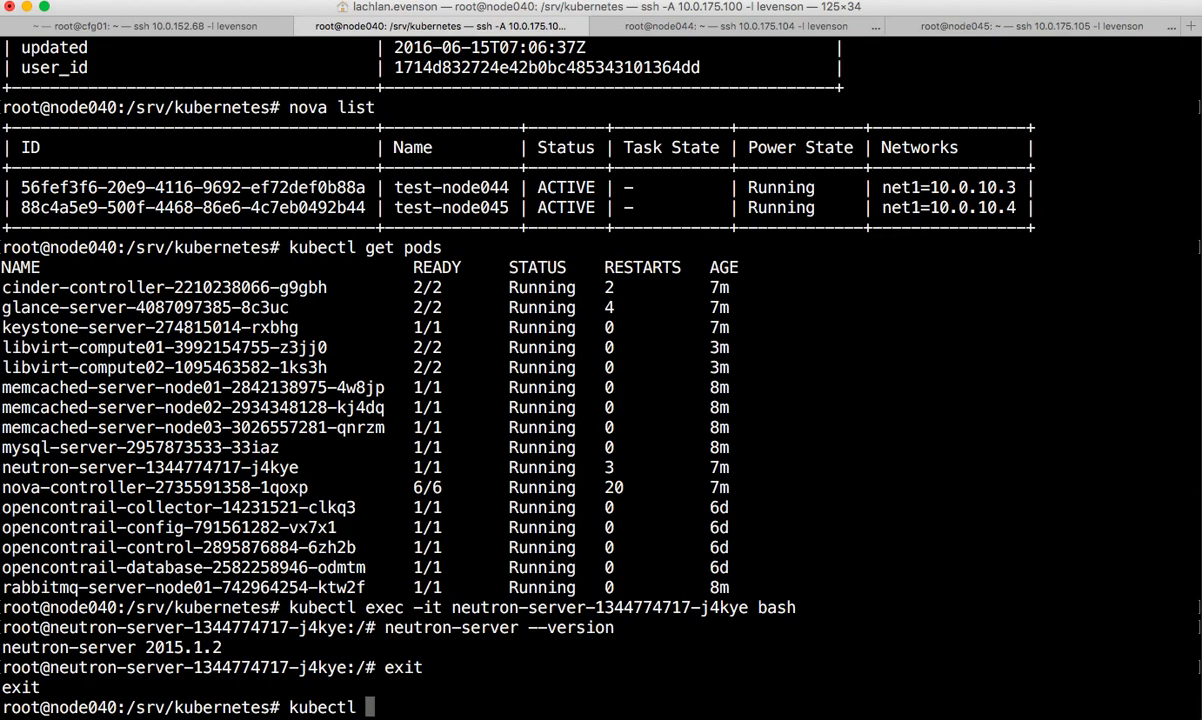
pyautogui.write('get deployments')
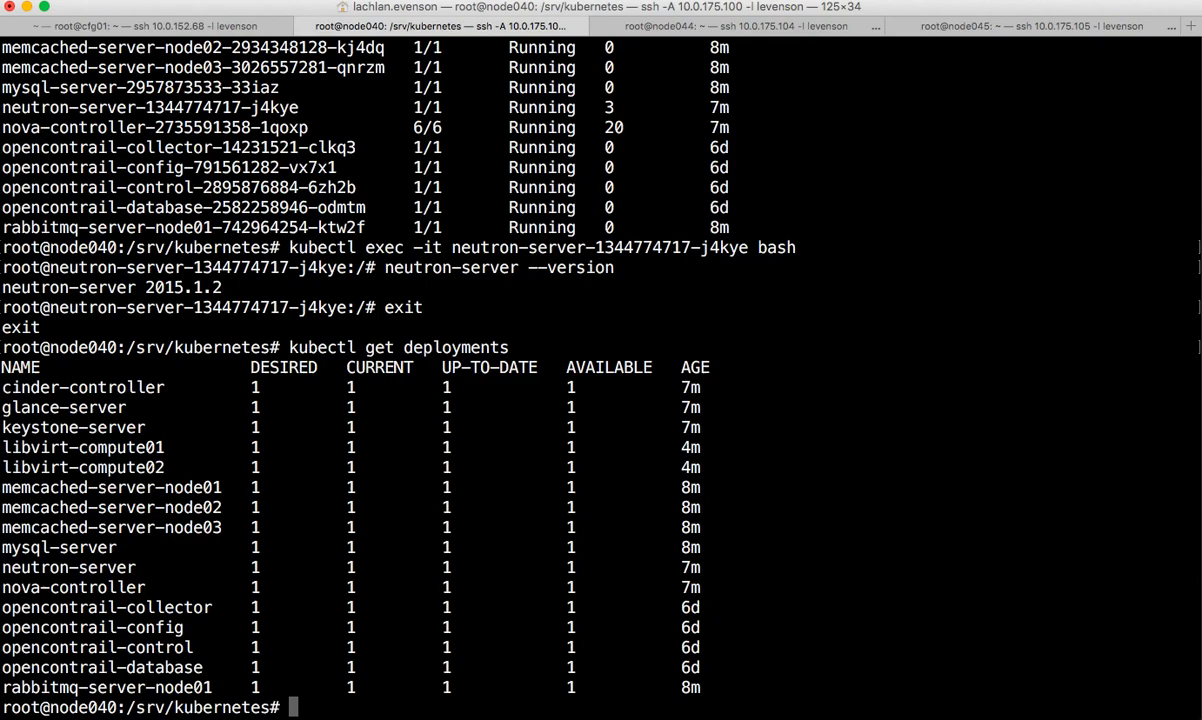
# Scale the openstack/ deployments to 3 replicas using -f, then check deployment counts twice.
pyautogui.write('kube')
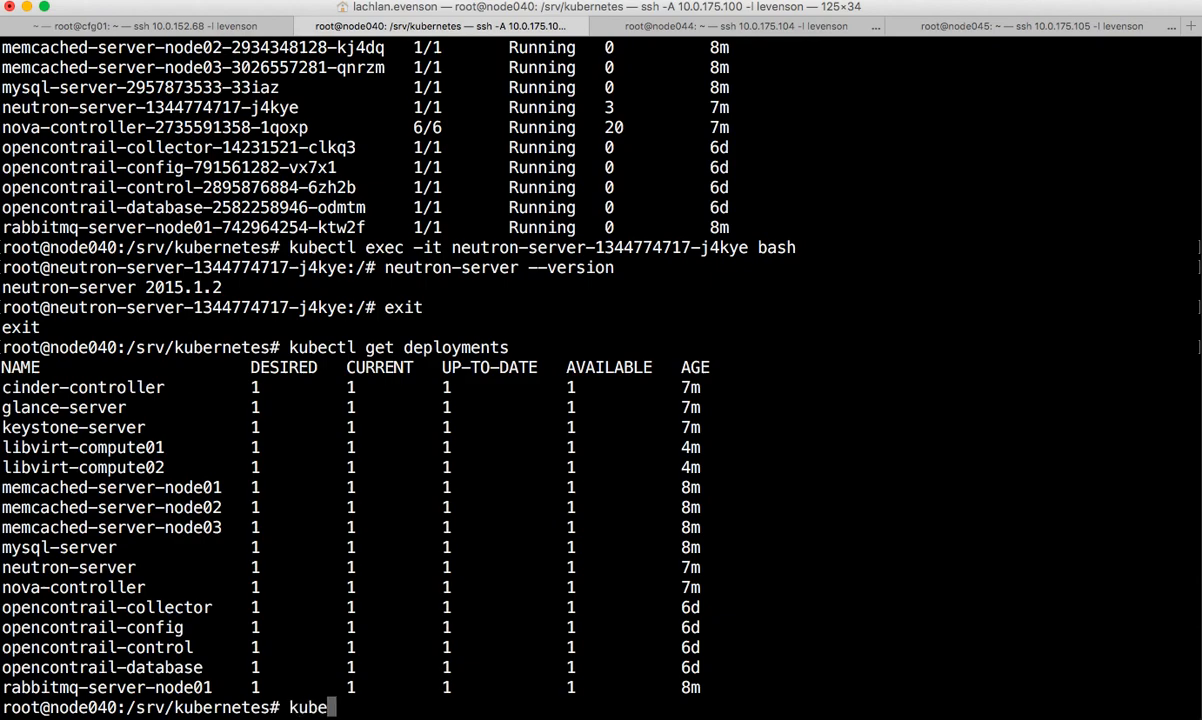
pyautogui.write('ctl')
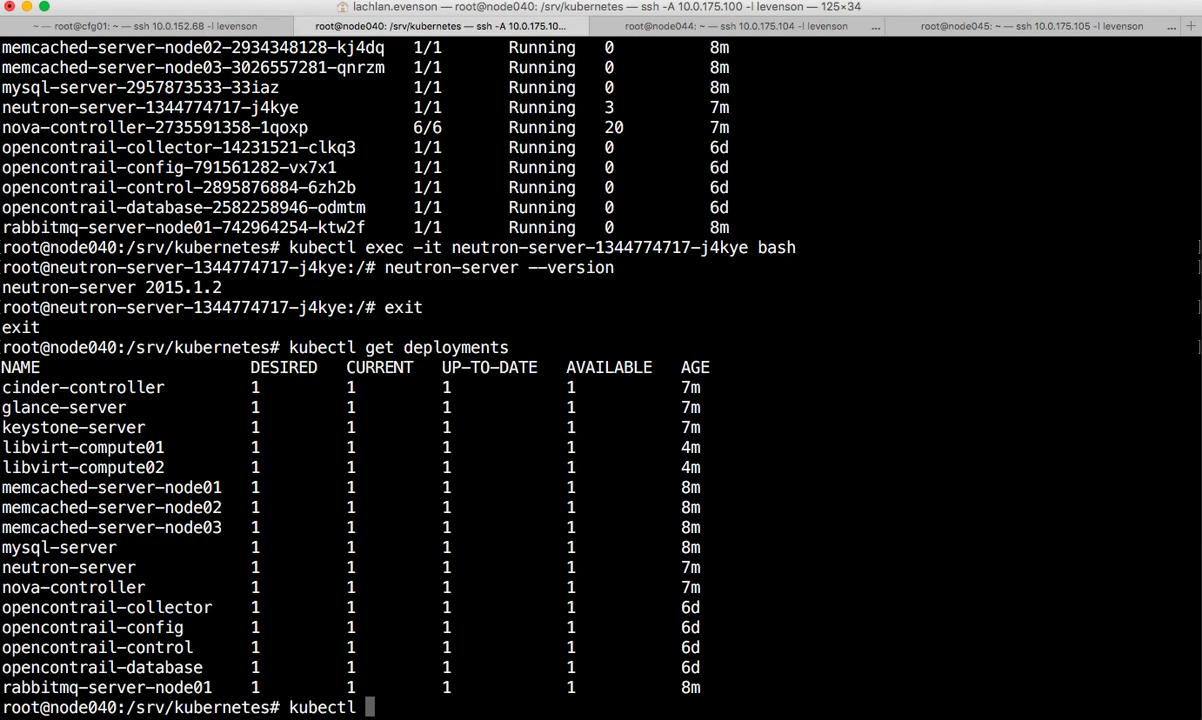
pyautogui.write('sca')
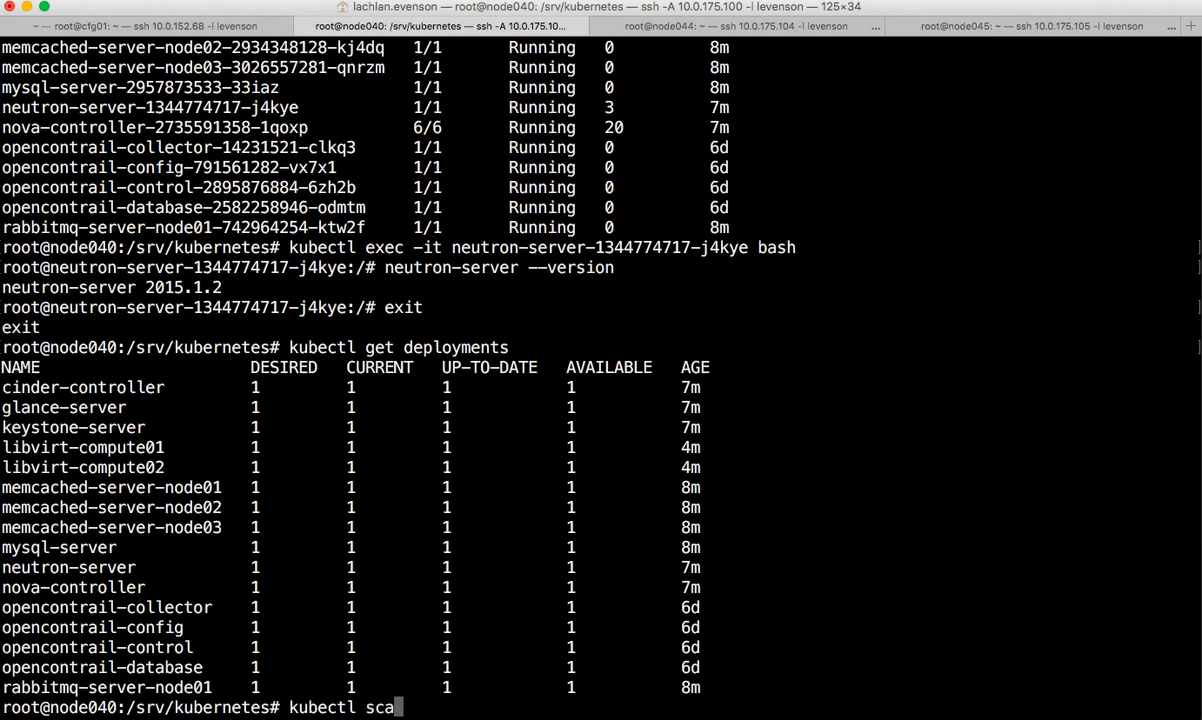
pyautogui.write('le')
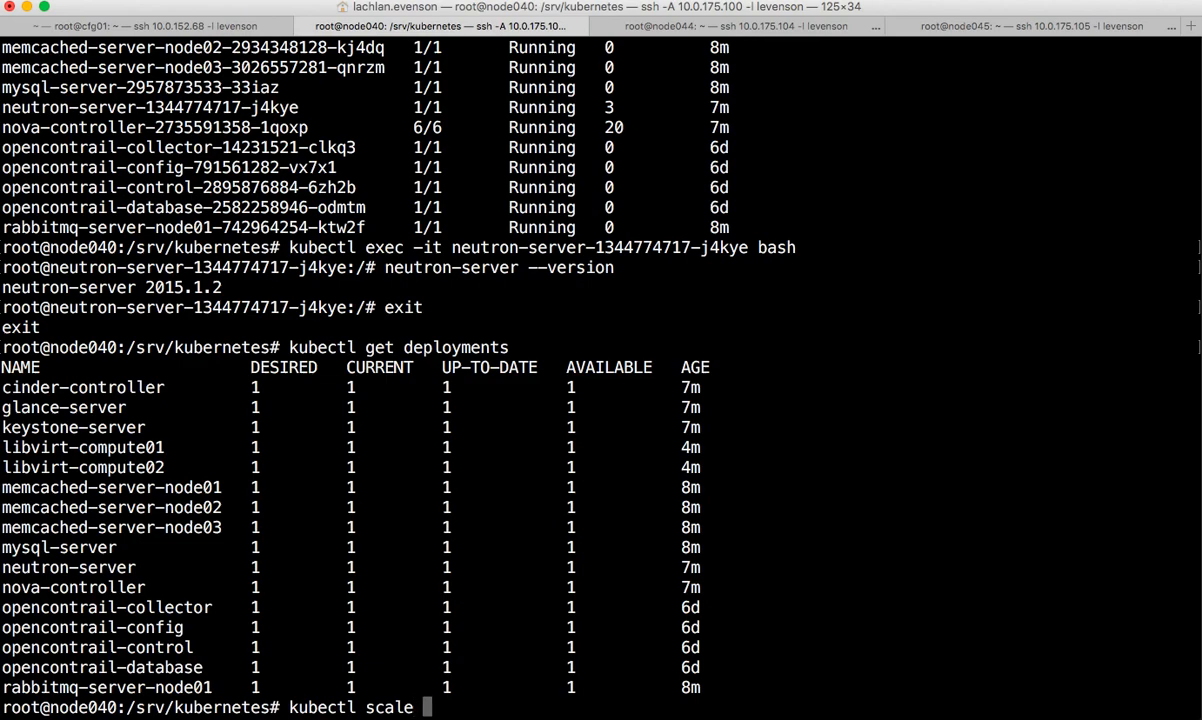
pyautogui.write('o')
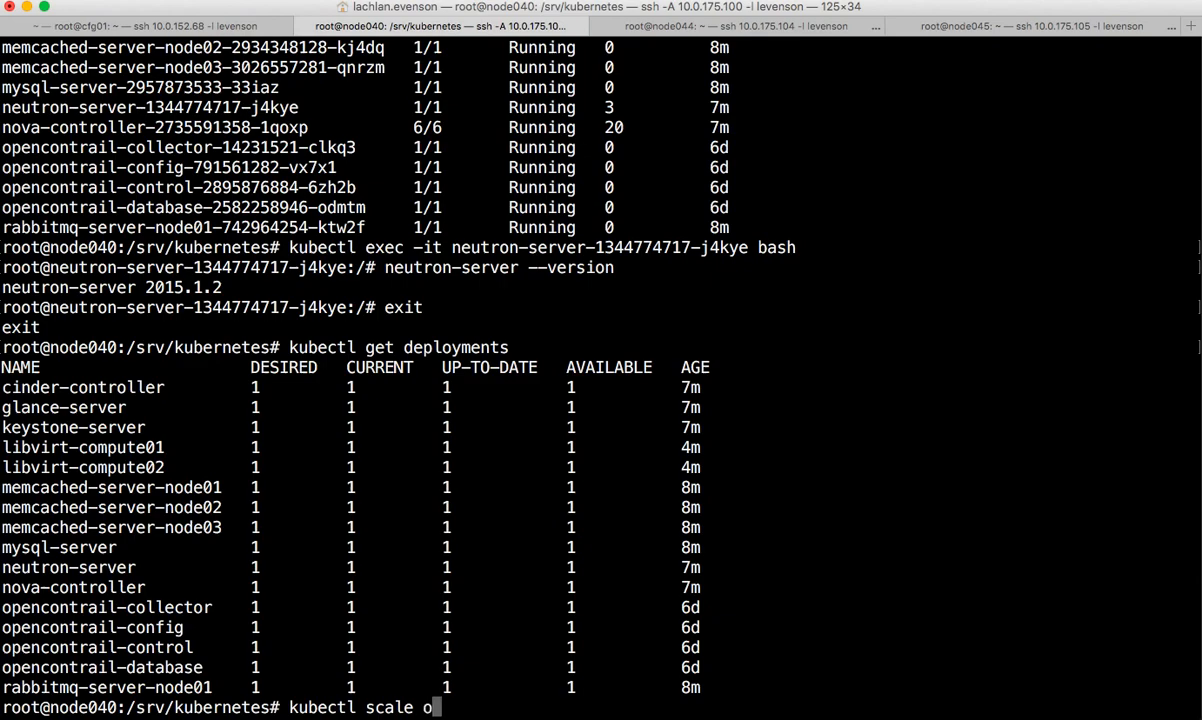
pyautogui.write('pen')
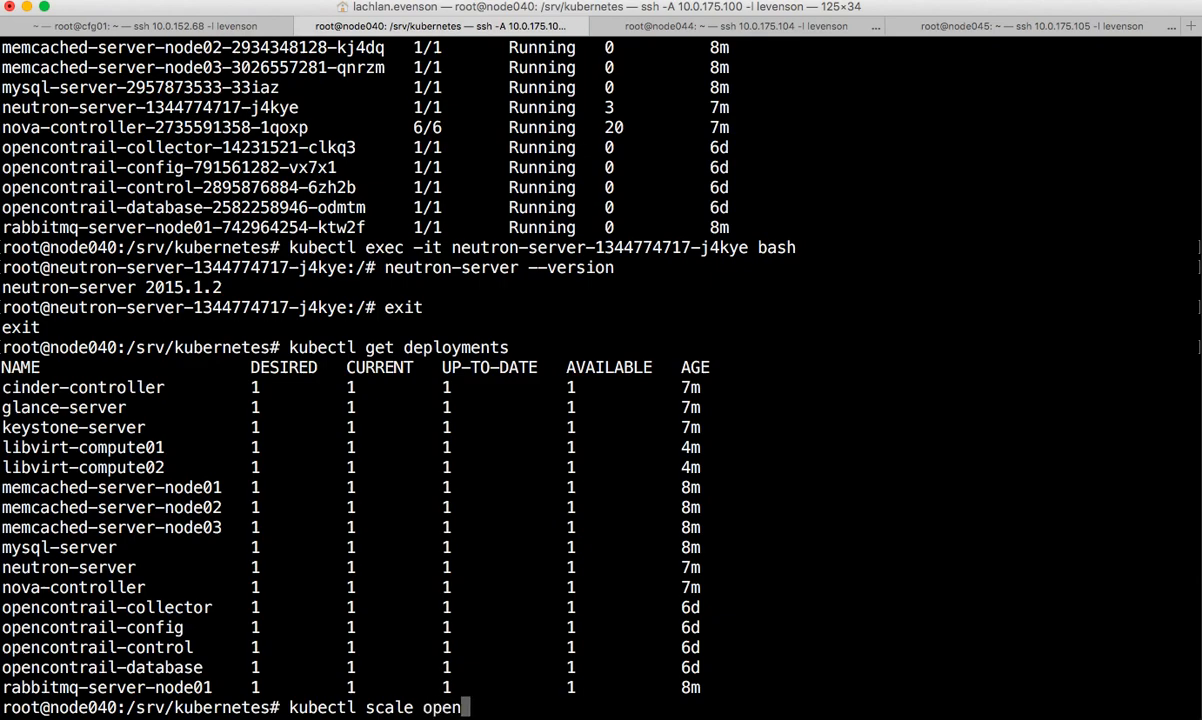
pyautogui.write('stack/')
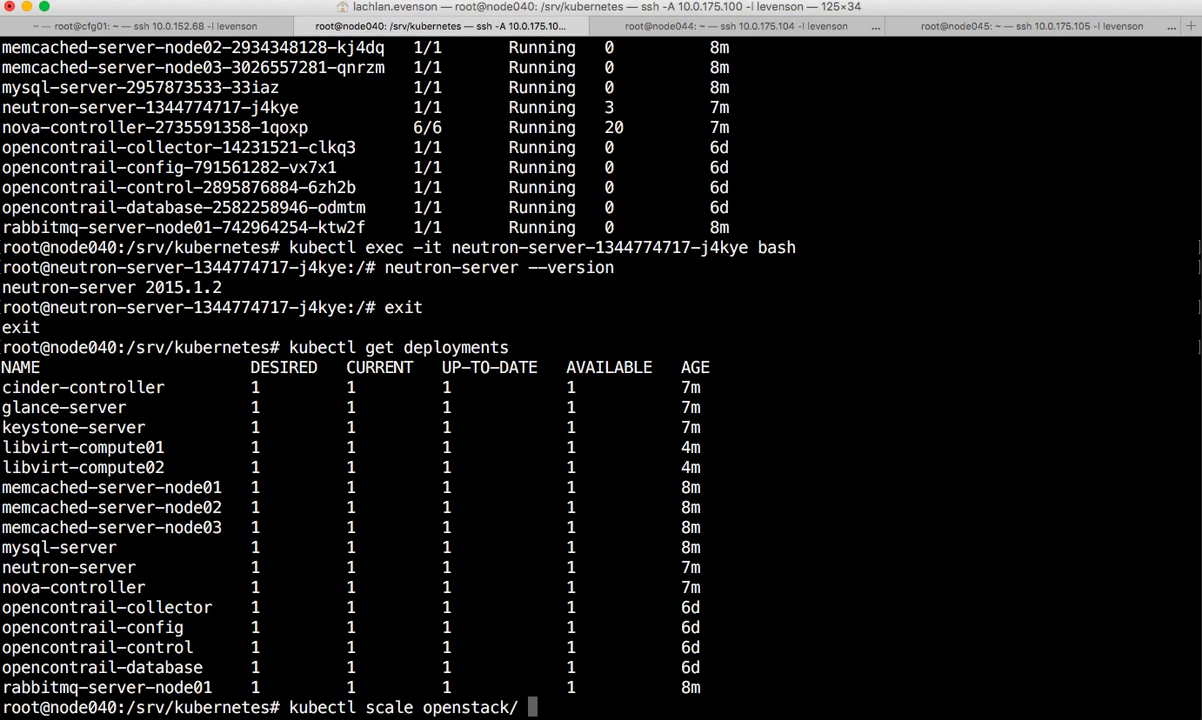
pyautogui.write('--replicas=3')
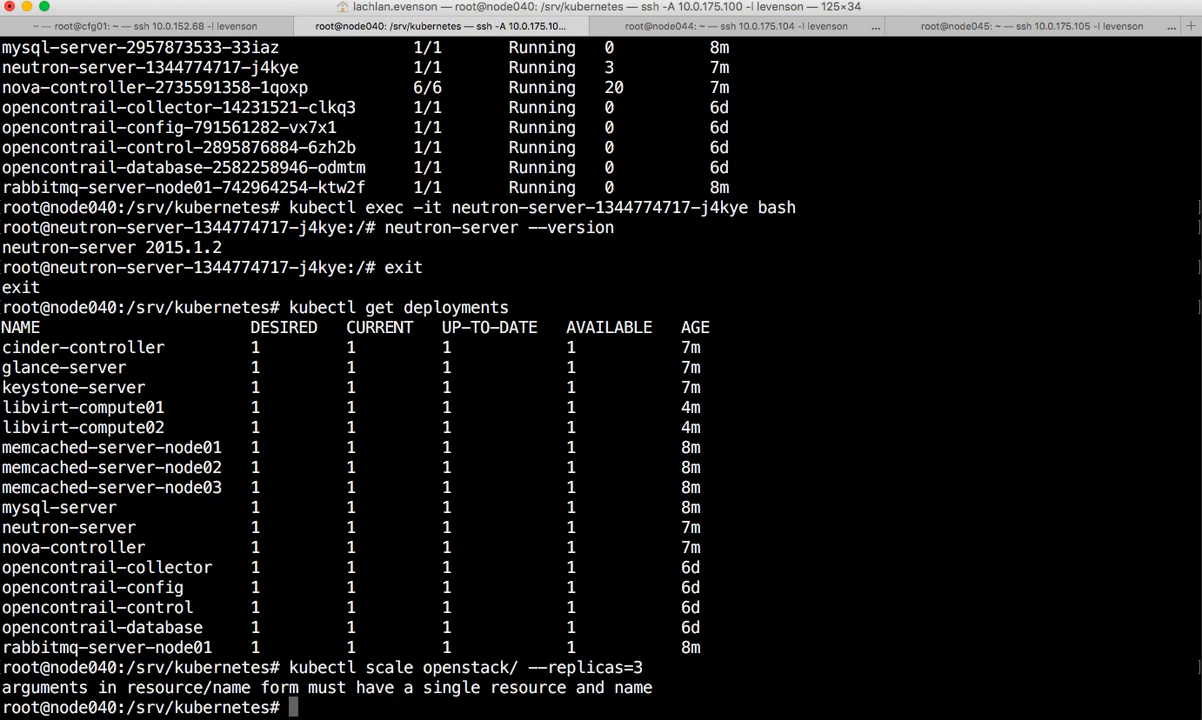
pyautogui.write('kubectl scale openstack/ --replicas=3')
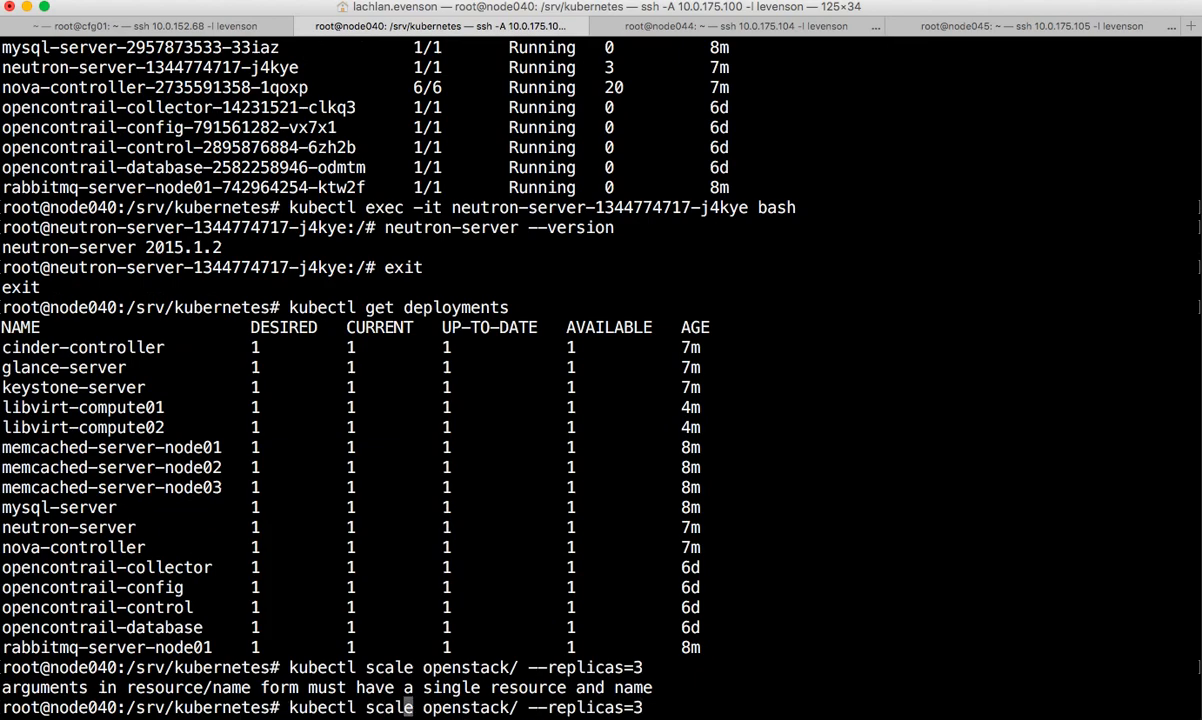
pyautogui.write('-f')
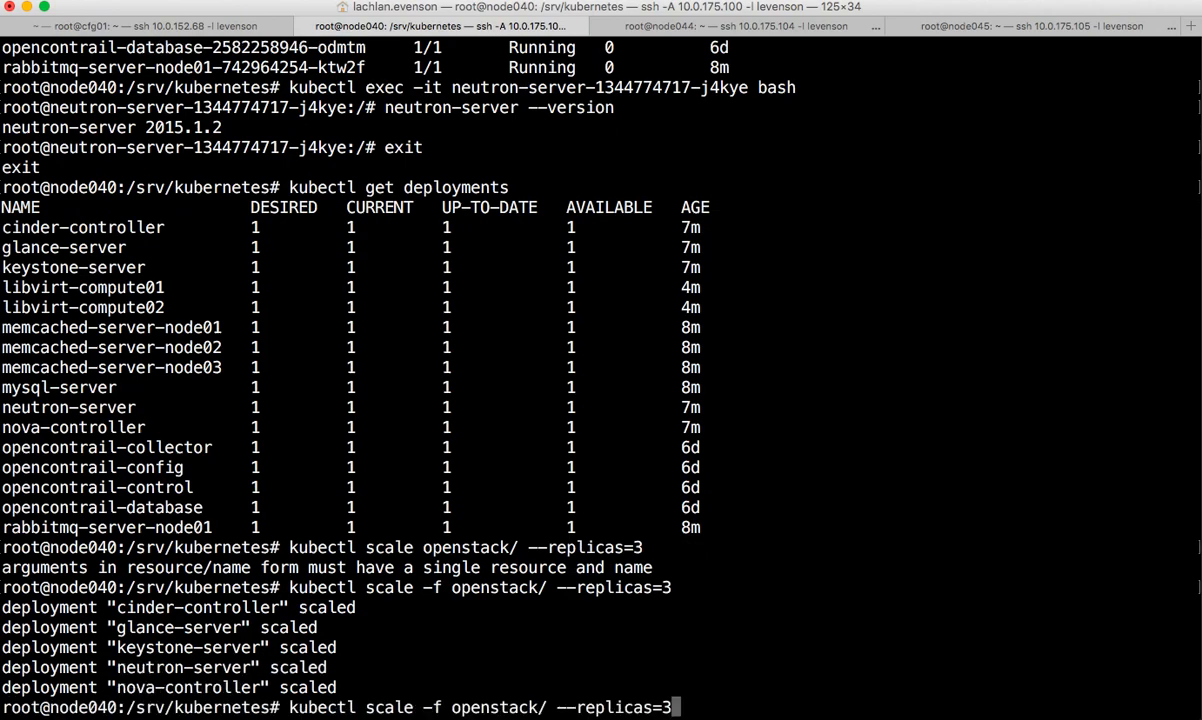
pyautogui.write('kubectl get deployments')
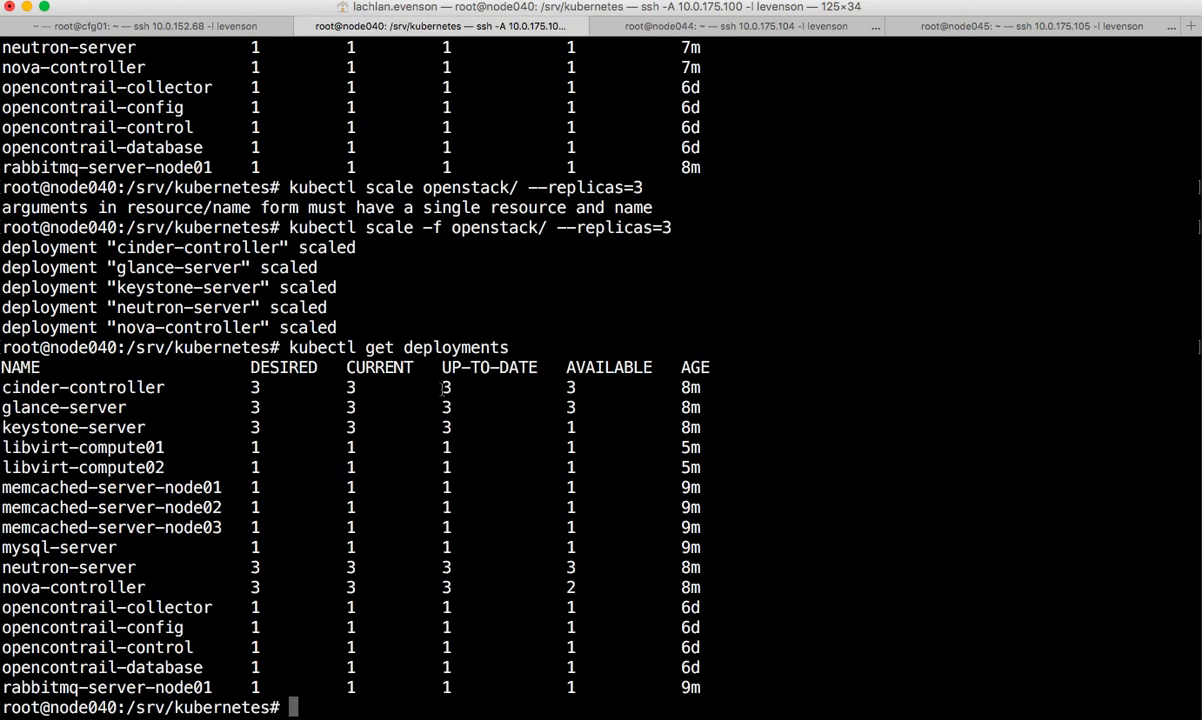
pyautogui.moveTo(559, 380)
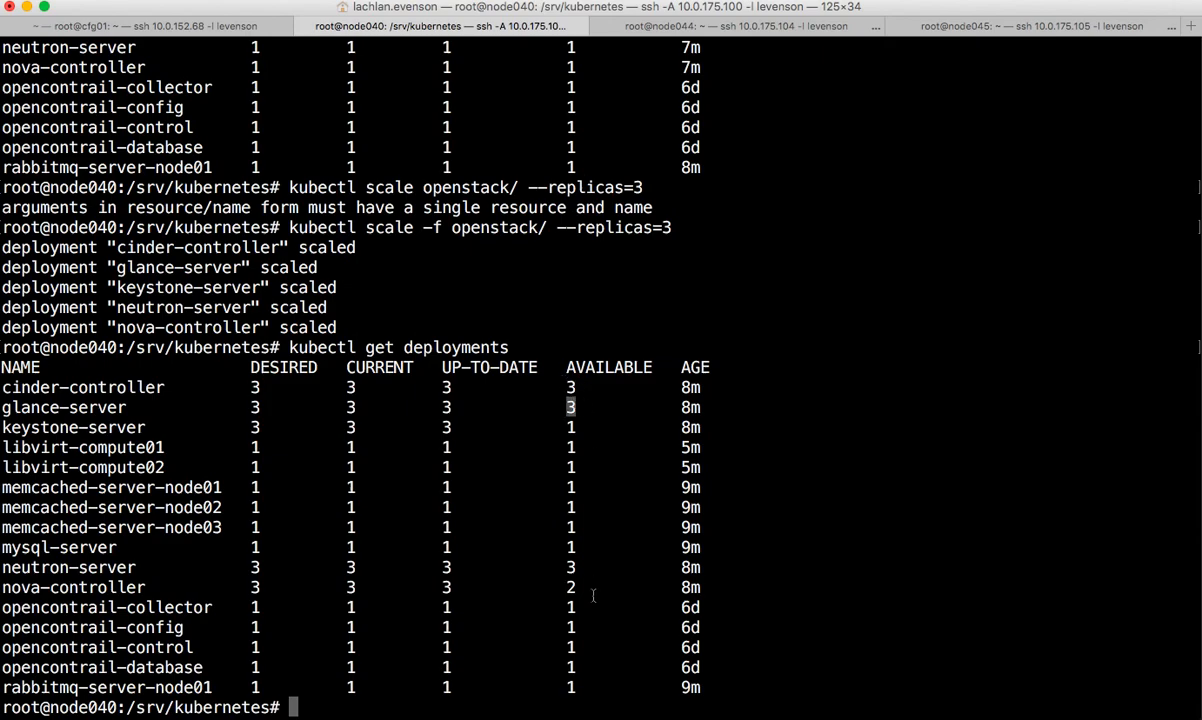
pyautogui.write('kubectl get deployments')
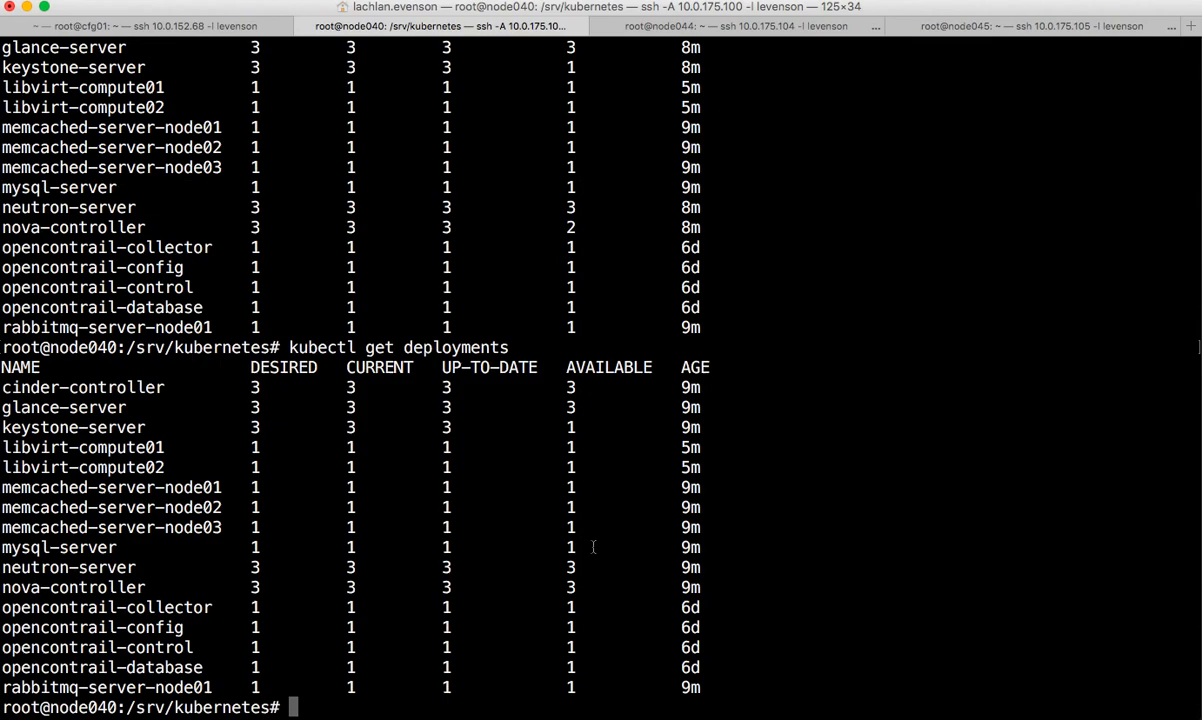
pyautogui.moveTo(580, 667)
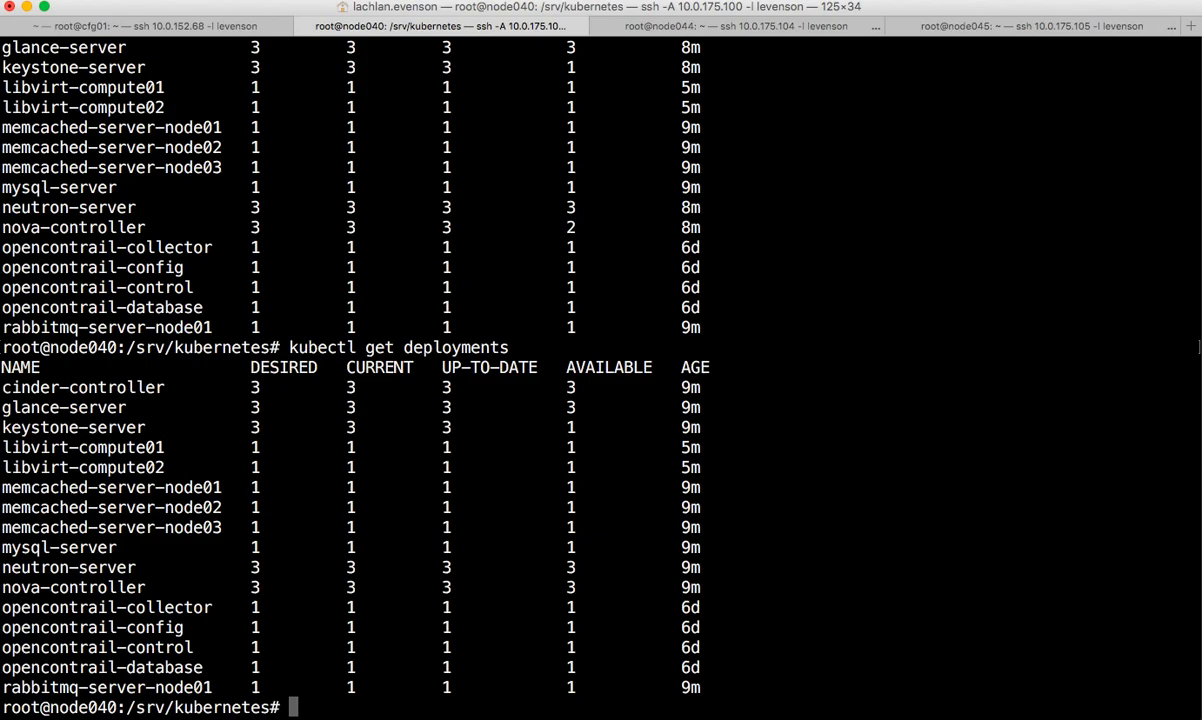
# Confirm node044's pings to 10.0.10.4 still reply, then switch to the cfg01 session.
pyautogui.click(735, 26)
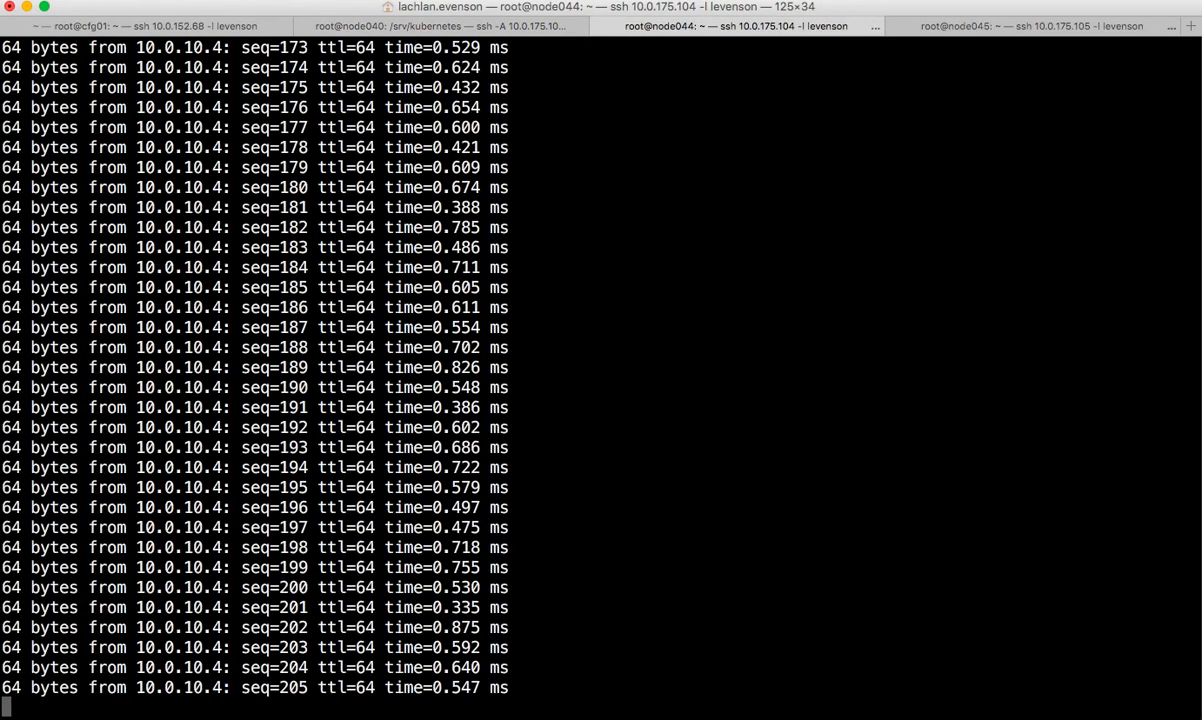
pyautogui.click(445, 26)
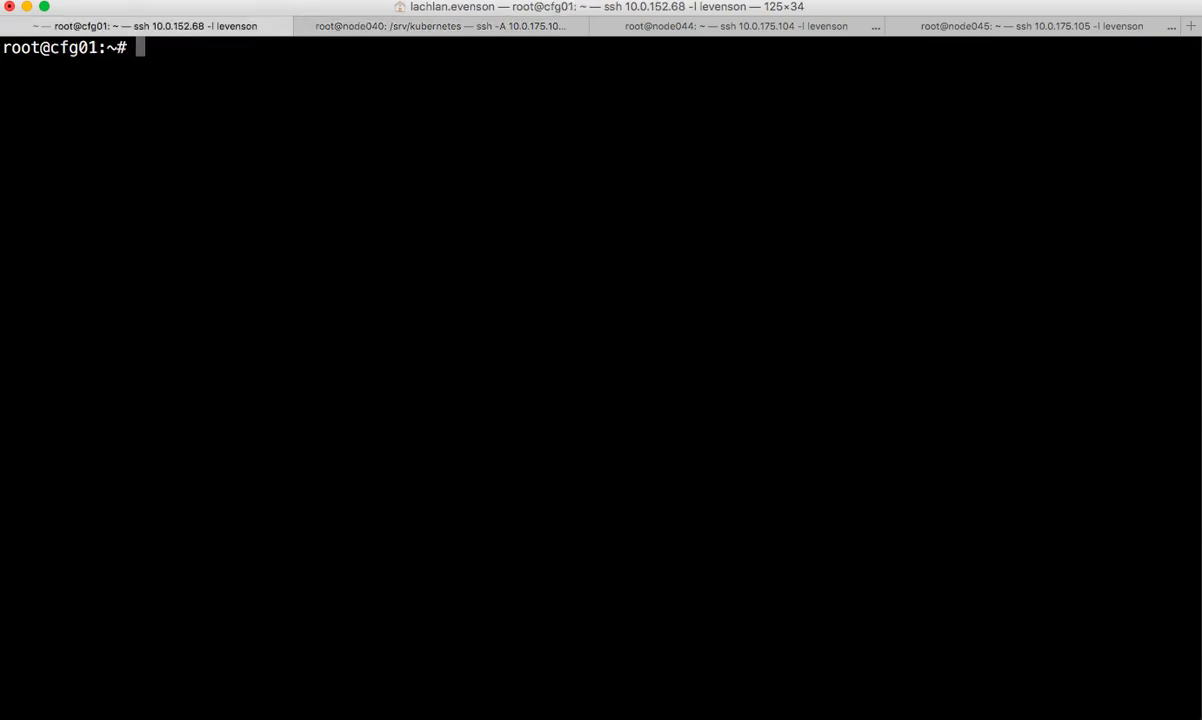
# Edit kubernetes/master/calico/single.yml: openstack_version liberty, openstack_replicas 3.
pyautogui.write('vi /srv/salt/reclass/classes/system/kubernetes/master/calico/single.yml')
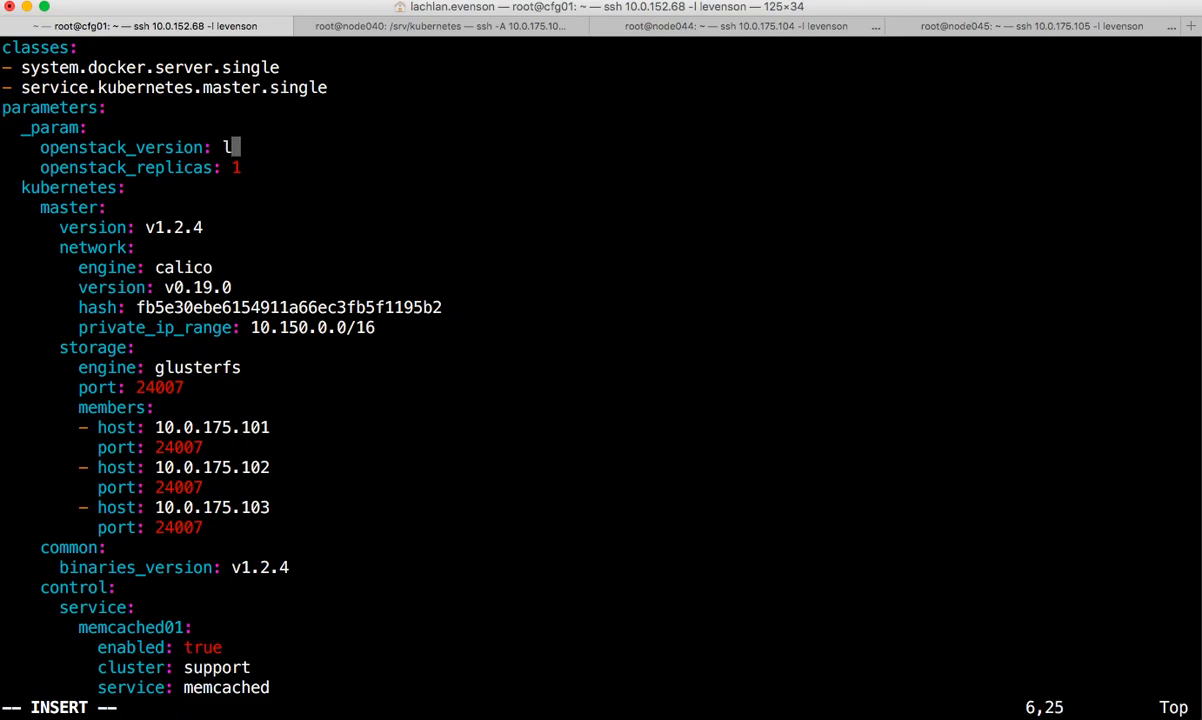
pyautogui.write('iberty')
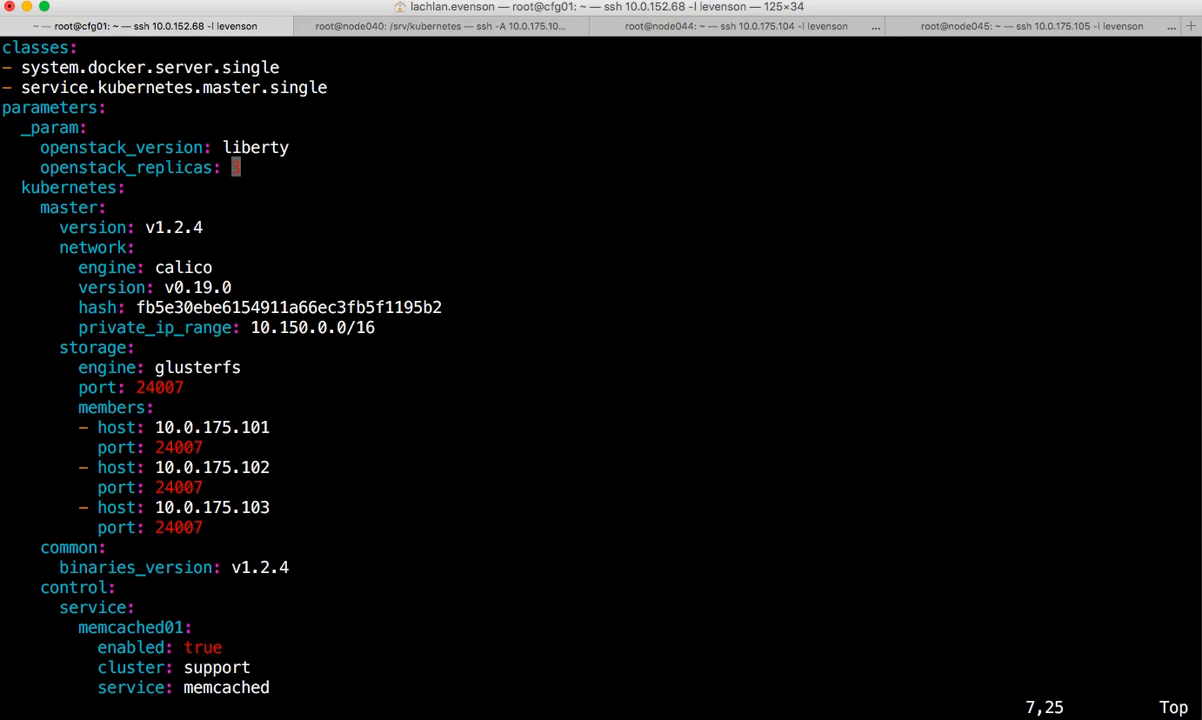
pyautogui.write('3')
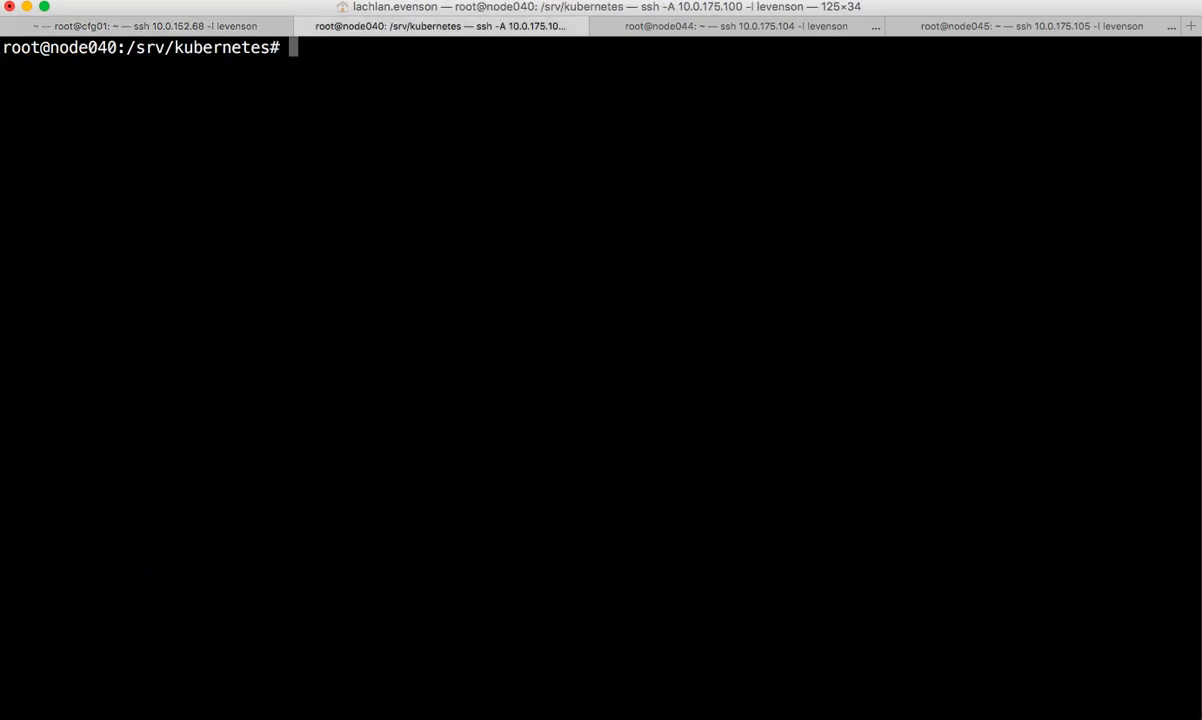
# Rerun salt-call state.sls kubernetes.control and highlight neutron-server's liberty image change.
pyautogui.press('ctrl+r')
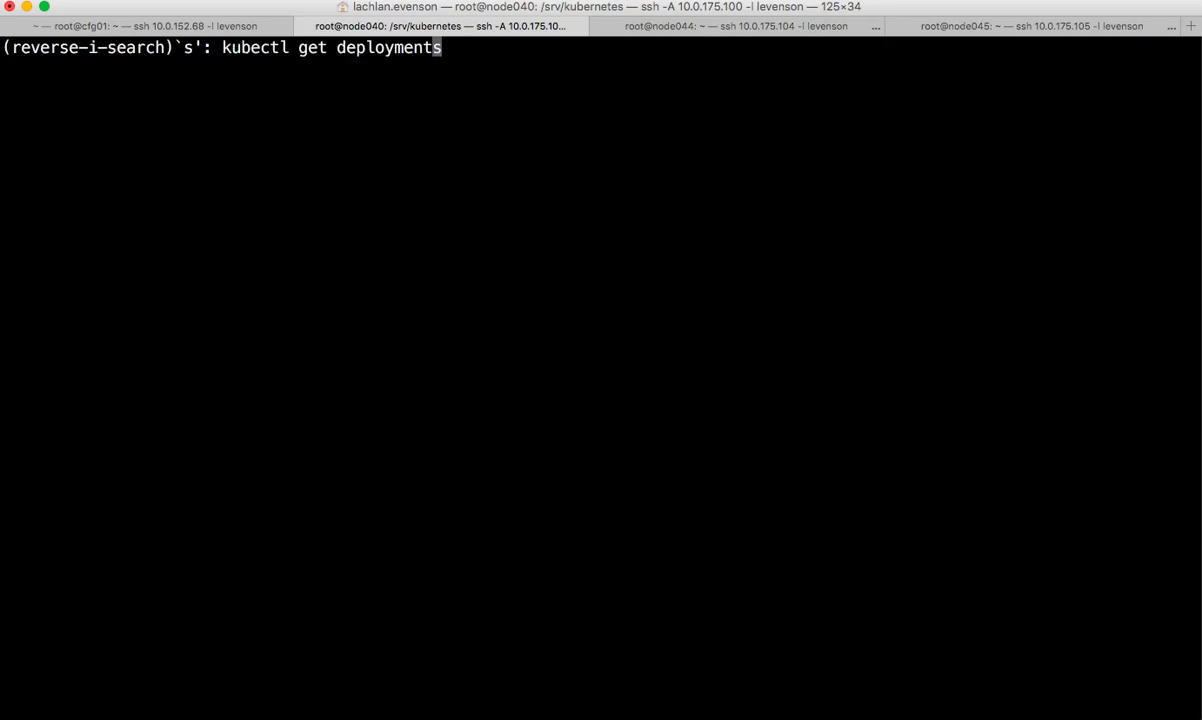
pyautogui.write('tate.sls kubernetes.control')
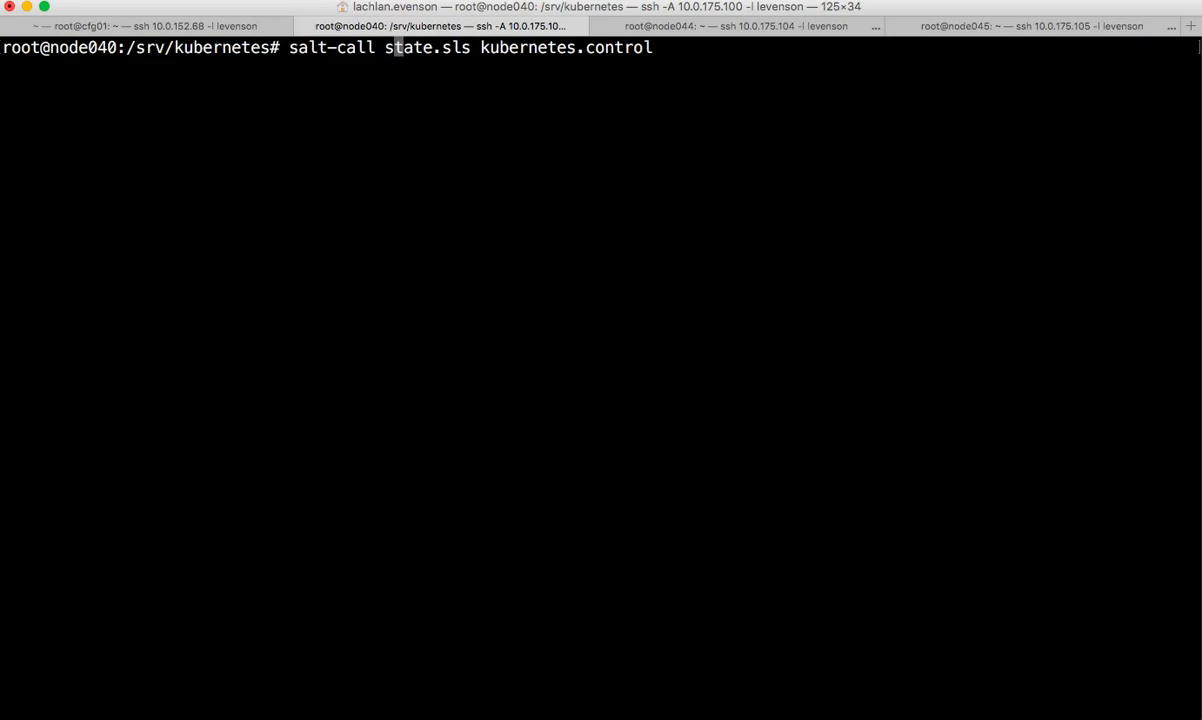
pyautogui.press('enter')
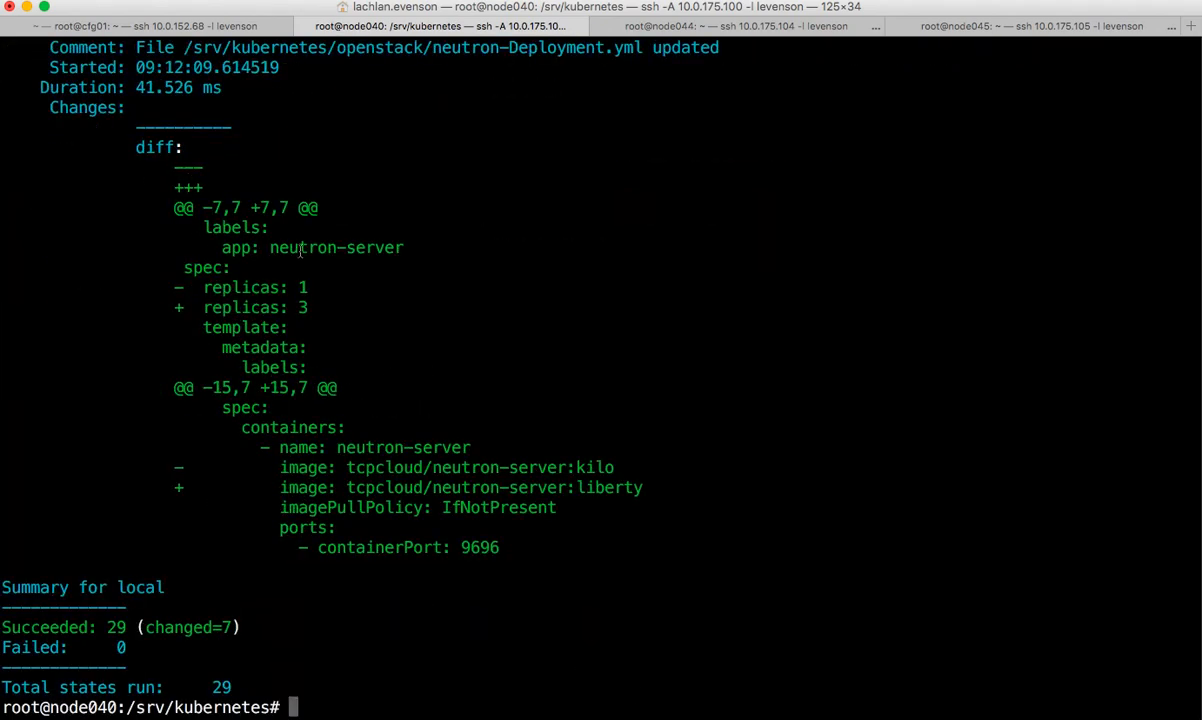
pyautogui.doubleClick(240, 288)
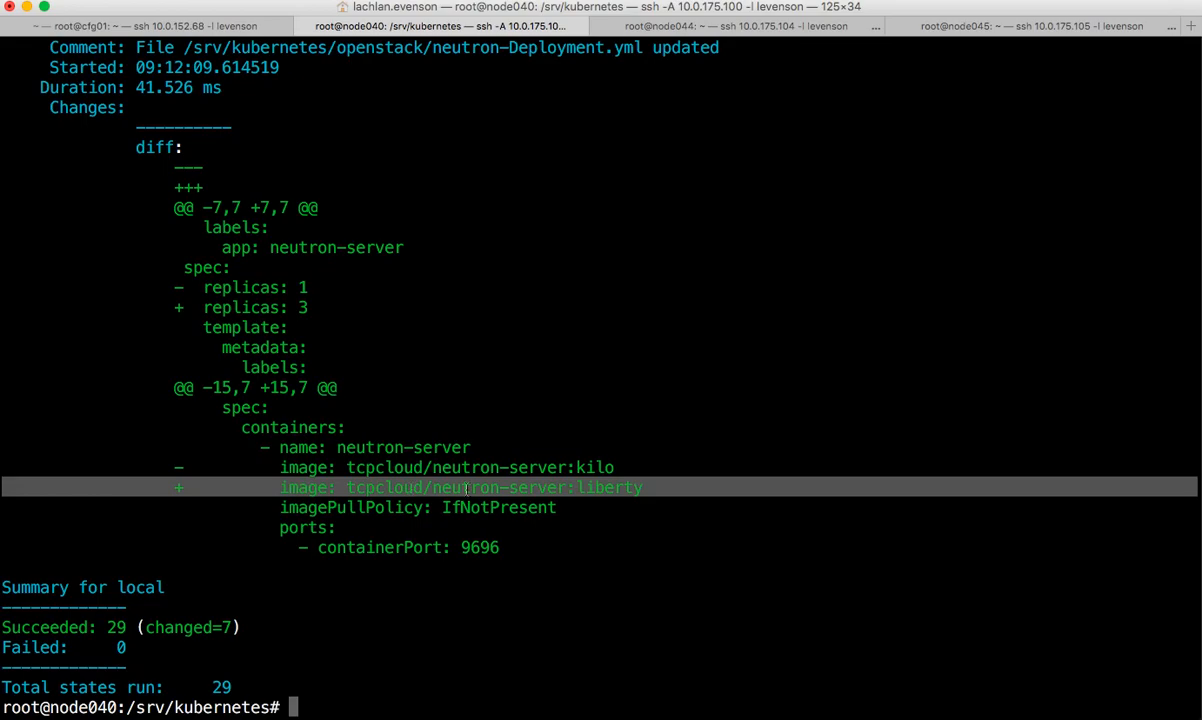
# Reapply the updated openstack/ manifests with kubectl apply -f.
pyautogui.write('kube')
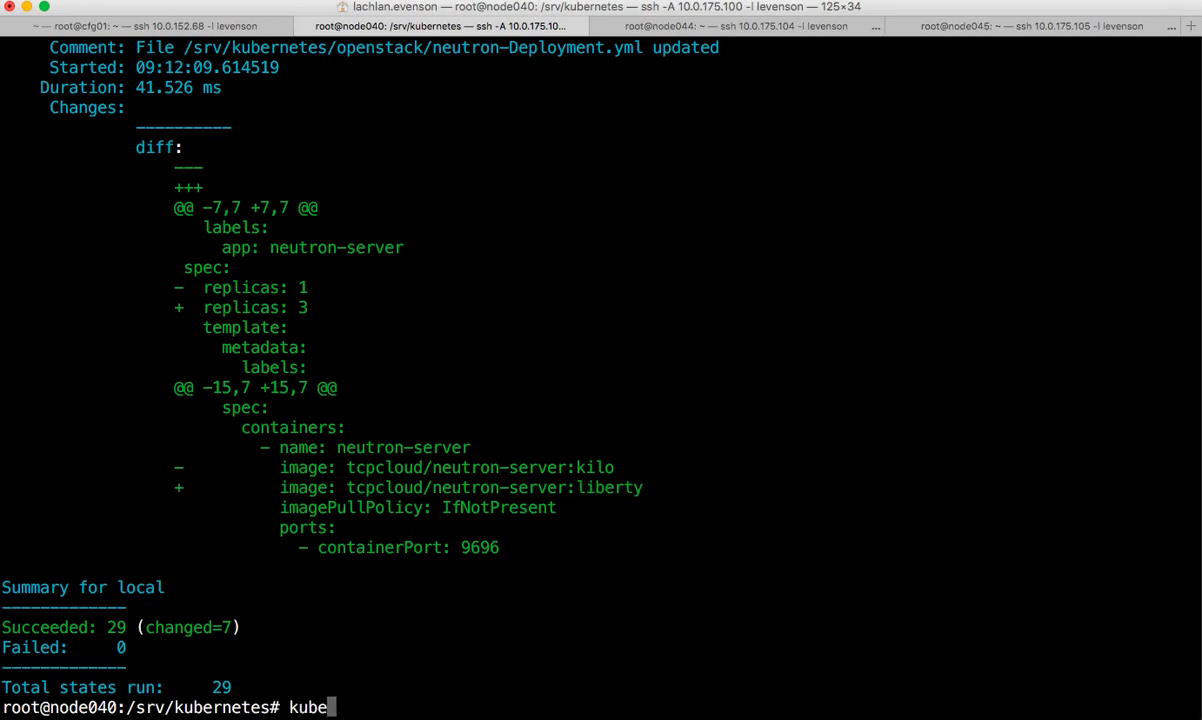
pyautogui.write('ctl appl')
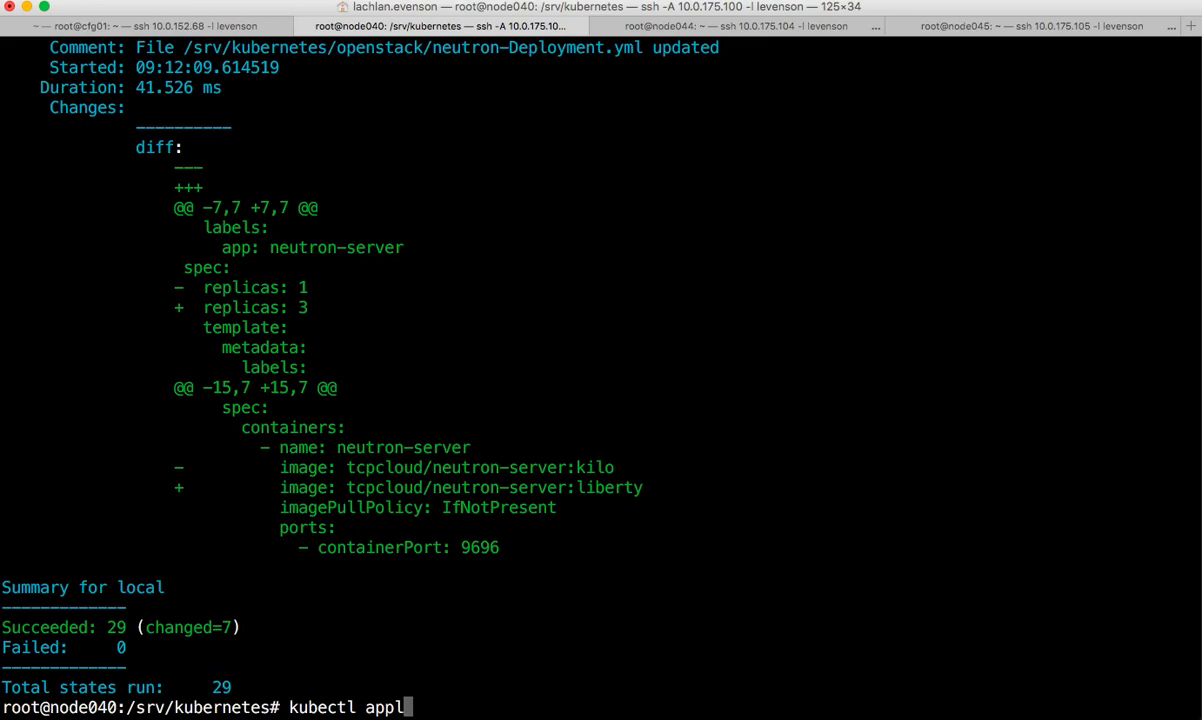
pyautogui.write('y')
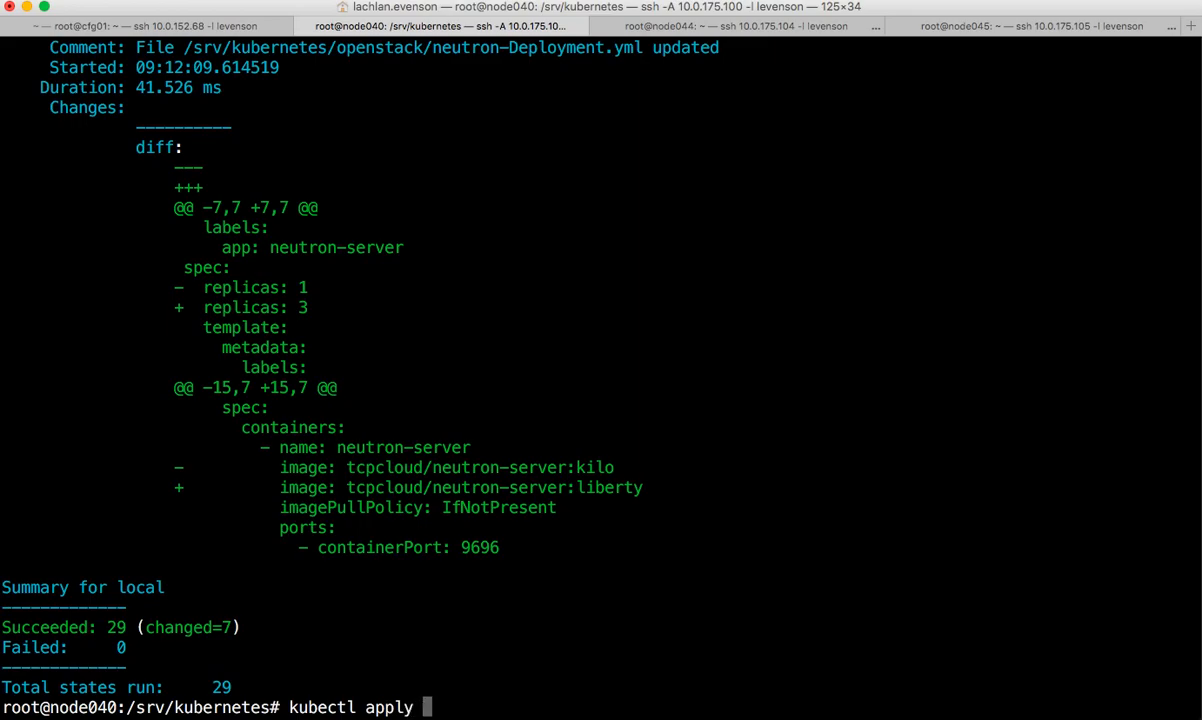
pyautogui.write('-f openstack/')
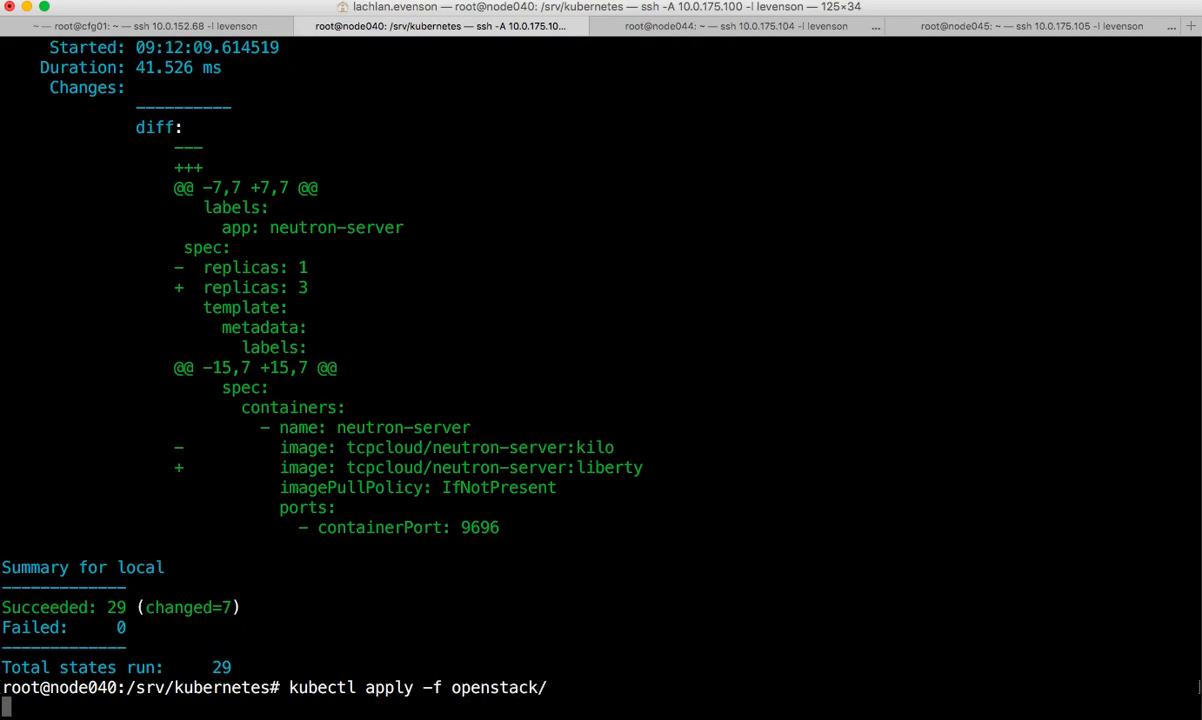
pyautogui.press('Return')
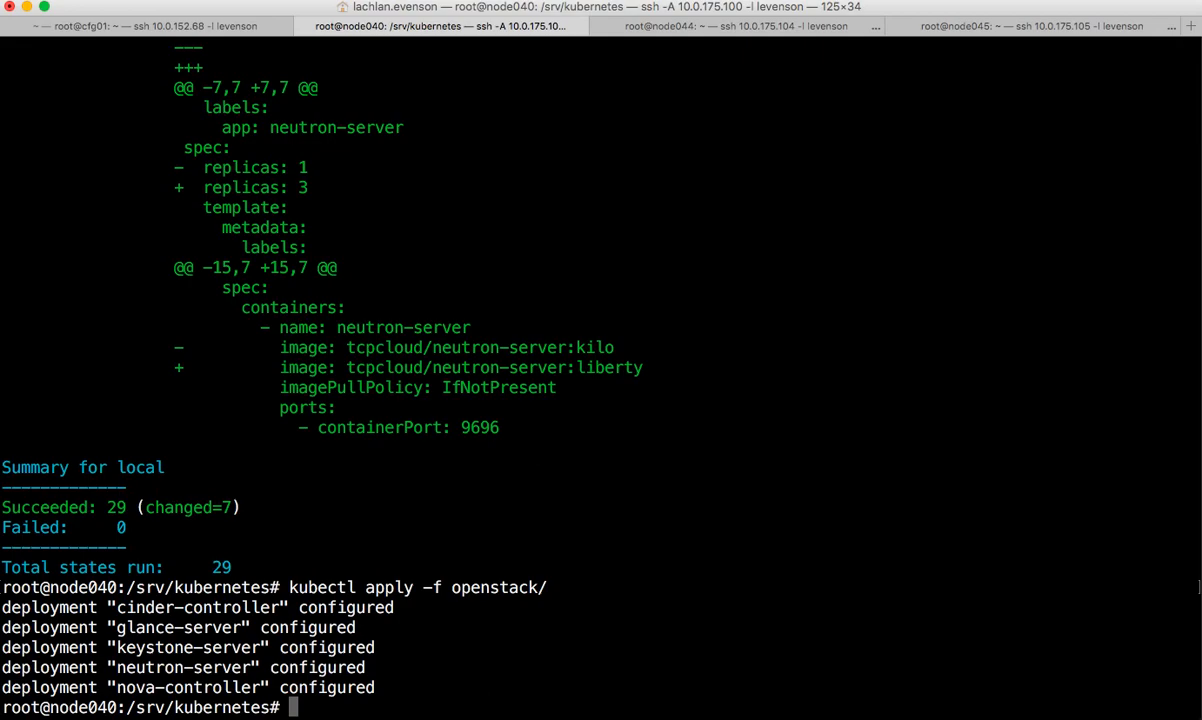
# List the deployments, scroll through the output, and recheck the AVAILABLE counts.
pyautogui.write('kubectl get depl')
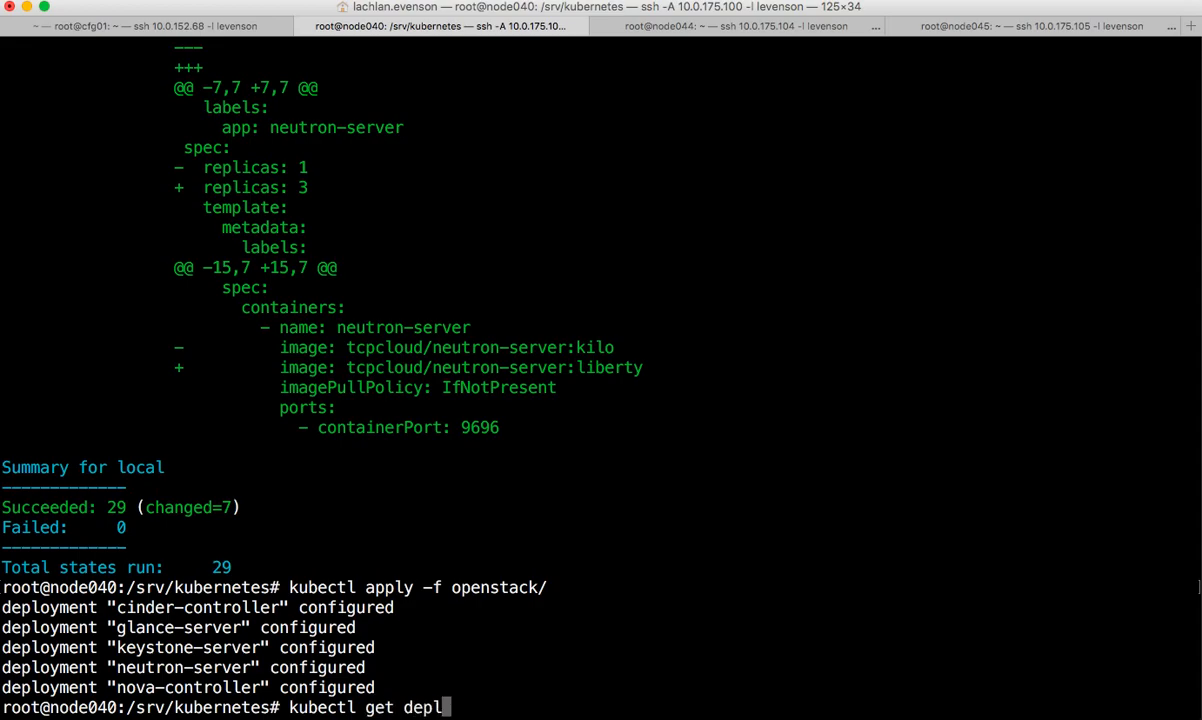
pyautogui.write('oyments -w')
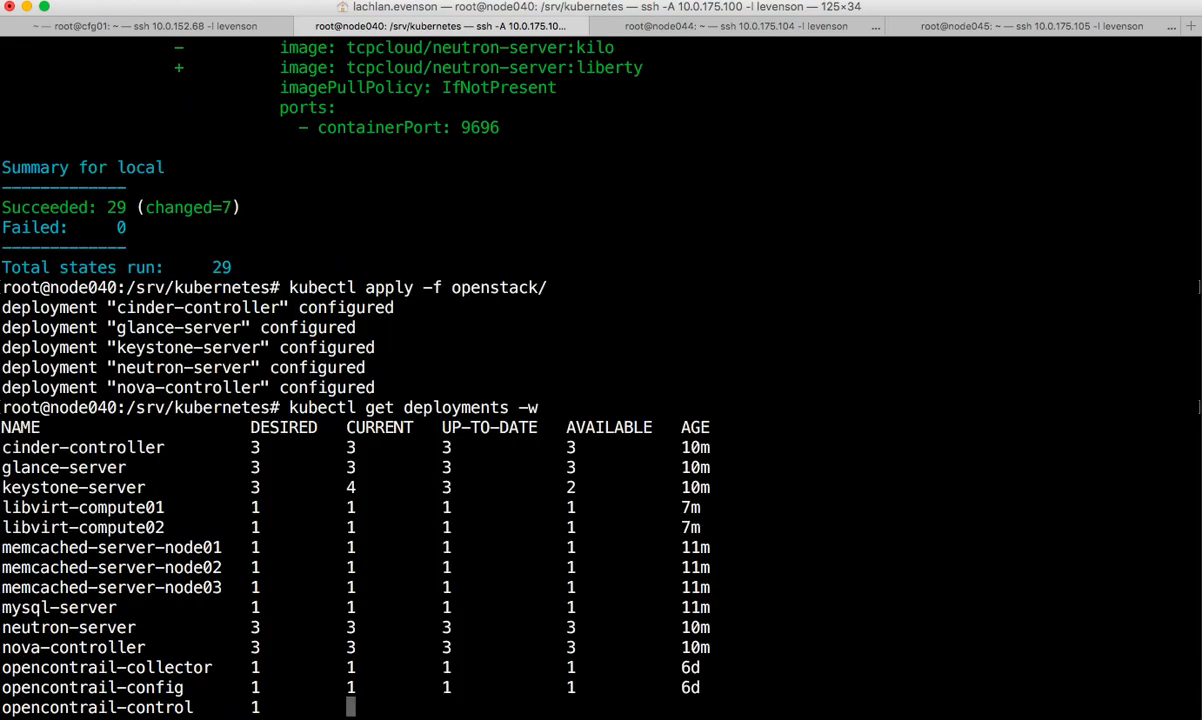
pyautogui.scroll(-3)
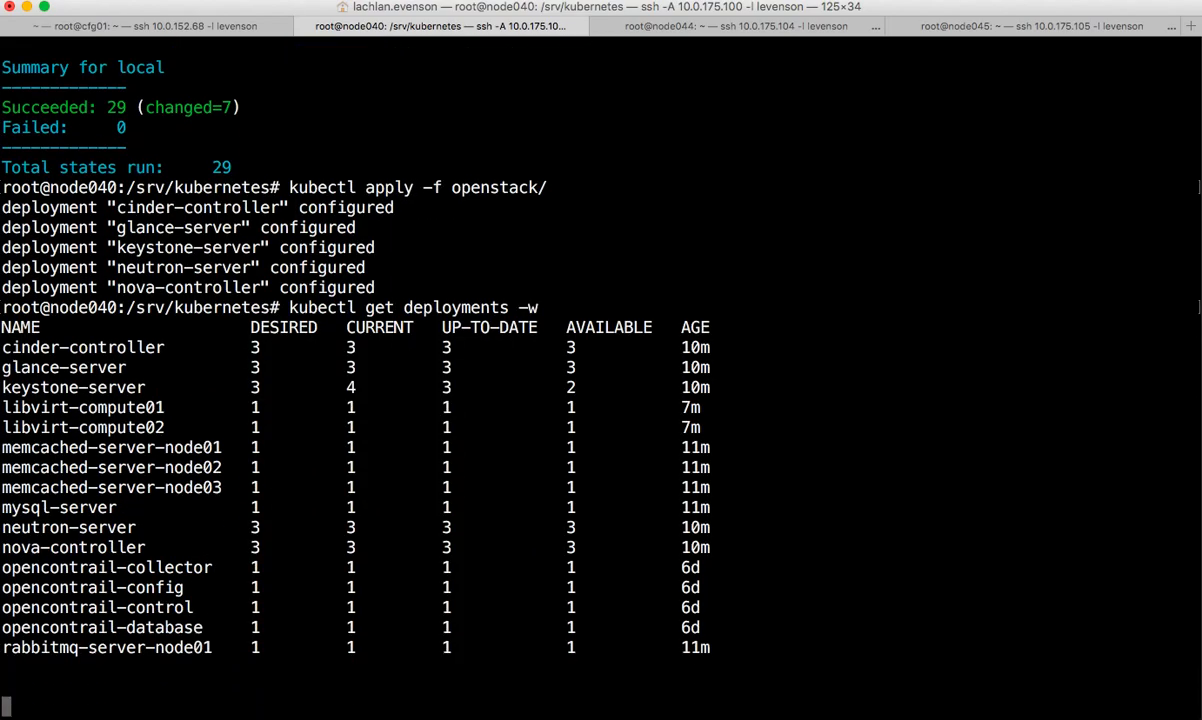
pyautogui.scroll(-3)
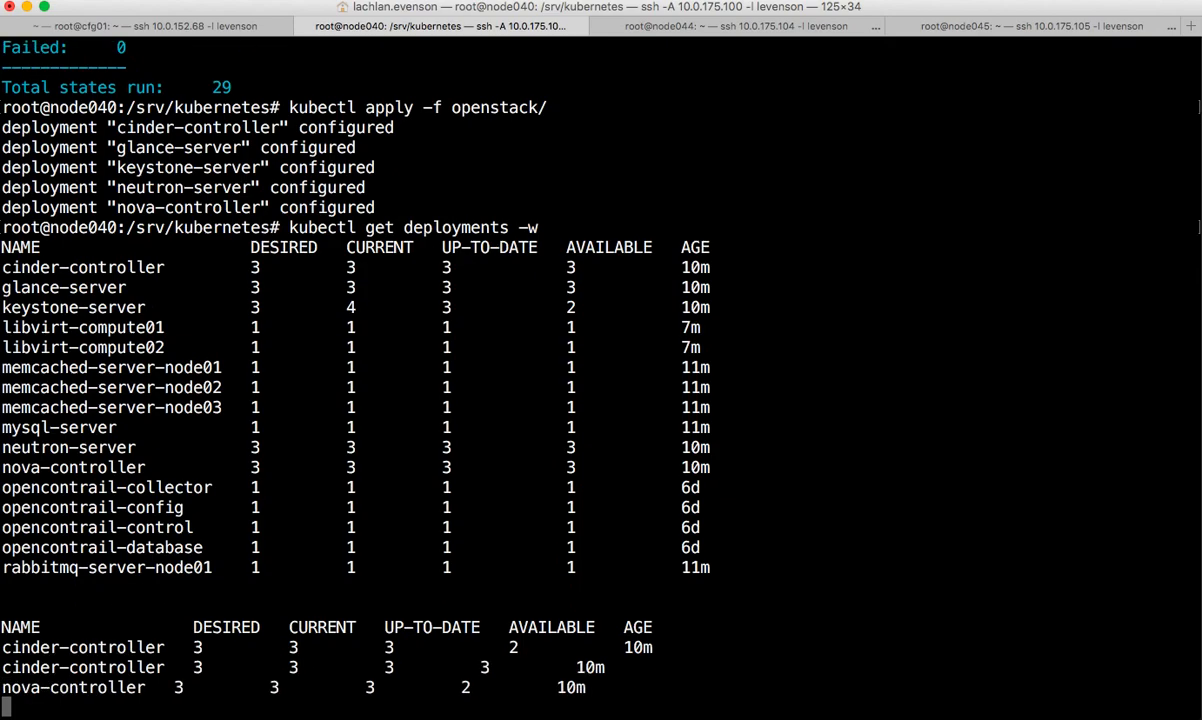
pyautogui.scroll(-3)
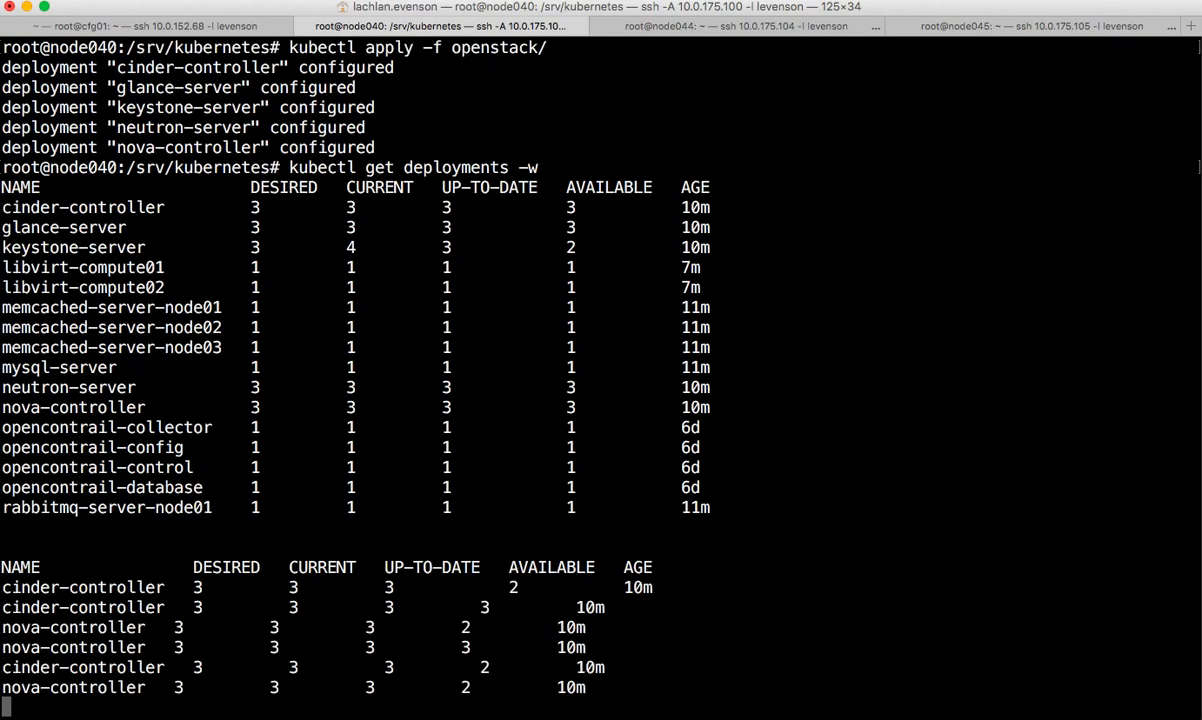
pyautogui.scroll(-3)
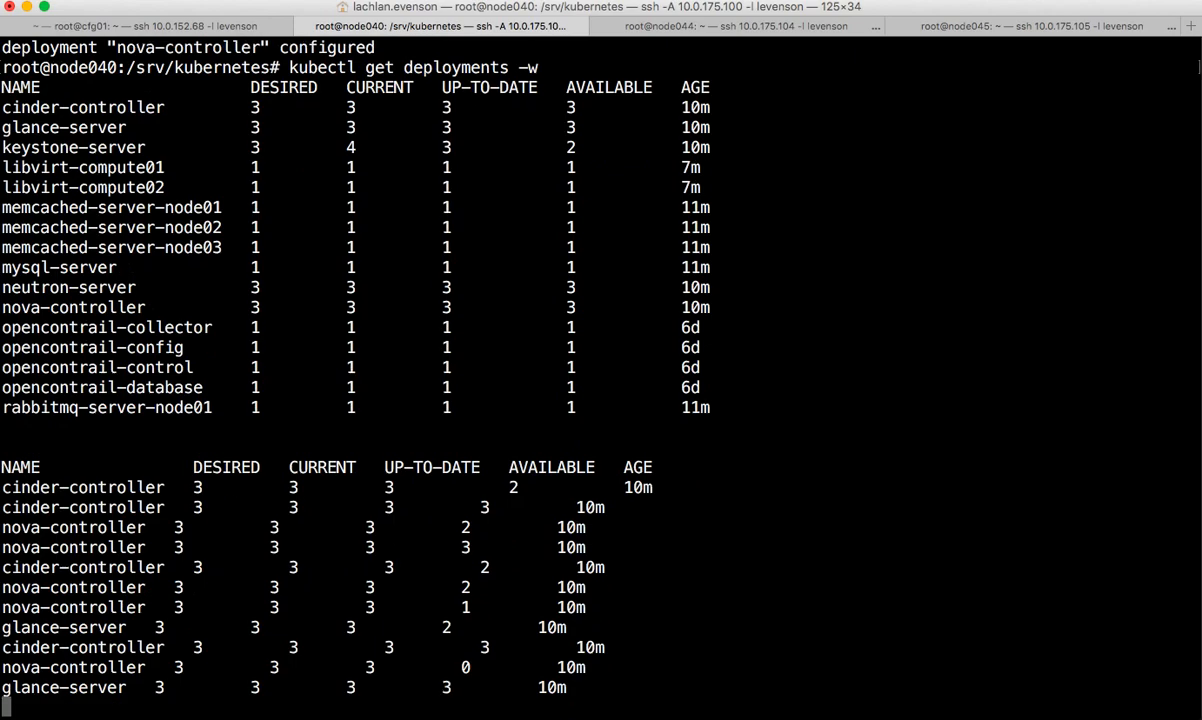
pyautogui.scroll(-3)
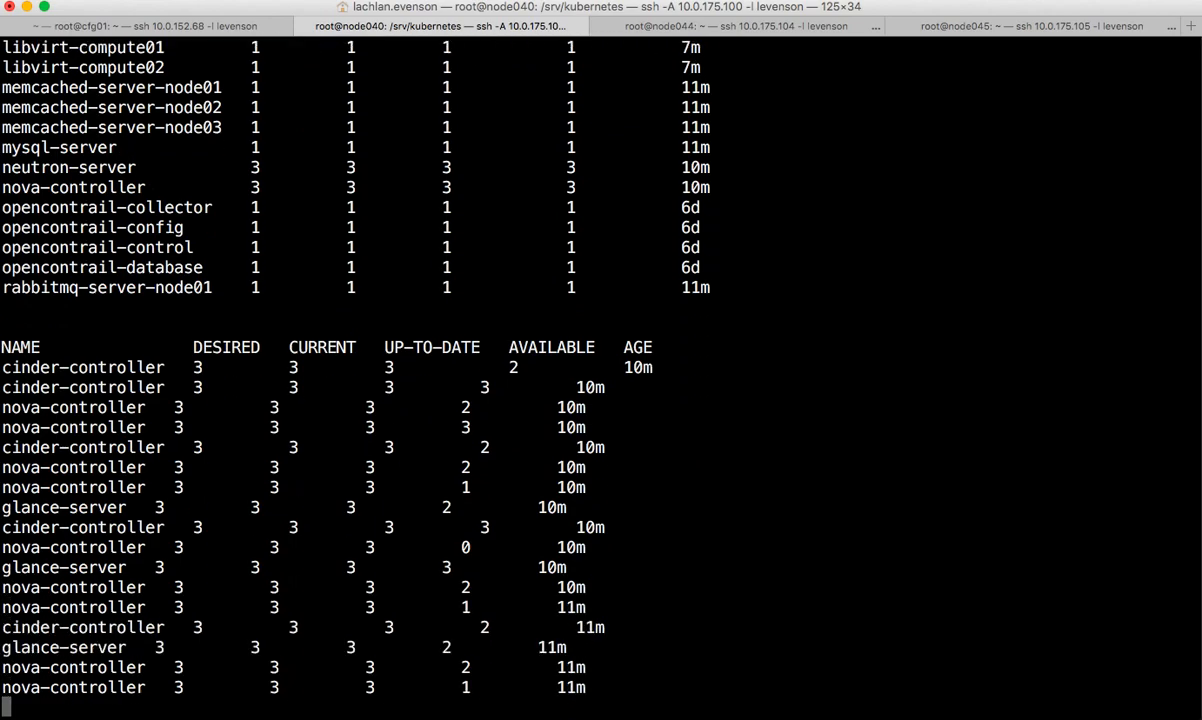
pyautogui.scroll(-3)
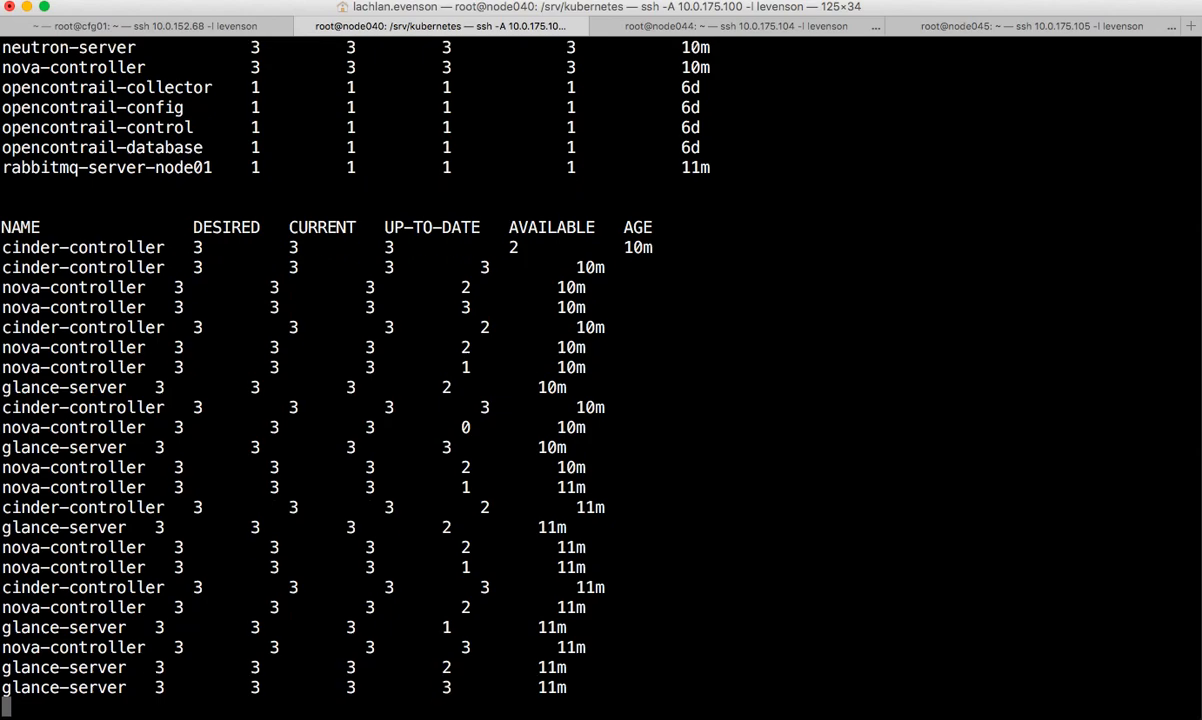
pyautogui.scroll(-3)
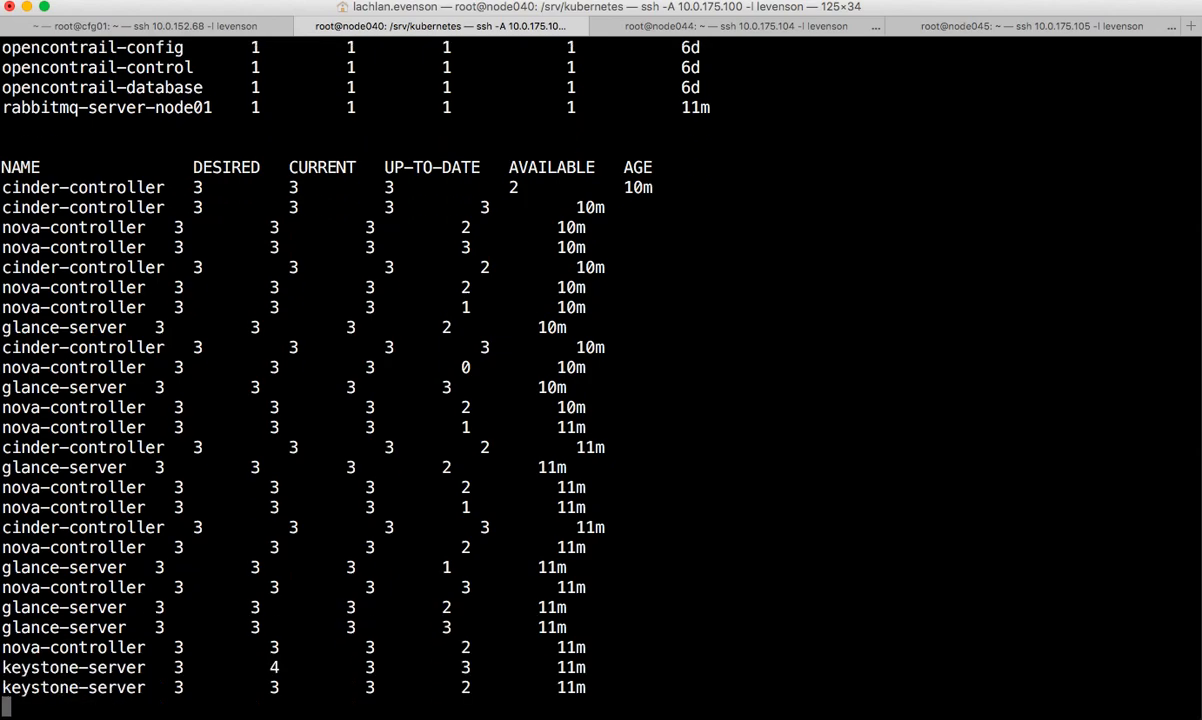
pyautogui.scroll(-3)
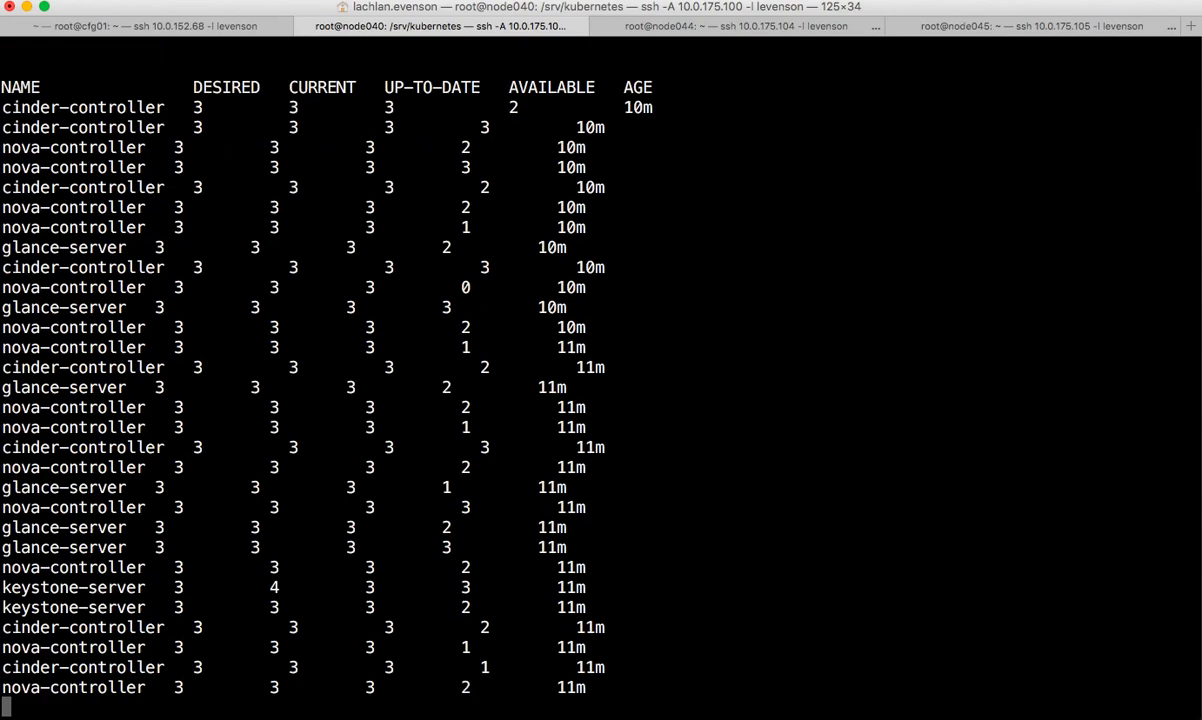
pyautogui.write('kubectl get deployments')
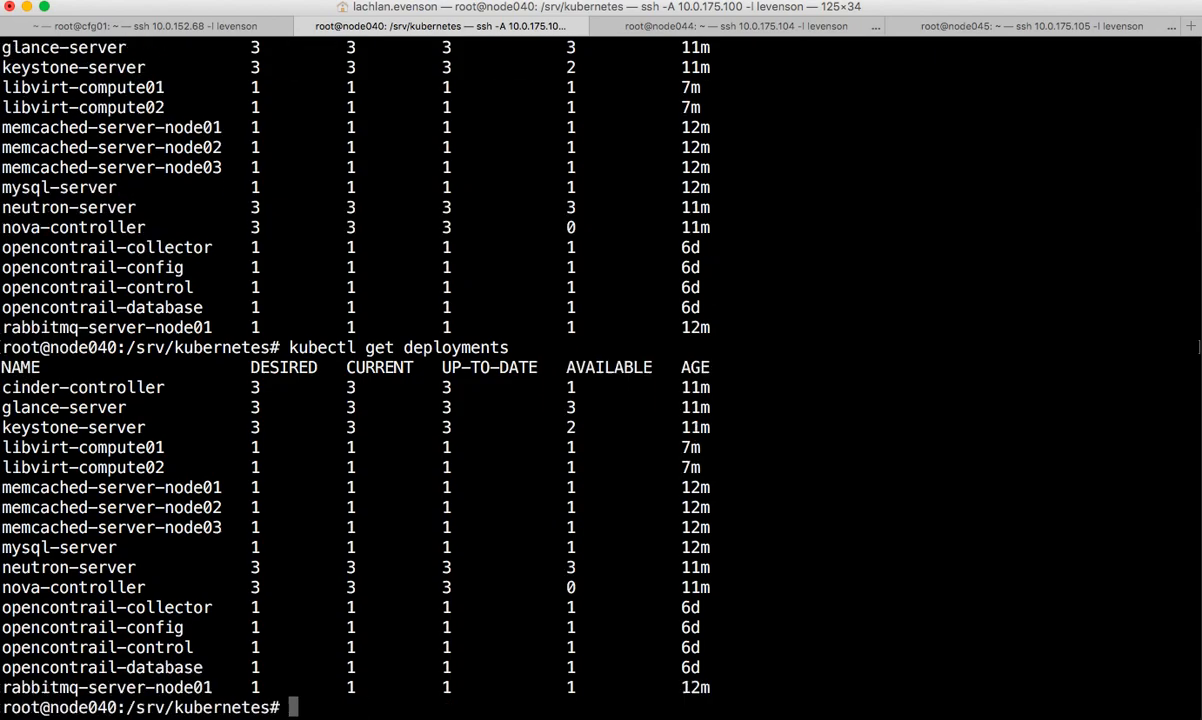
# Run keystone user-list, cinder list, glance image-list and neutron net-list.
pyautogui.write('keystone u')
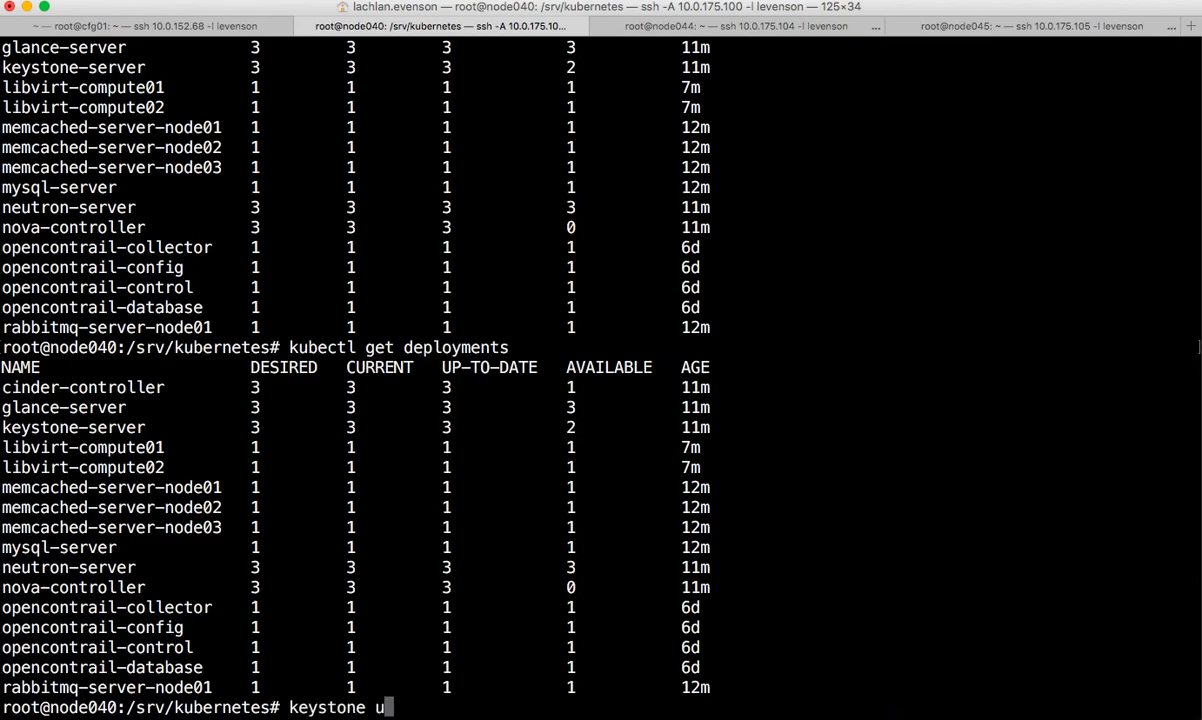
pyautogui.write('ser-list')
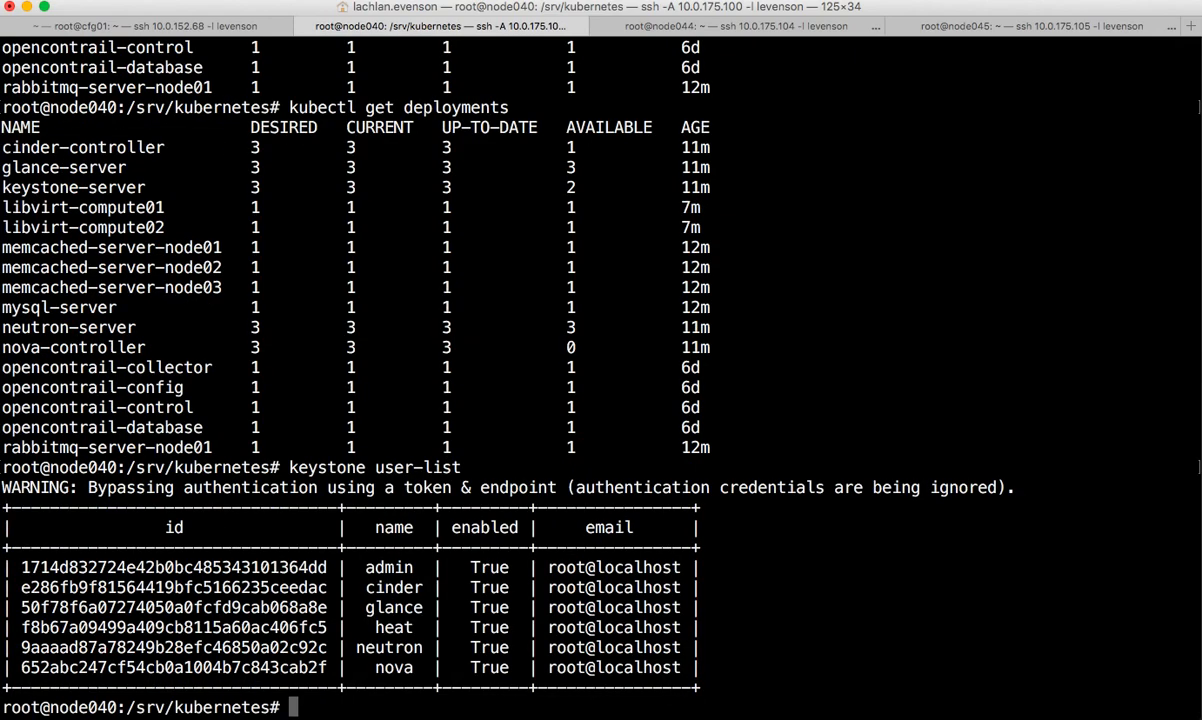
pyautogui.write('cinder list')
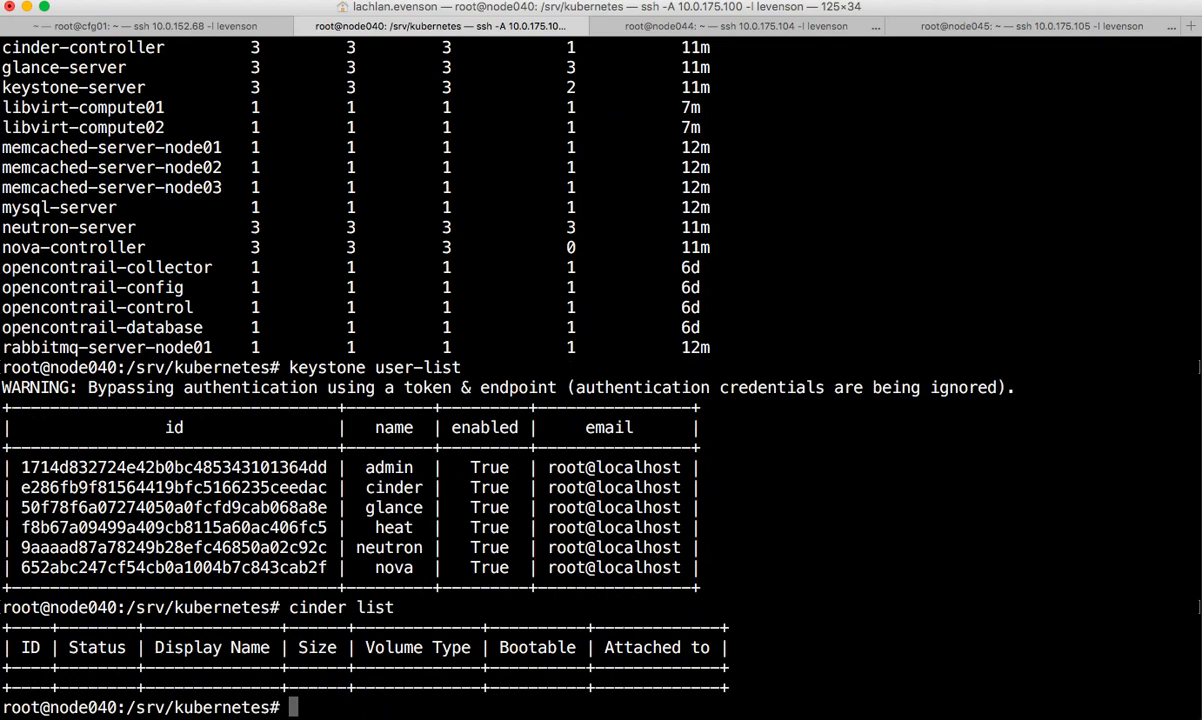
pyautogui.write('glance image-list')
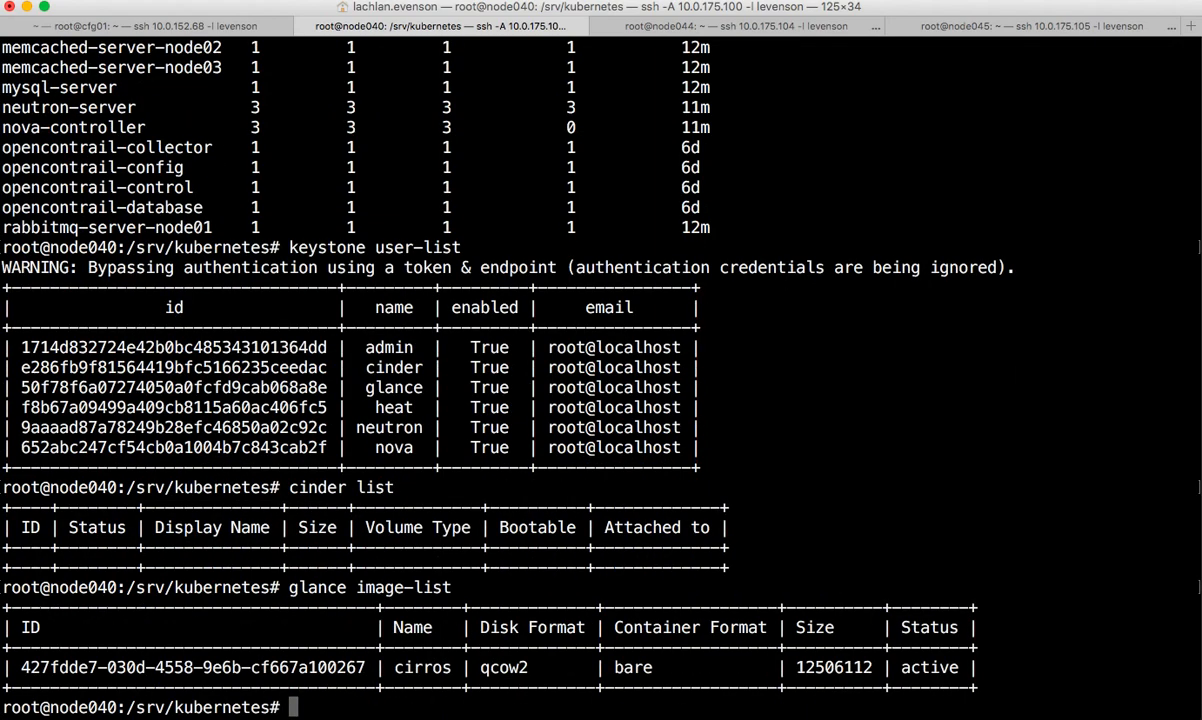
pyautogui.write('neutron net-list')
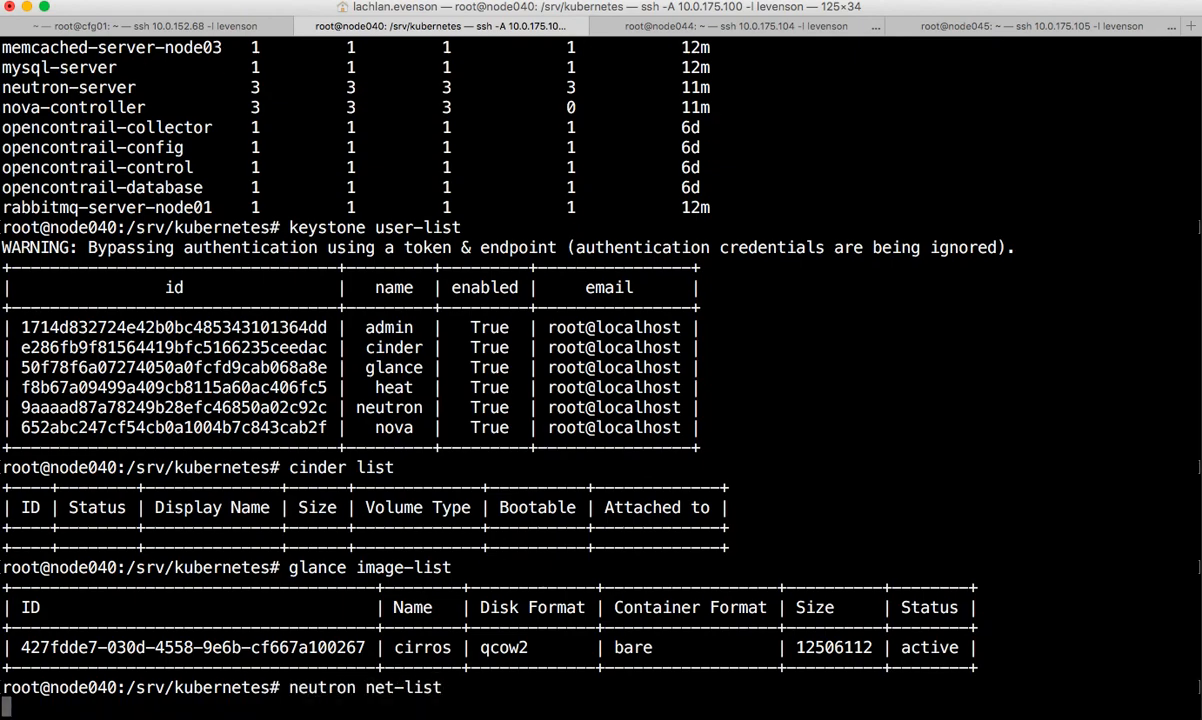
pyautogui.press('Return')
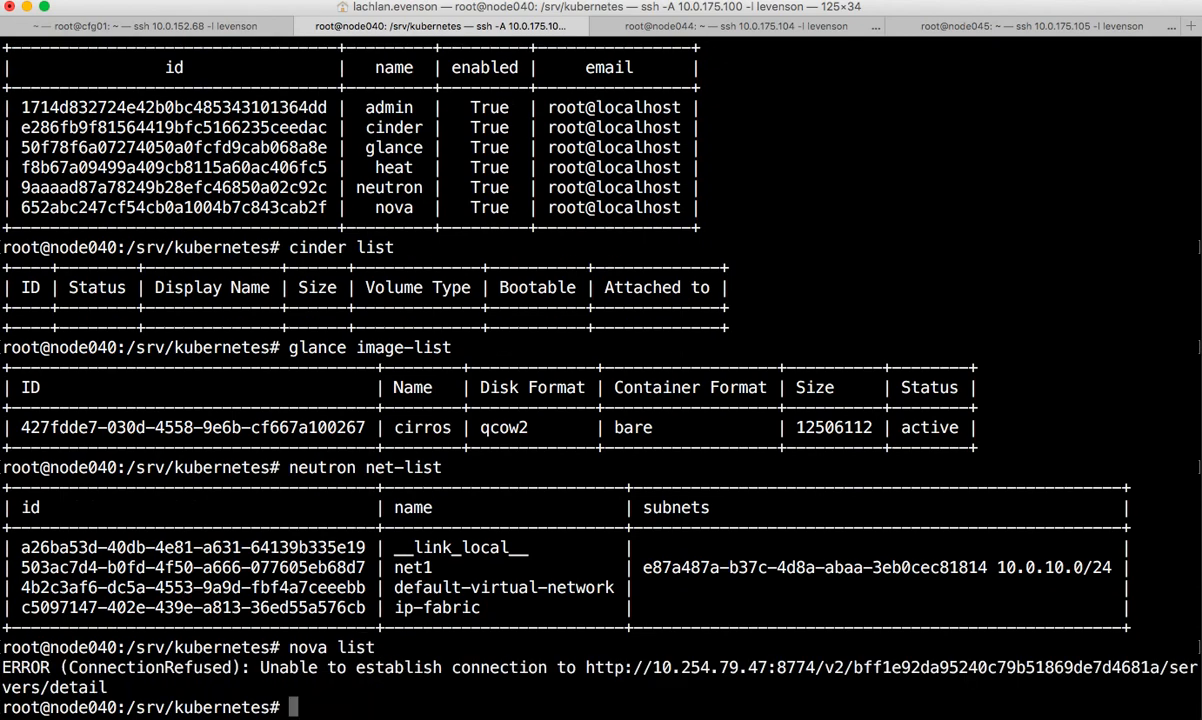
# Rerun neutron net-list and cinder list, then check the deployment counts.
pyautogui.write('neutron net-list')
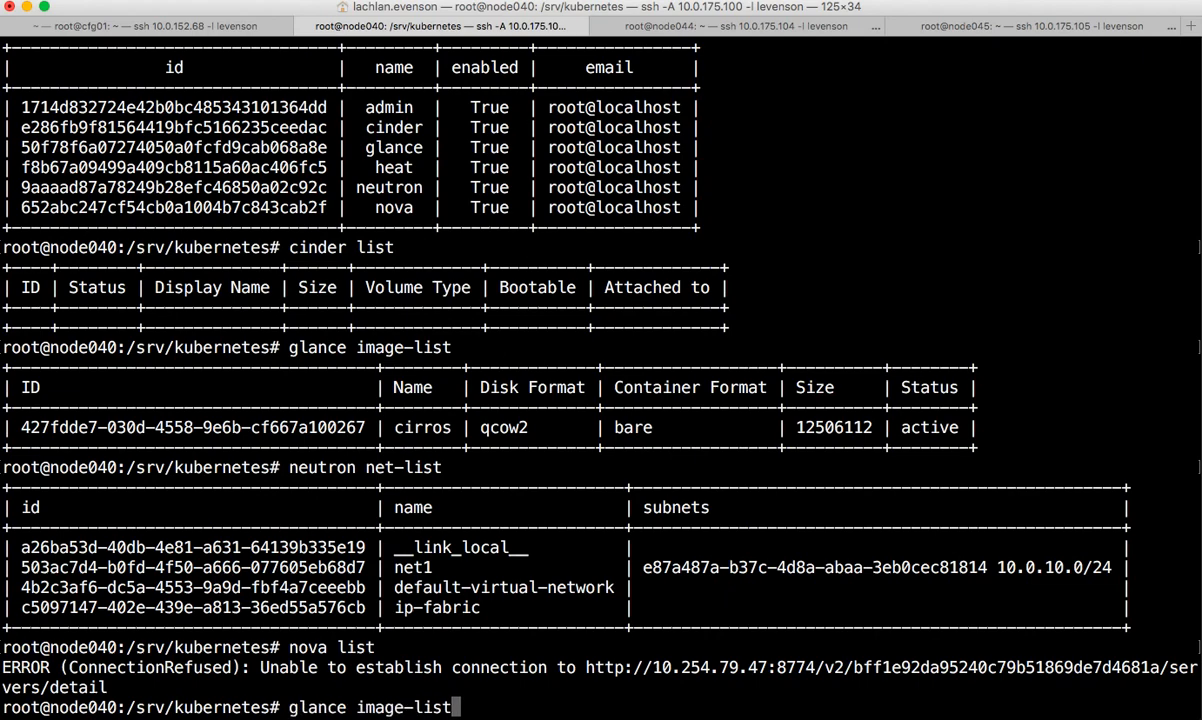
pyautogui.write('cinder list')
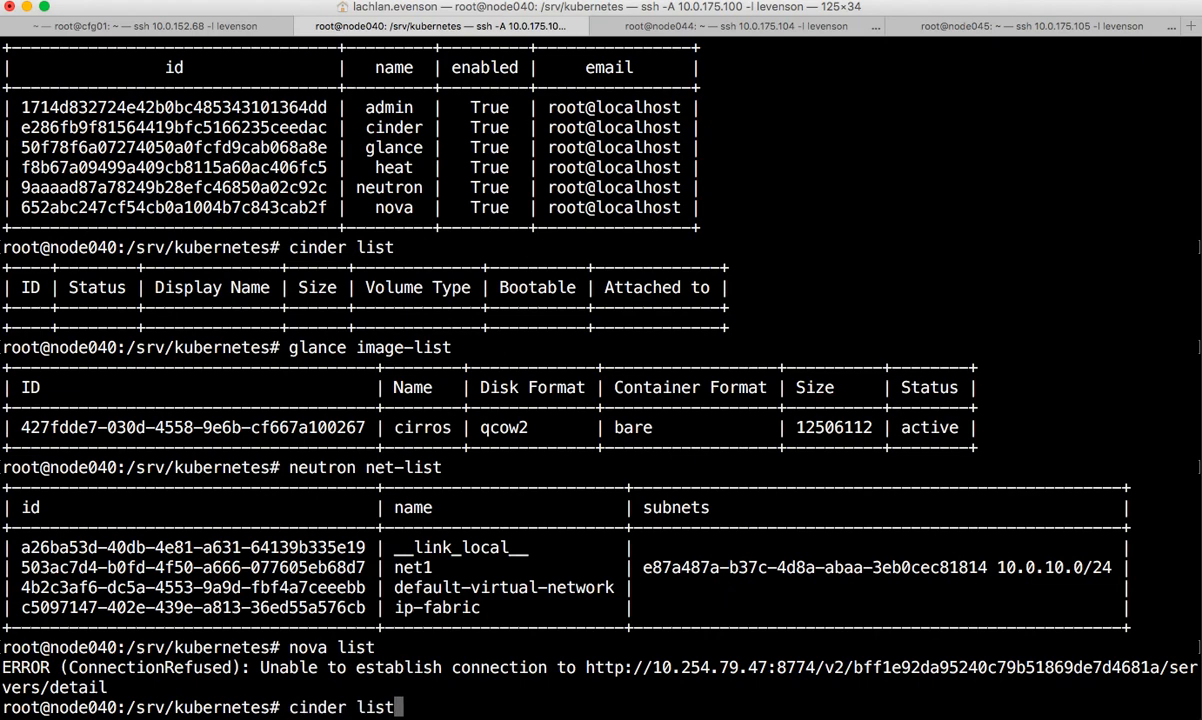
pyautogui.write('kubectl get deployments')
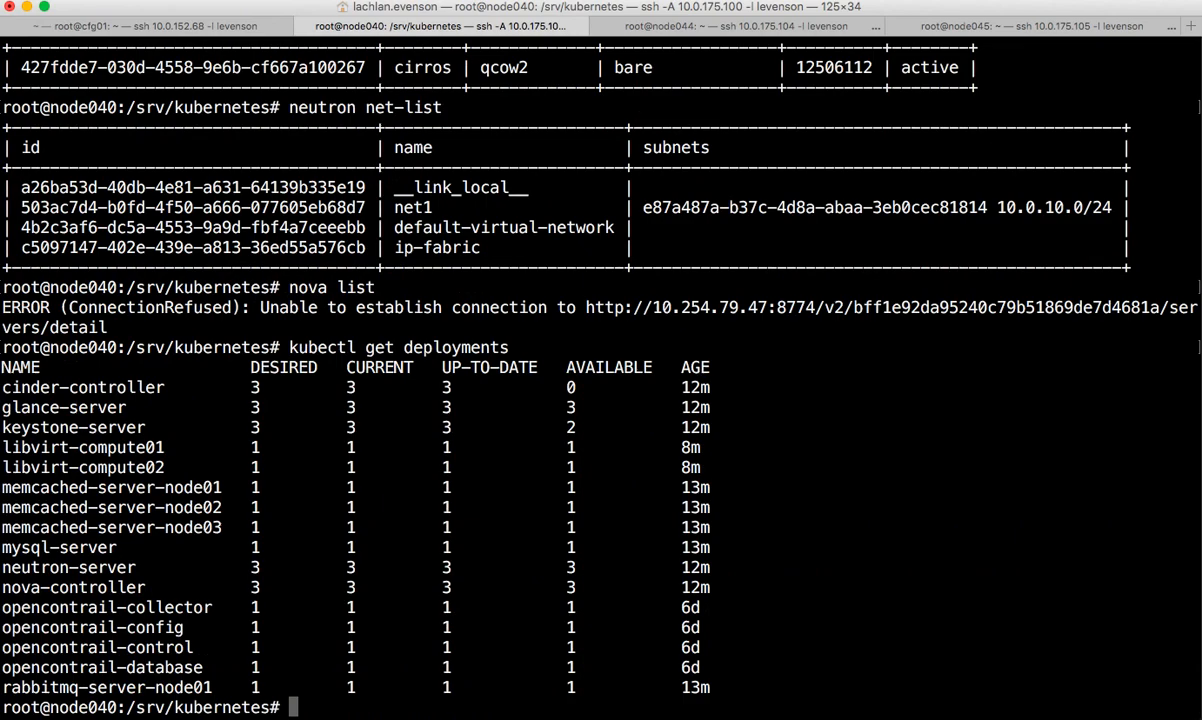
# Run nova list for test-node044/045, then list pods to check their statuses.
pyautogui.write('nova list')
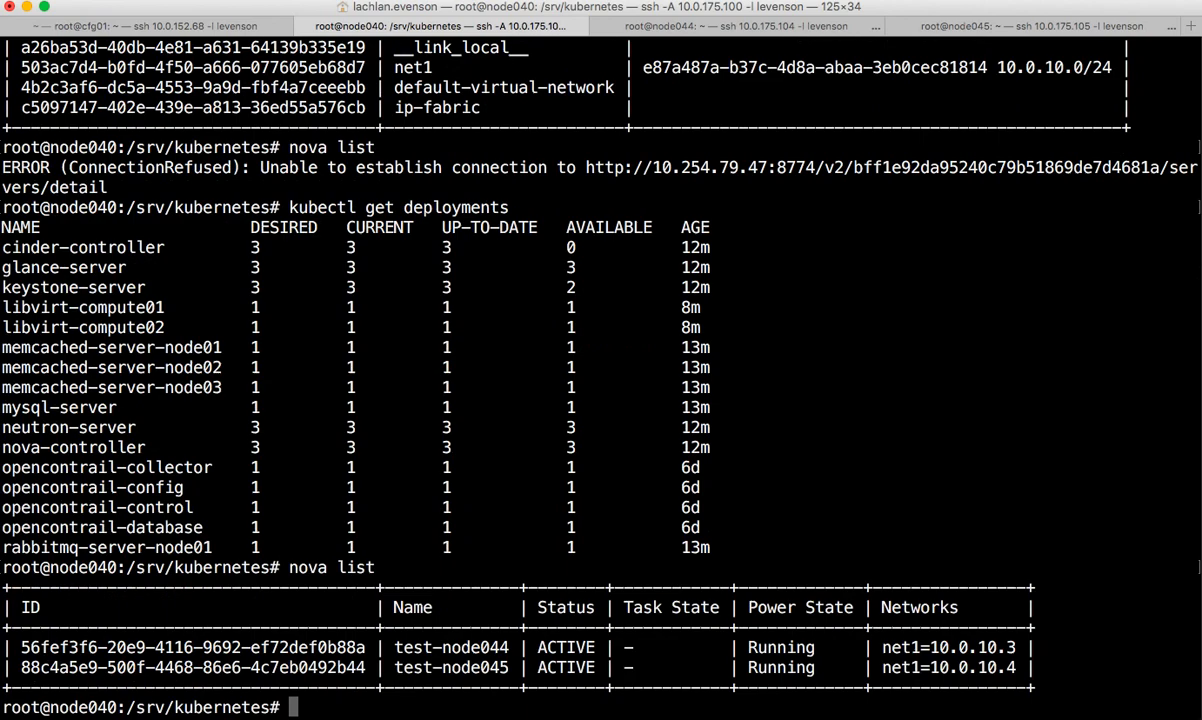
pyautogui.write('k')
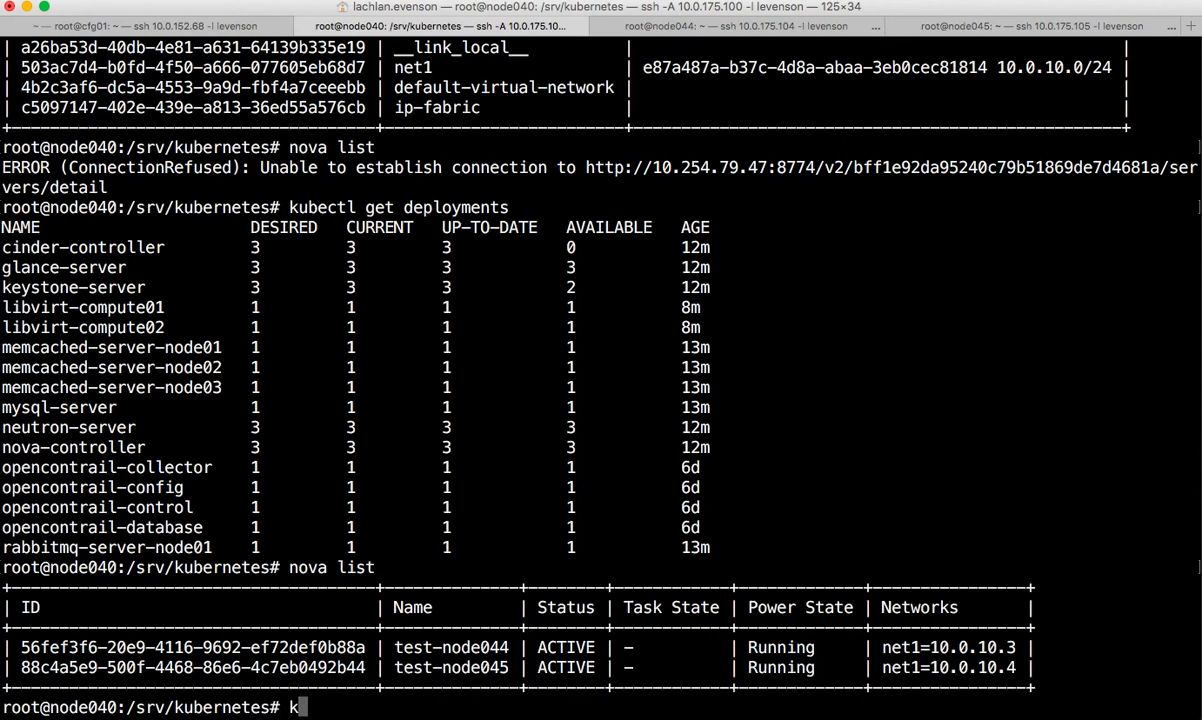
pyautogui.write('uc')
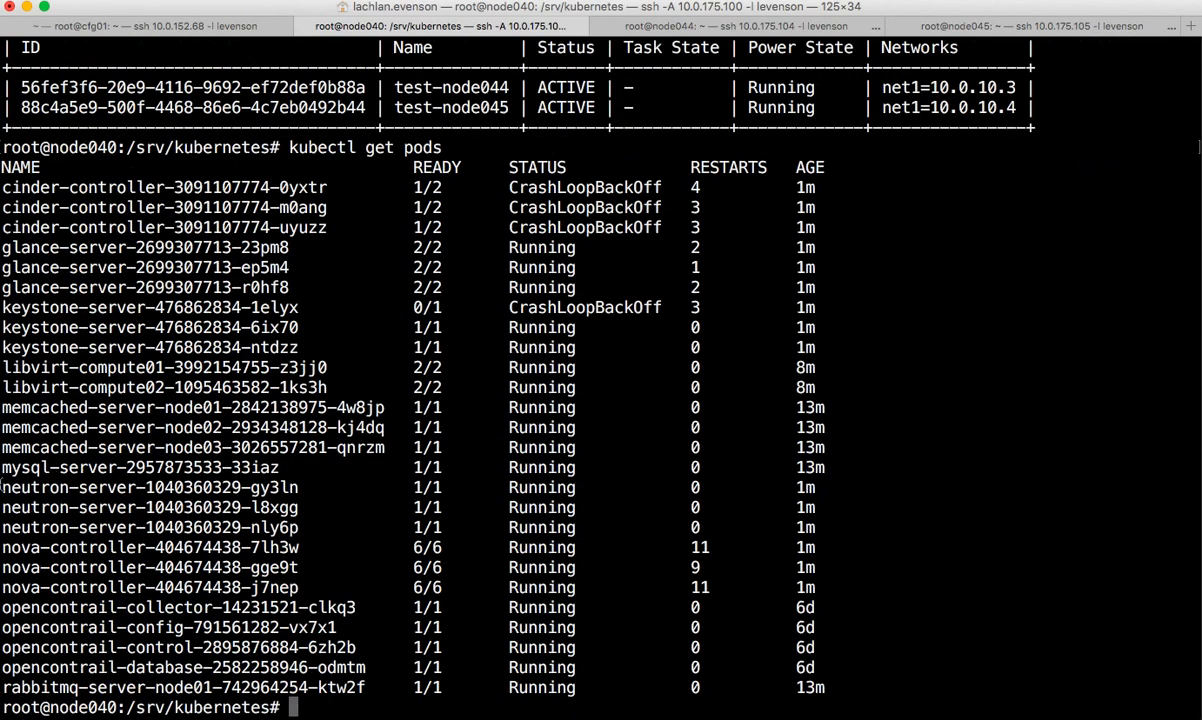
pyautogui.doubleClick(148, 487)
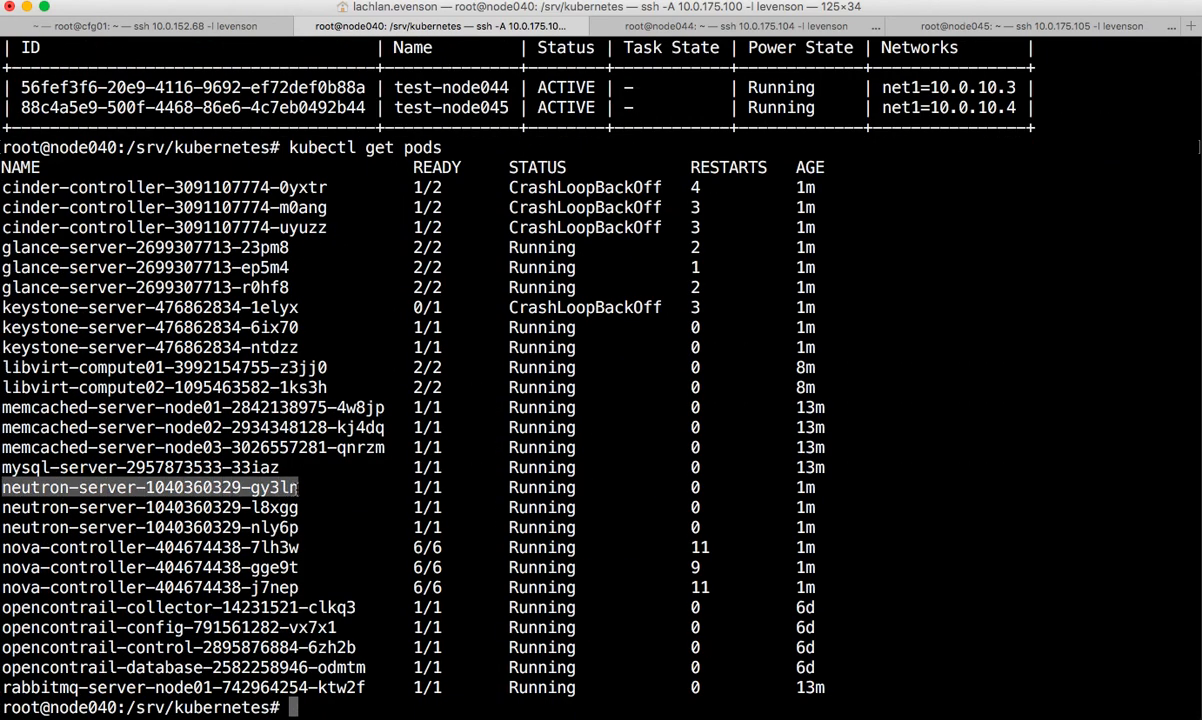
pyautogui.write('kubectl')
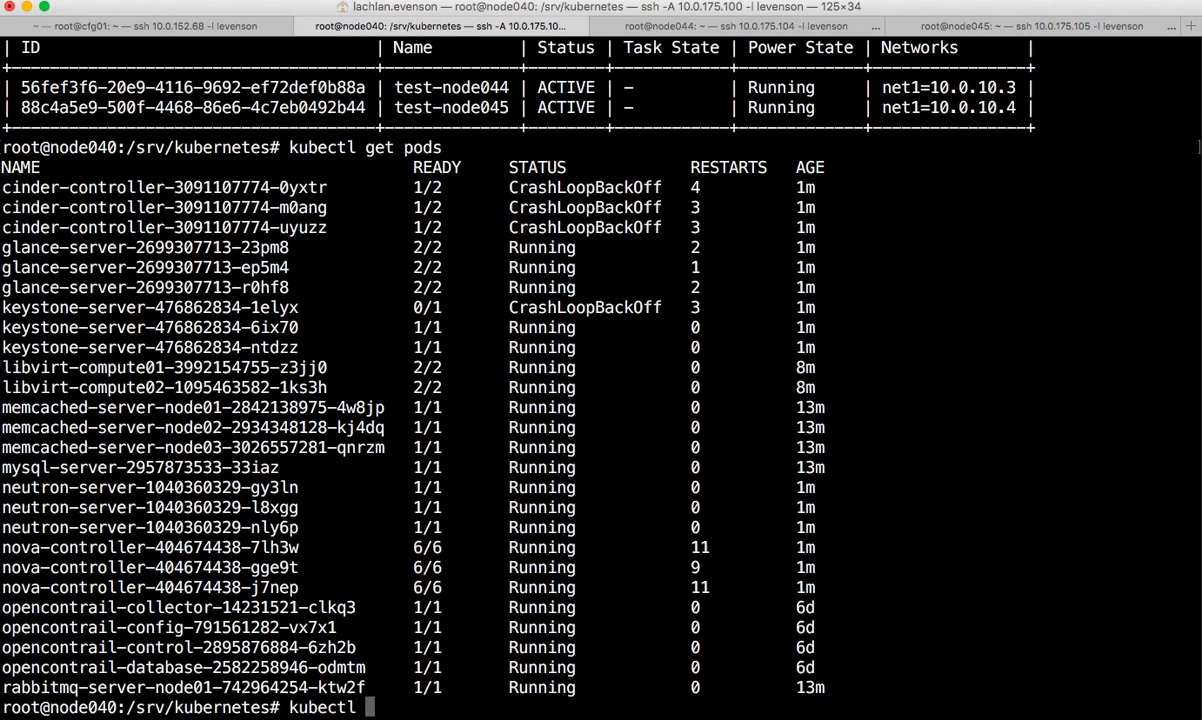
pyautogui.write('exec -it')
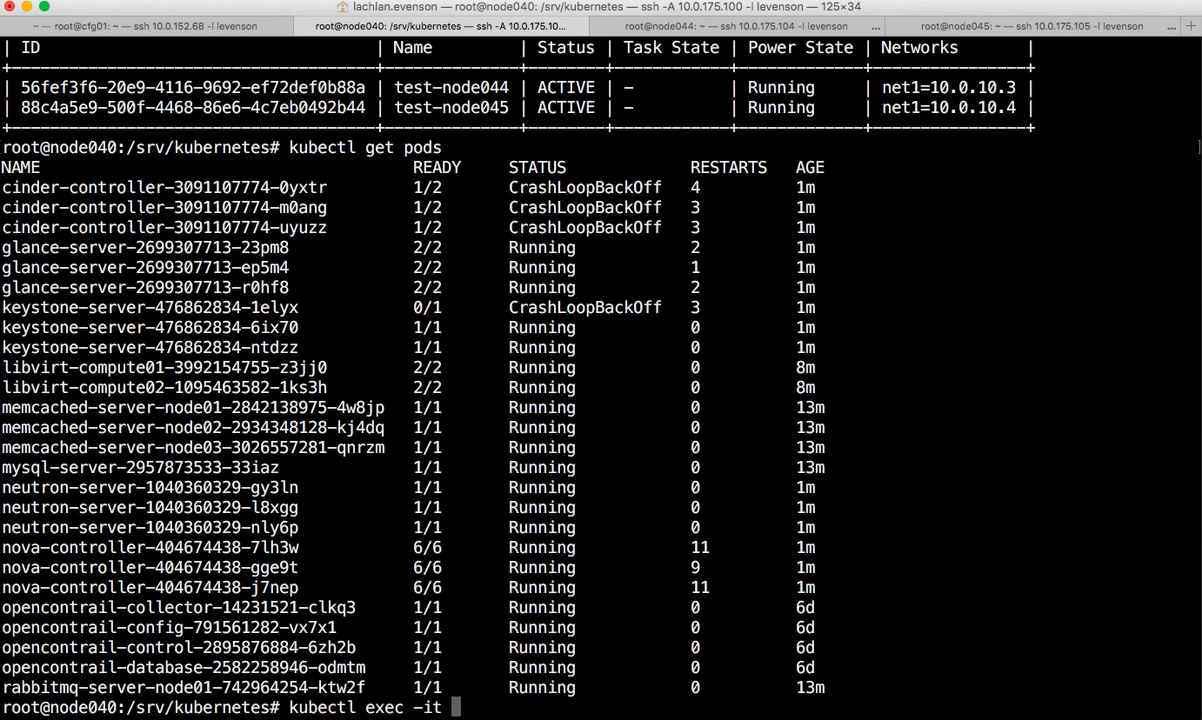
pyautogui.write('neutron-server-1040360329-gy3ln bash')
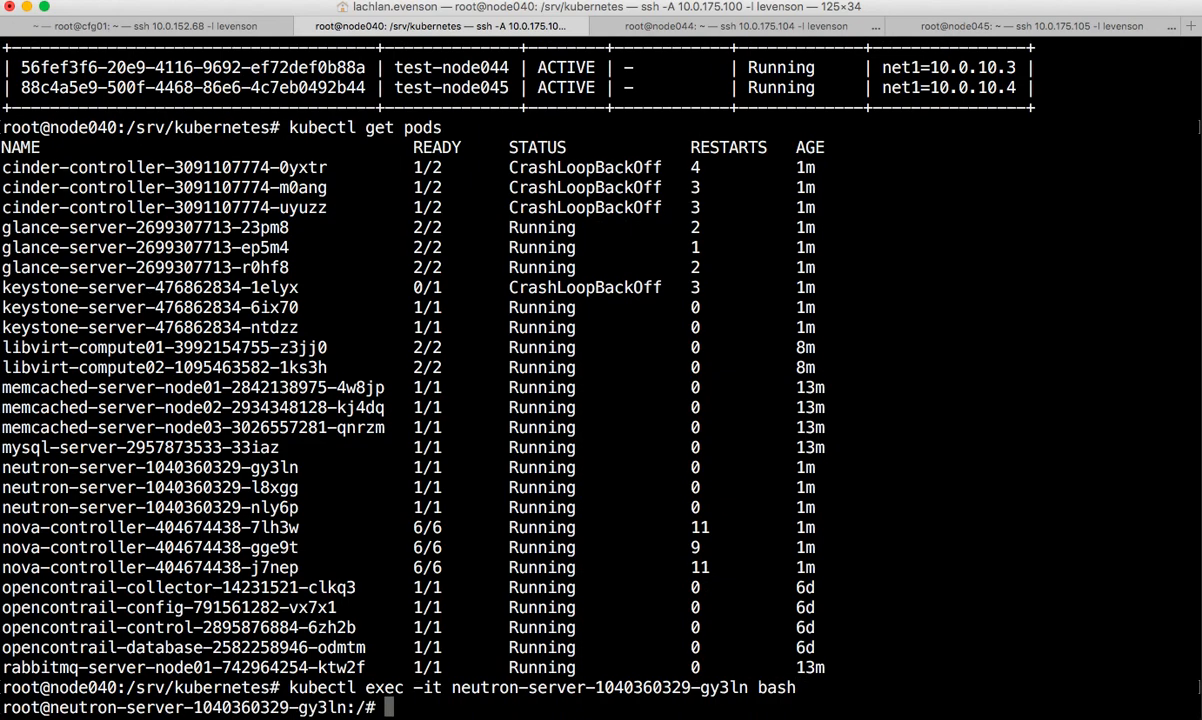
pyautogui.write('neu')
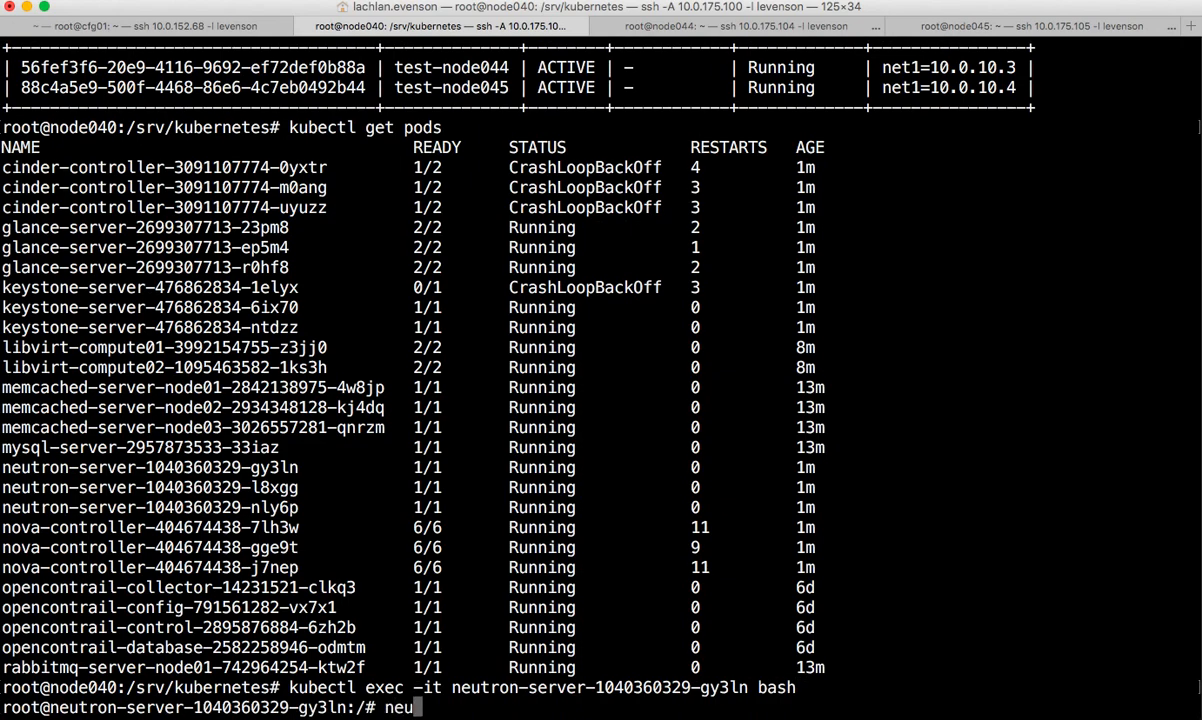
pyautogui.write('tron-server')
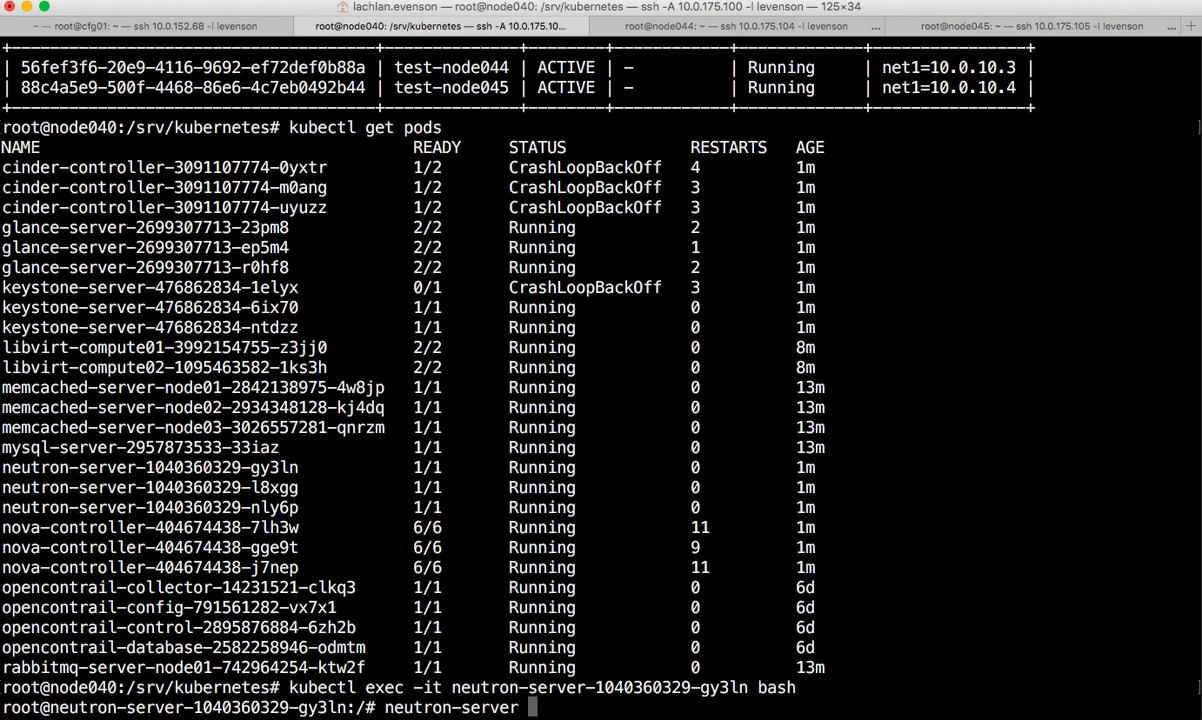
pyautogui.write('--version')
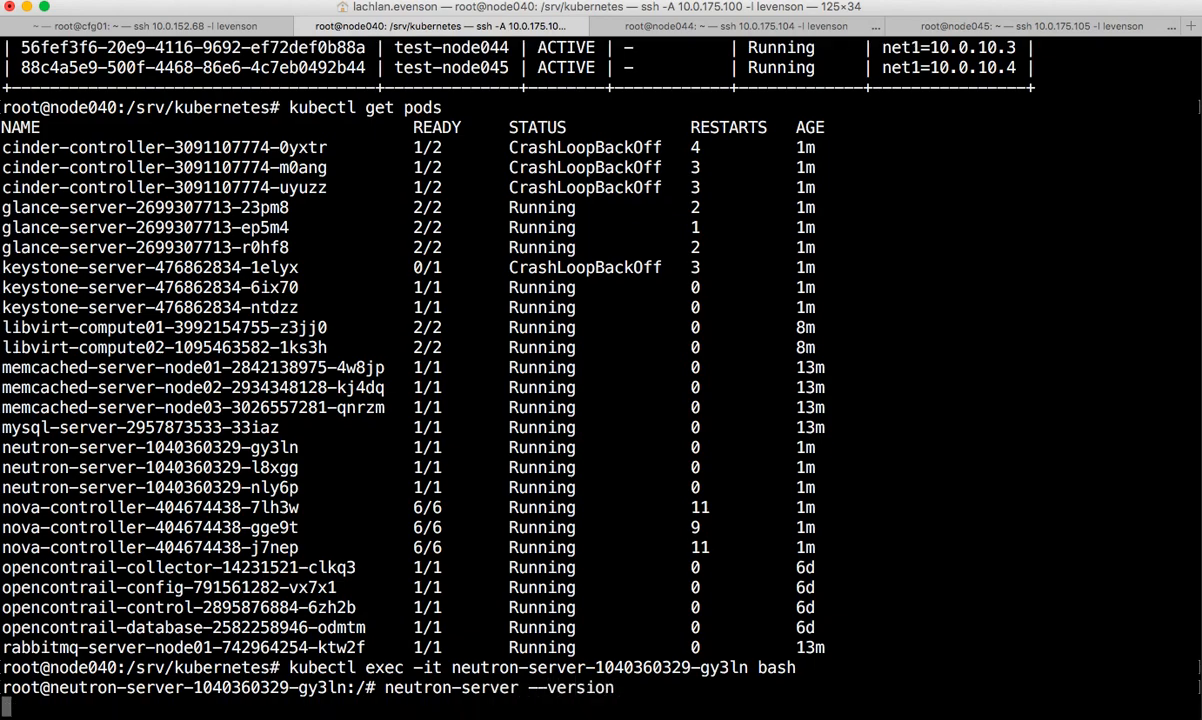
pyautogui.press('Return')
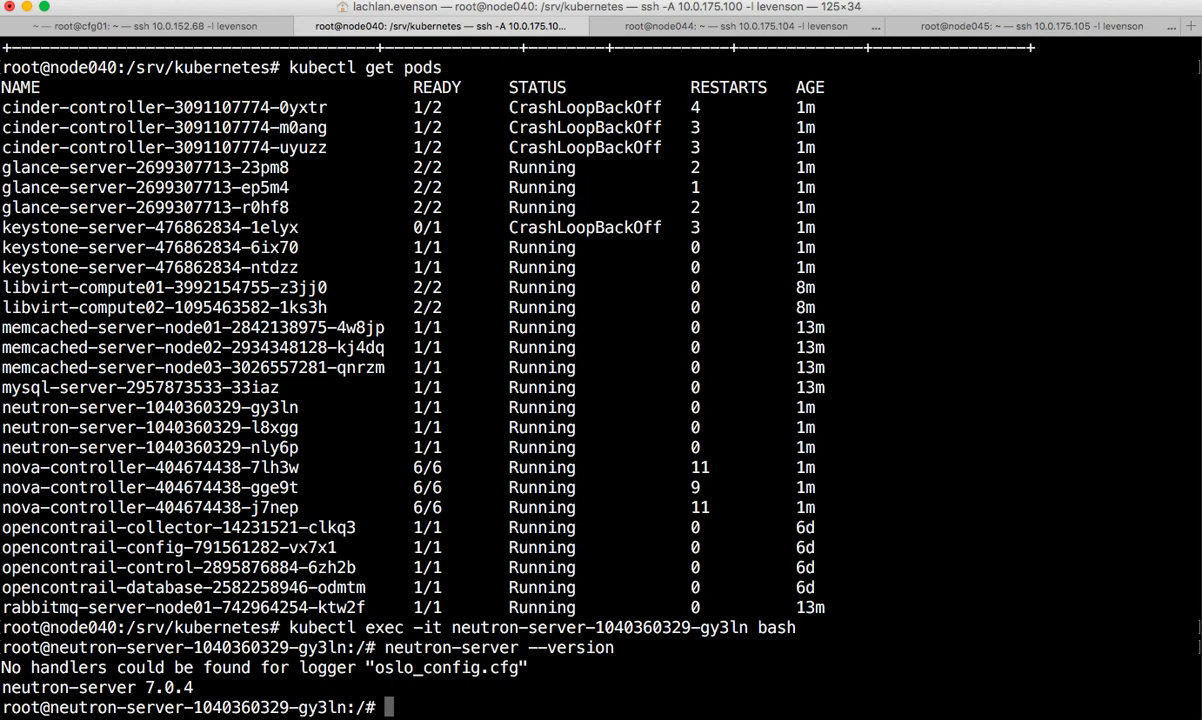
pyautogui.click(720, 26)
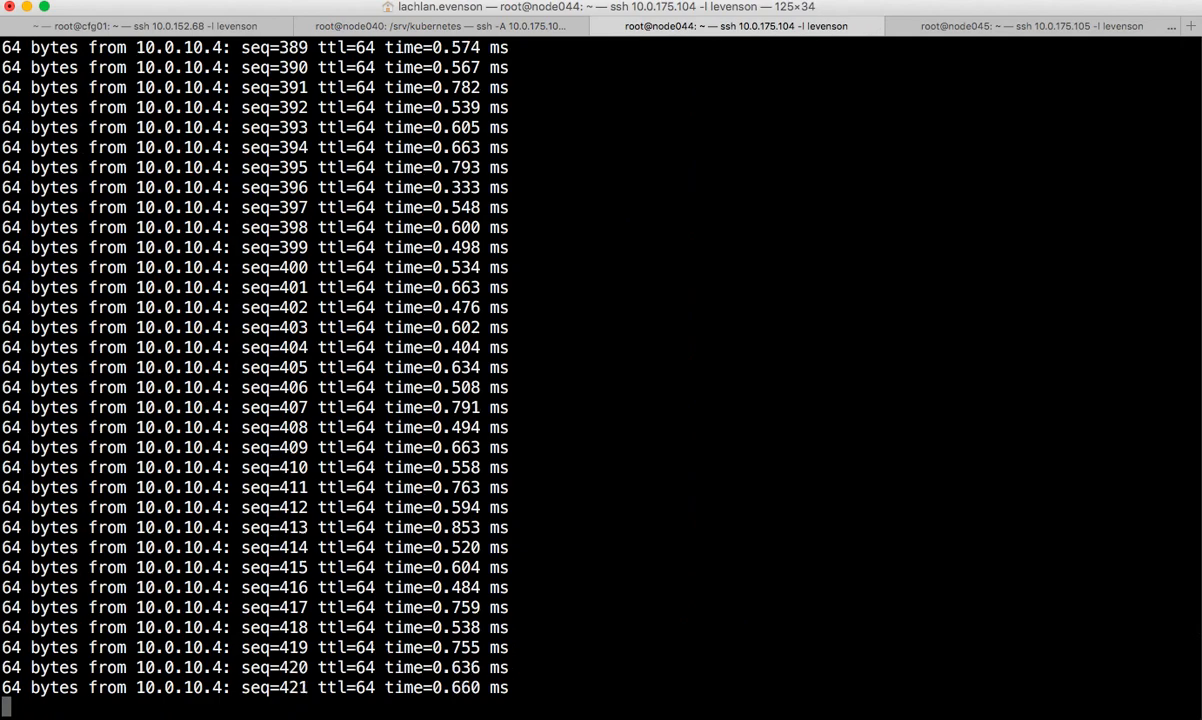
# Stop the VM pings with 0% loss (423 and 382 replies) and return to node040.
pyautogui.press('ctrl+c')
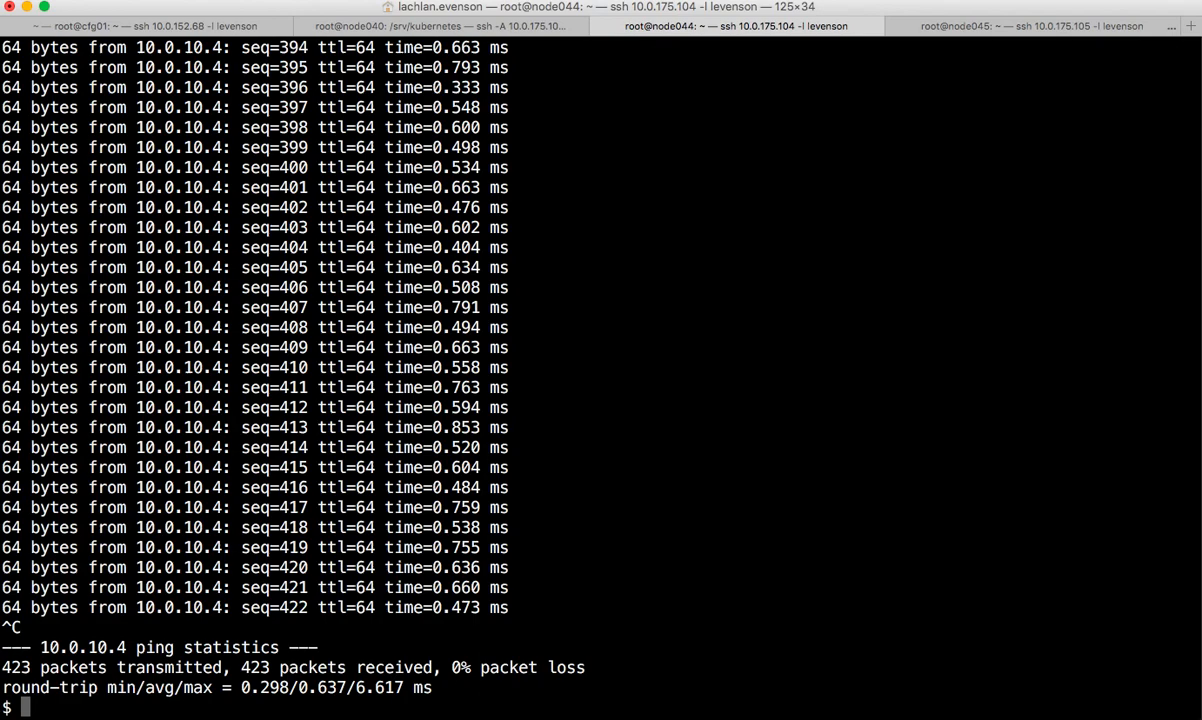
pyautogui.click(1030, 26)
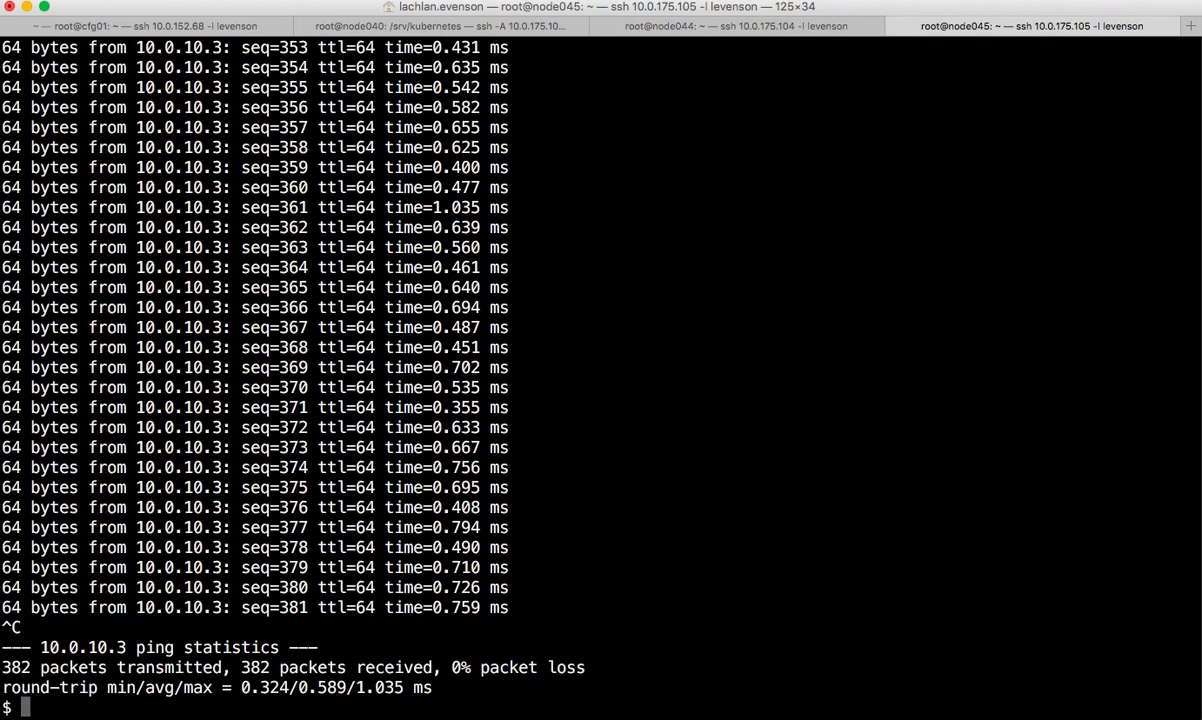
pyautogui.click(710, 25)
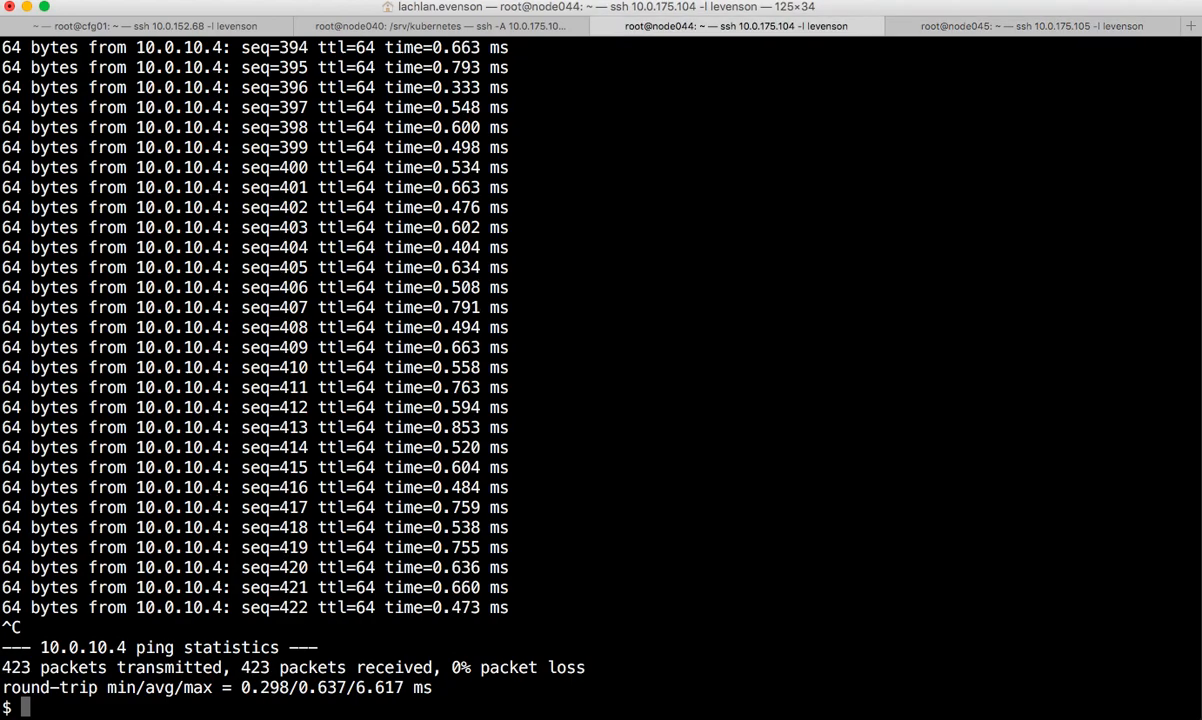
pyautogui.click(430, 26)
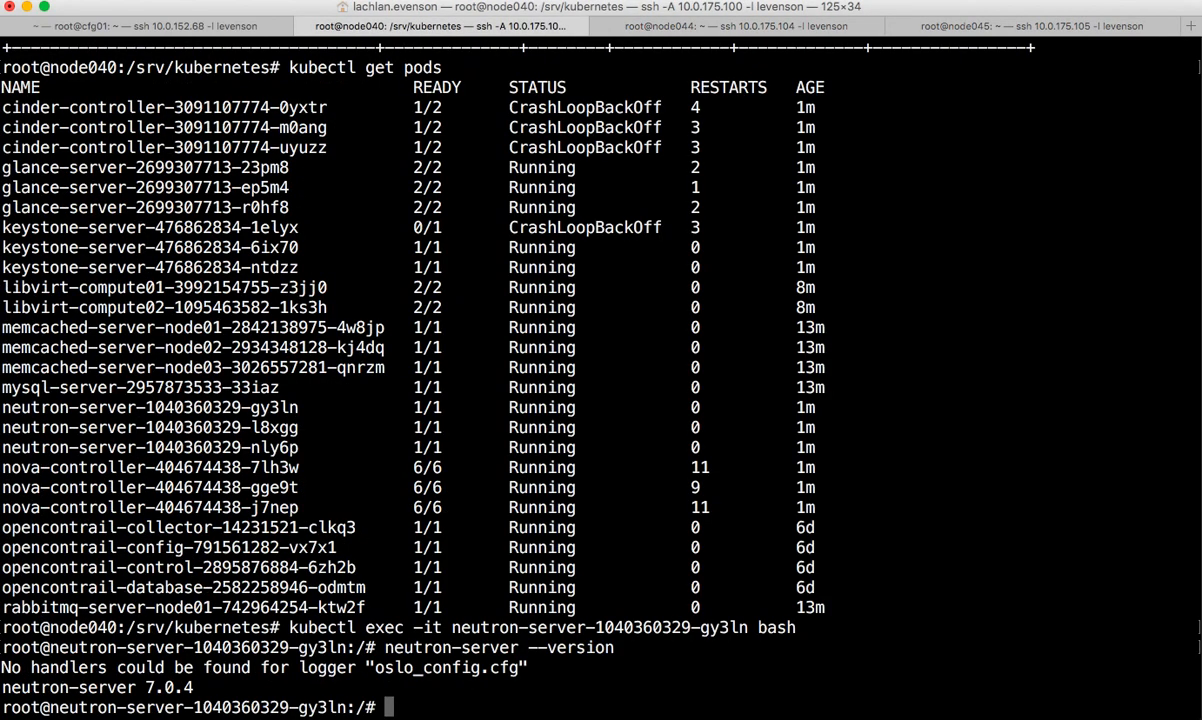
# Exit the pod shell and list the deployments with kubectl get deployments.
pyautogui.write('exit')
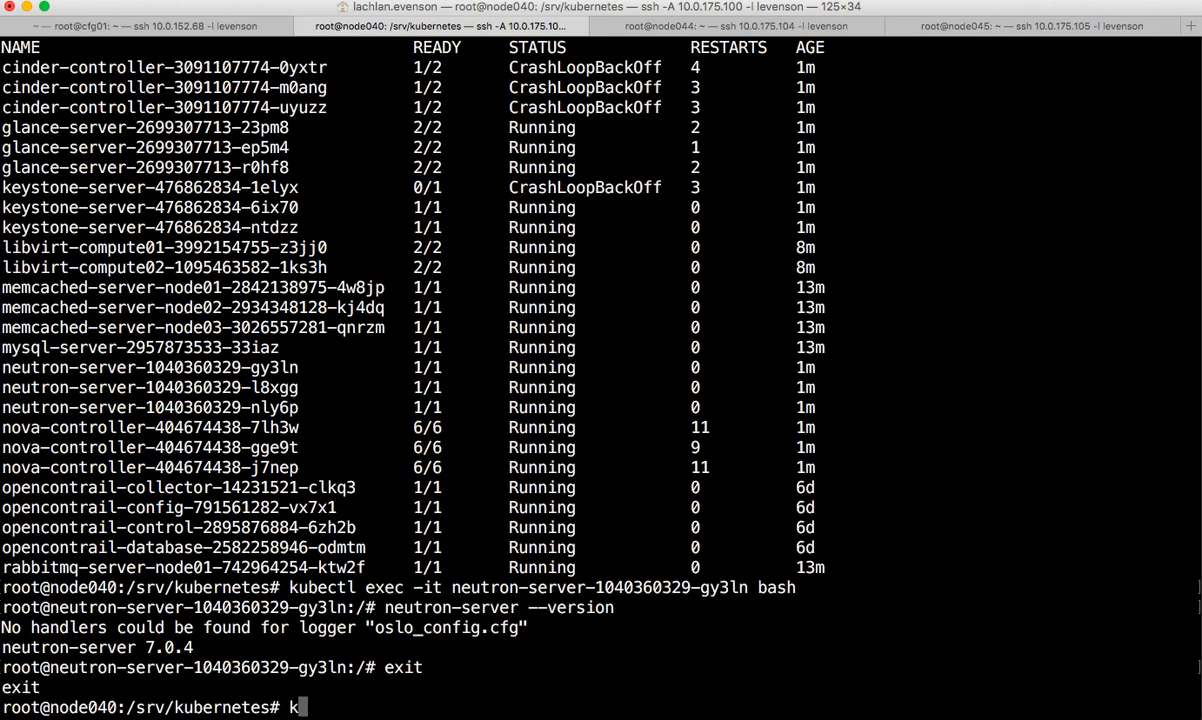
pyautogui.write('ubectl get dep')
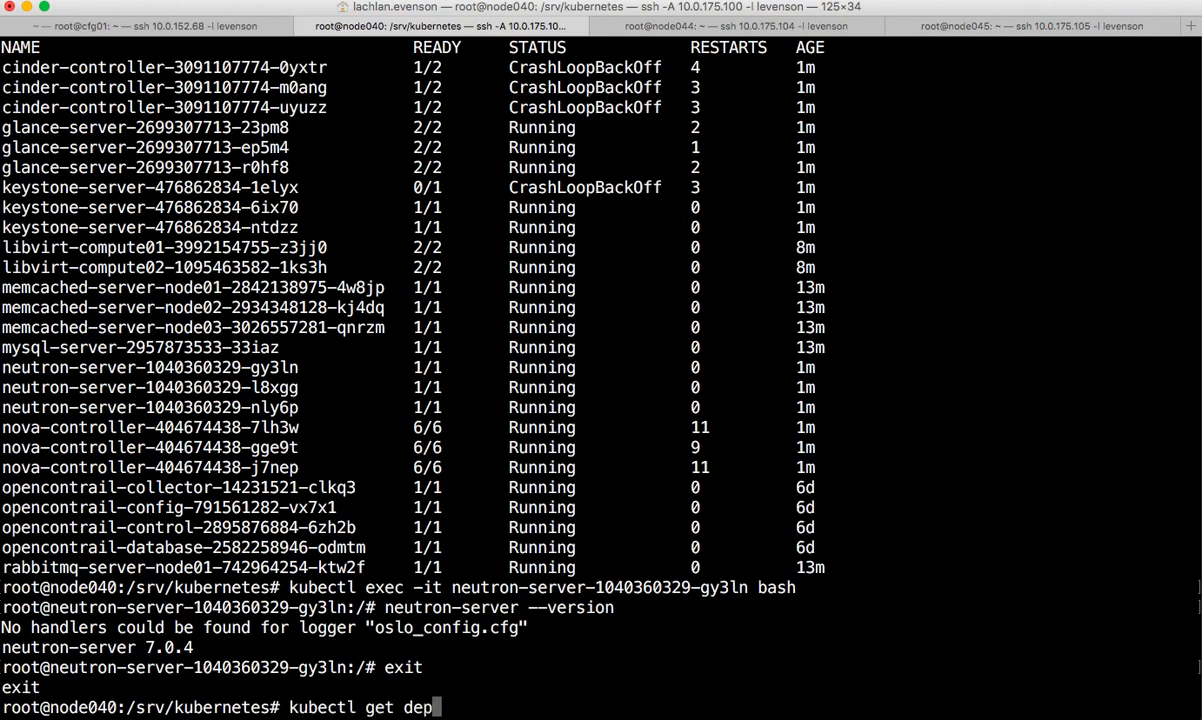
pyautogui.write('loyments')
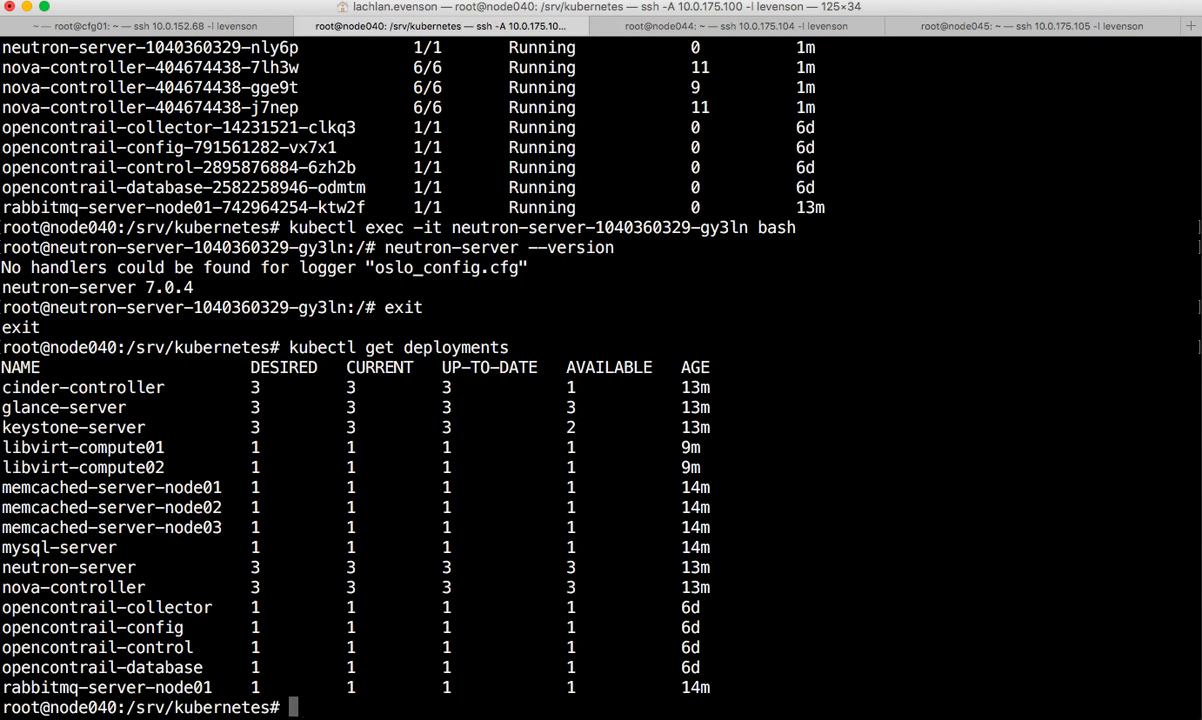
pyautogui.moveTo(665, 214)
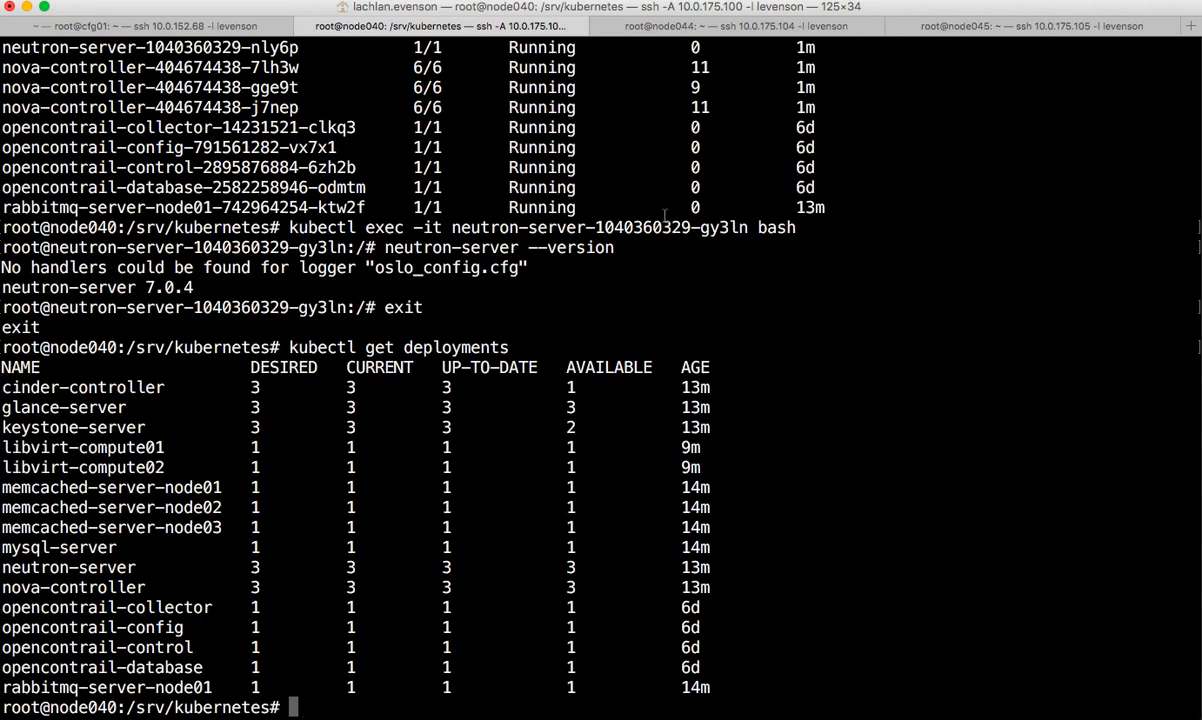